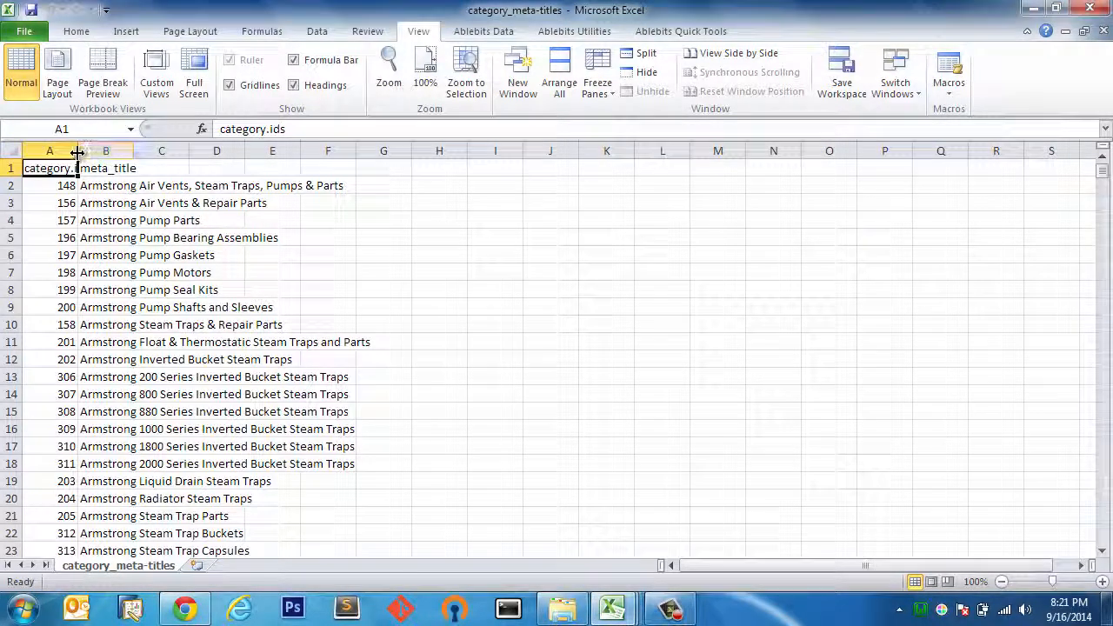
# Widen column A to show the full category.ids header and bring up the import folder.
pyautogui.moveTo(78, 150); pyautogui.dragTo(128, 150)
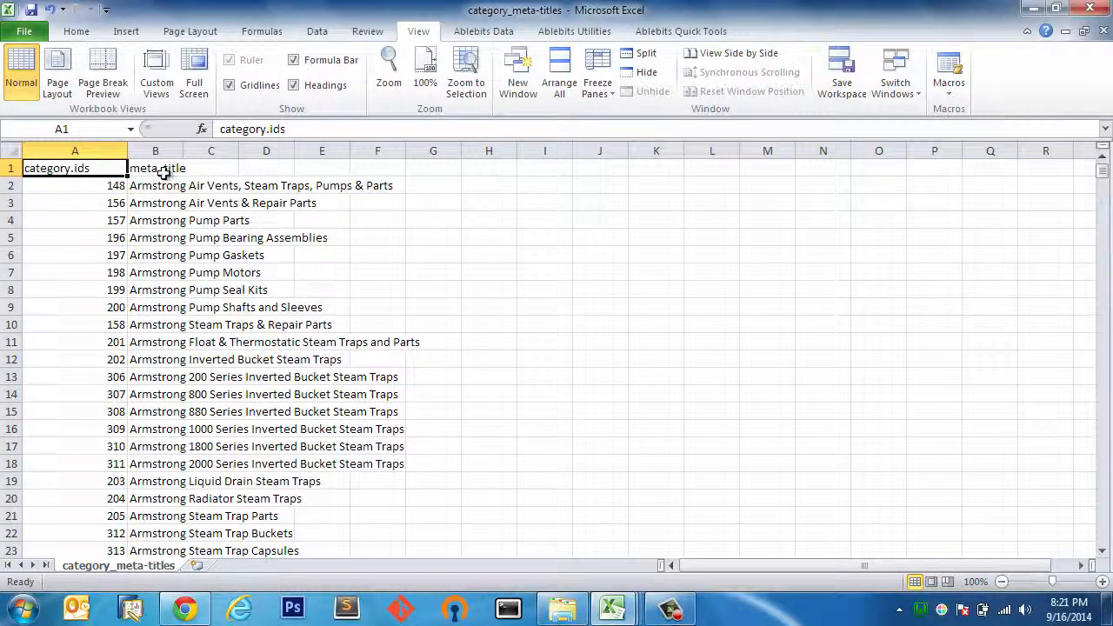
pyautogui.moveTo(158, 306)
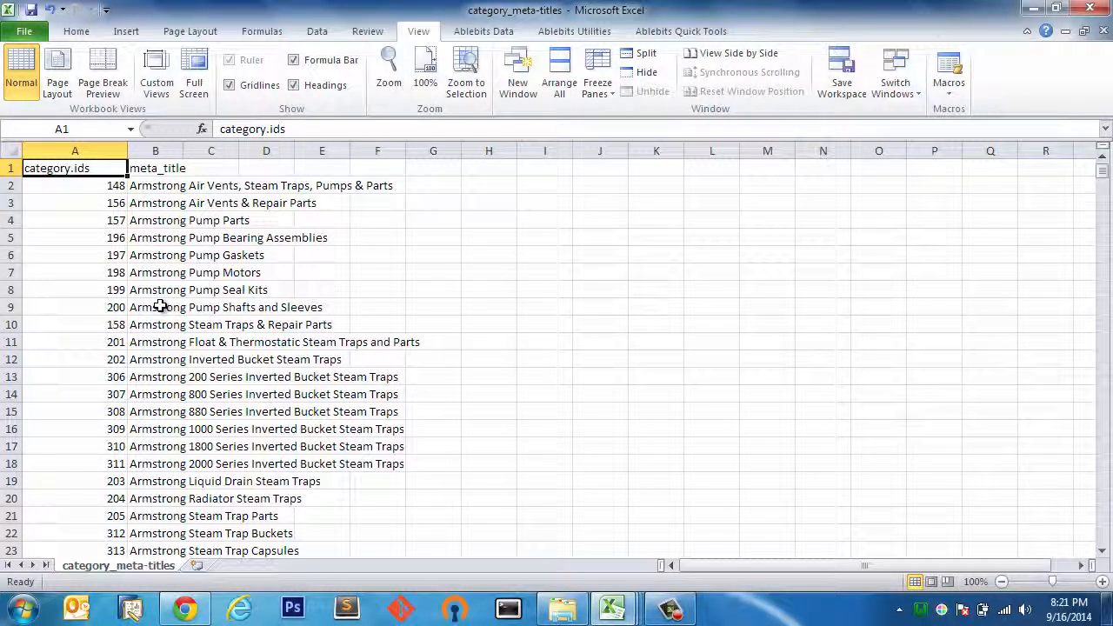
pyautogui.moveTo(916, 361)
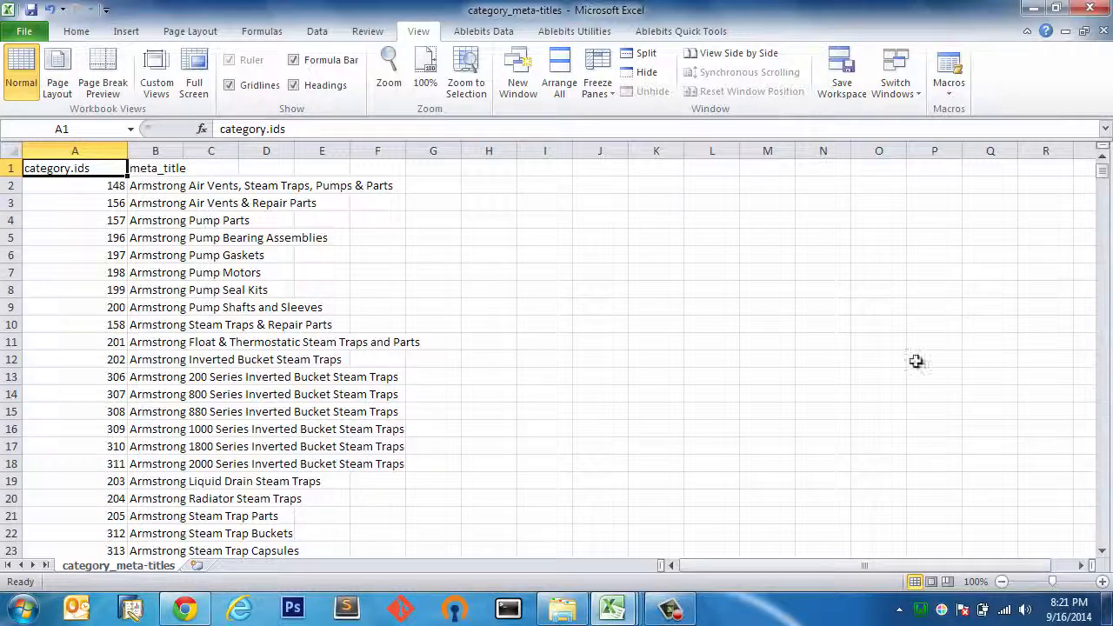
pyautogui.click(562, 608)
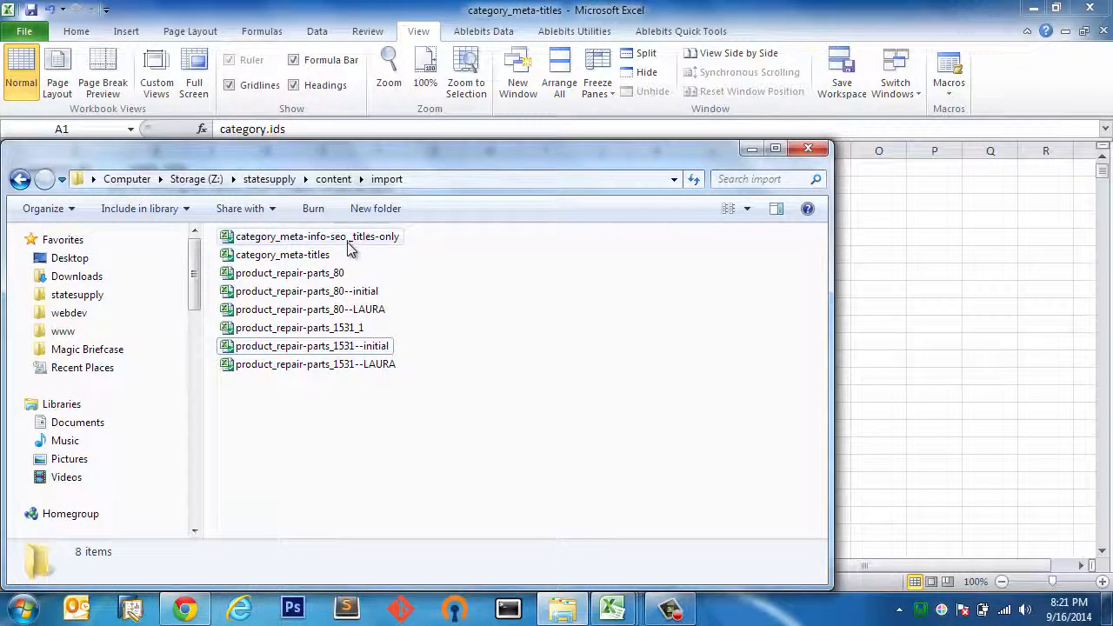
# Copy the category_meta-titles file name from the import folder, then close Explorer.
pyautogui.click(282, 253)
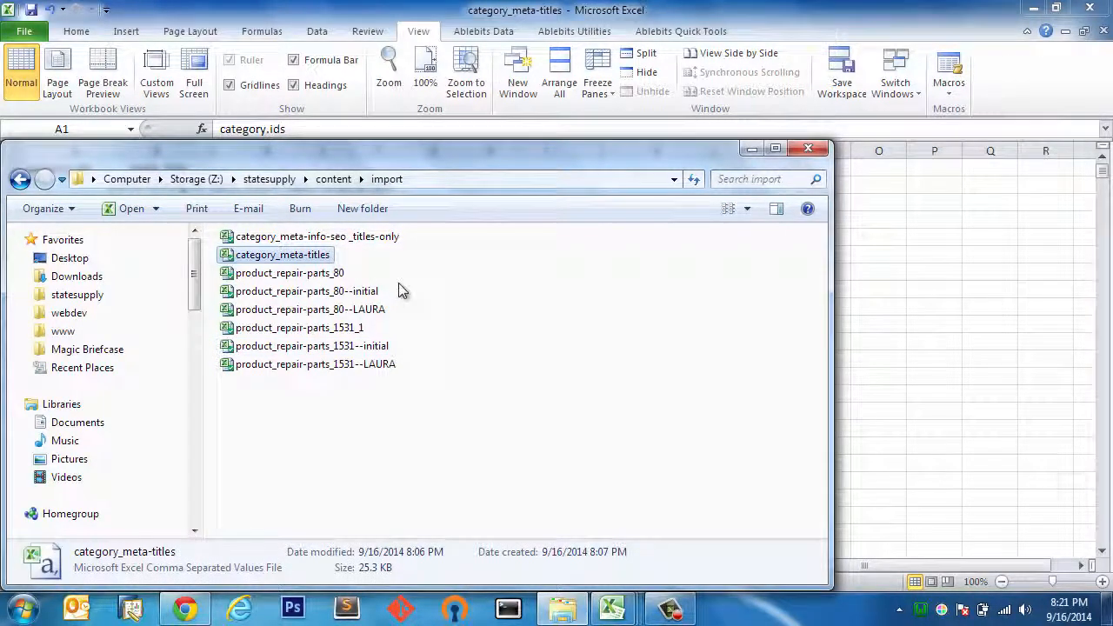
pyautogui.moveTo(468, 268)
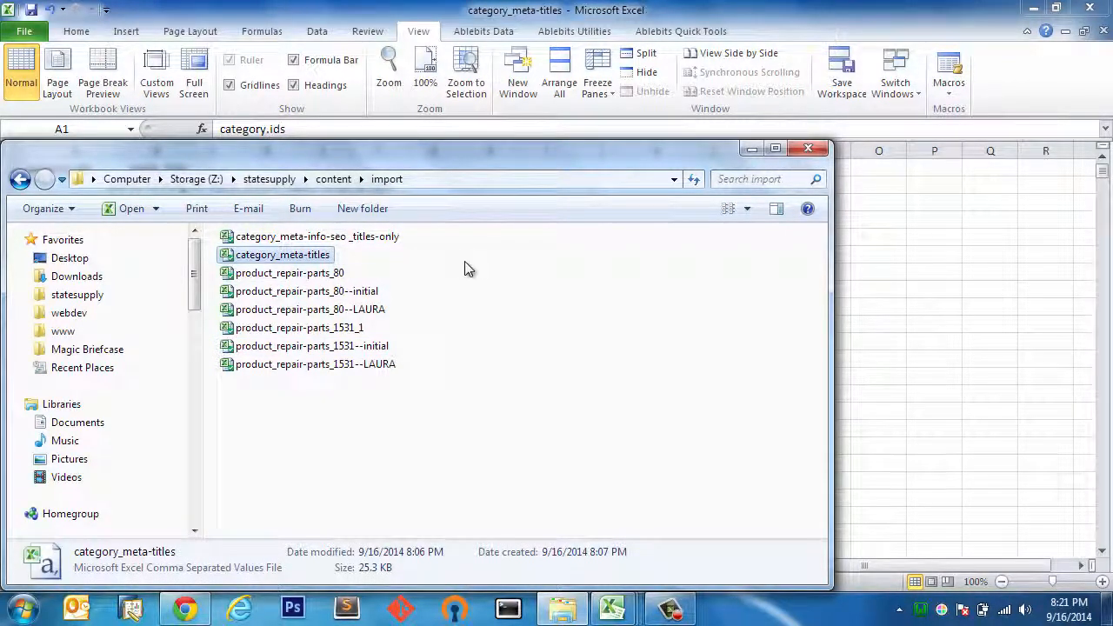
pyautogui.doubleClick(280, 254)
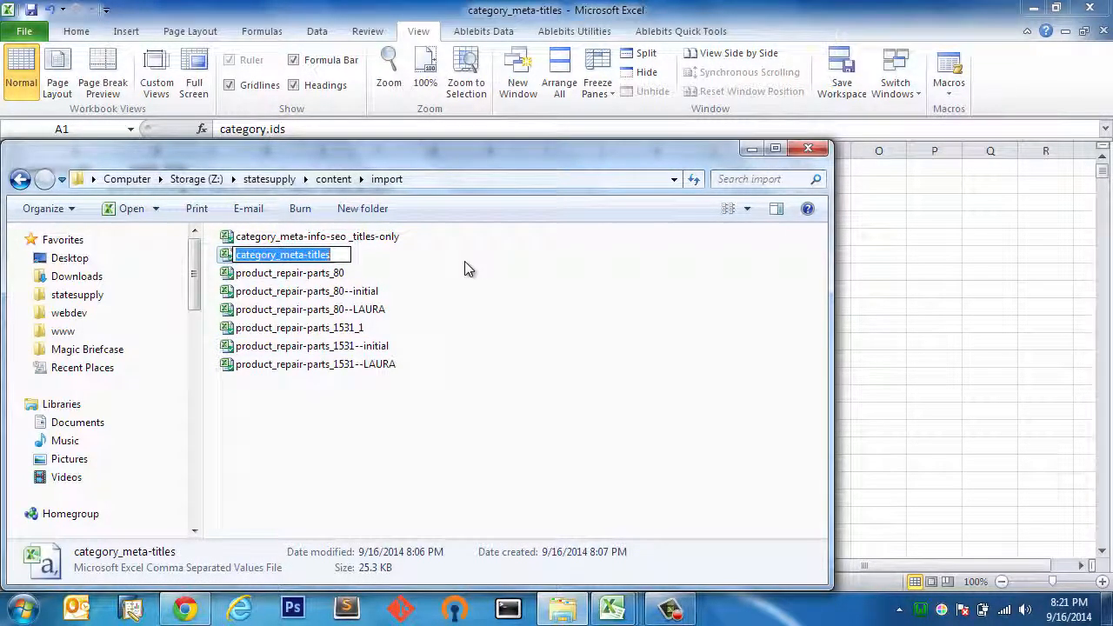
pyautogui.moveTo(806, 149)
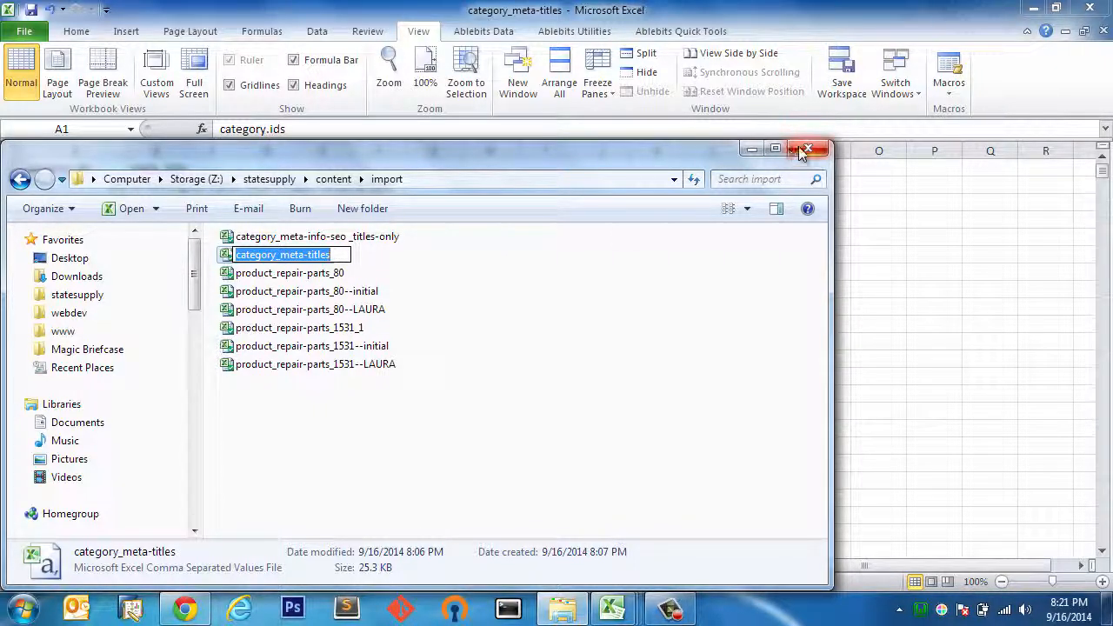
pyautogui.click(807, 148)
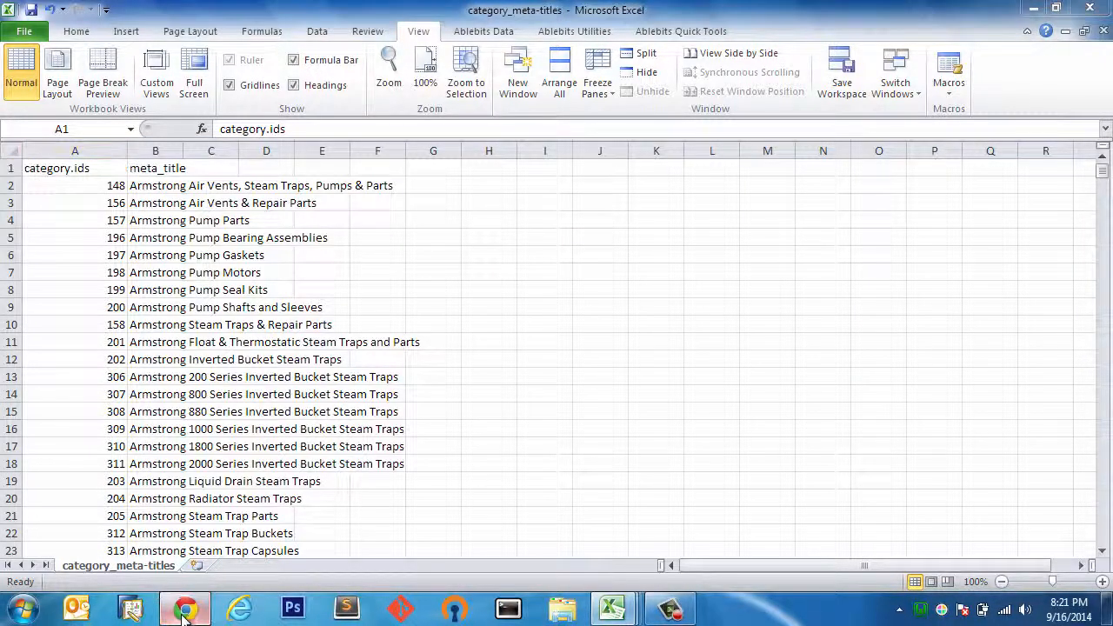
# Switch to the Magento Admin browser tab showing the six RapidFlow profiles.
pyautogui.click(184, 608)
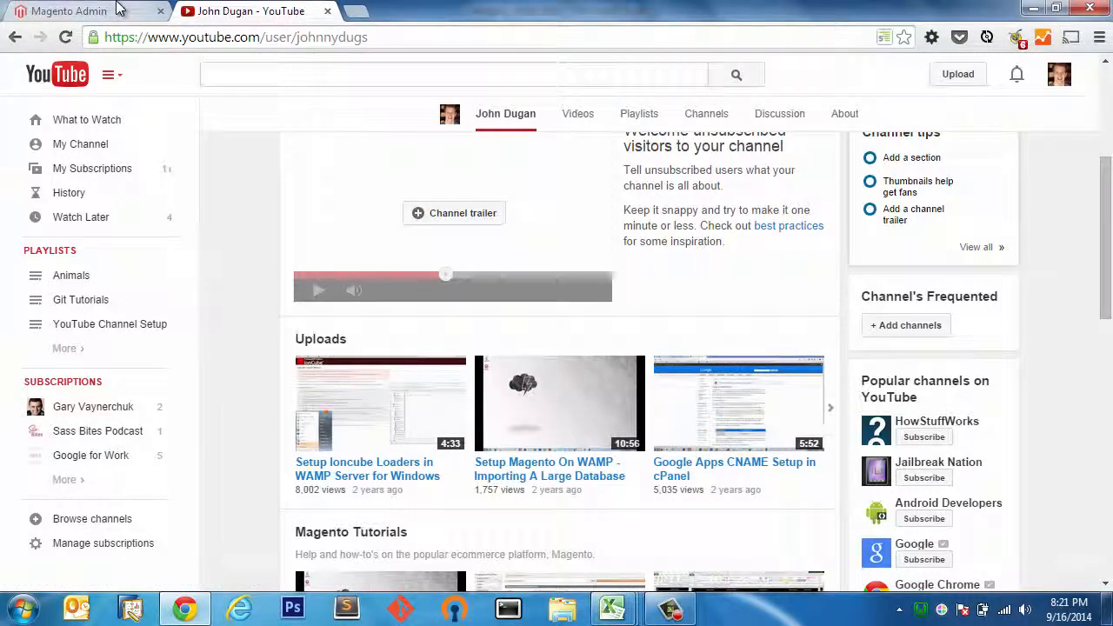
pyautogui.click(65, 11)
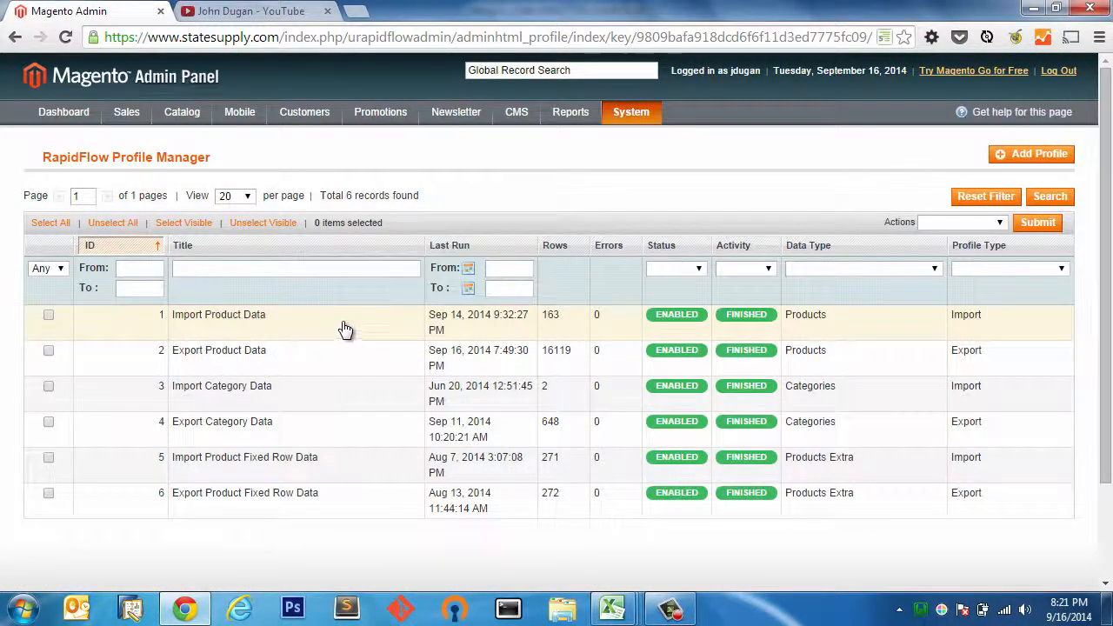
pyautogui.moveTo(346, 326)
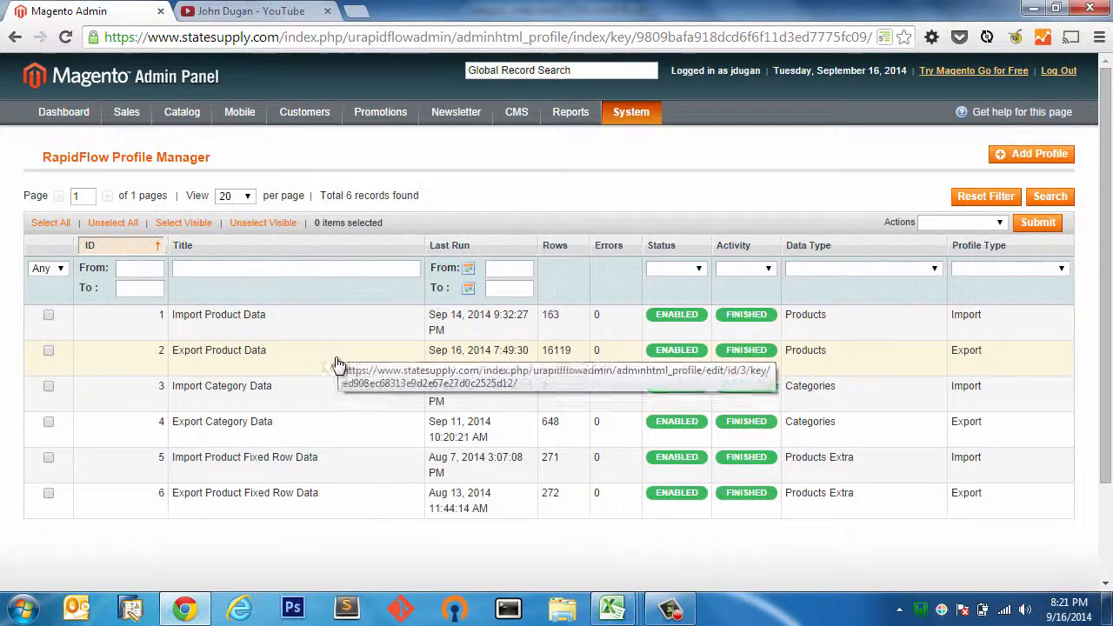
pyautogui.moveTo(322, 493)
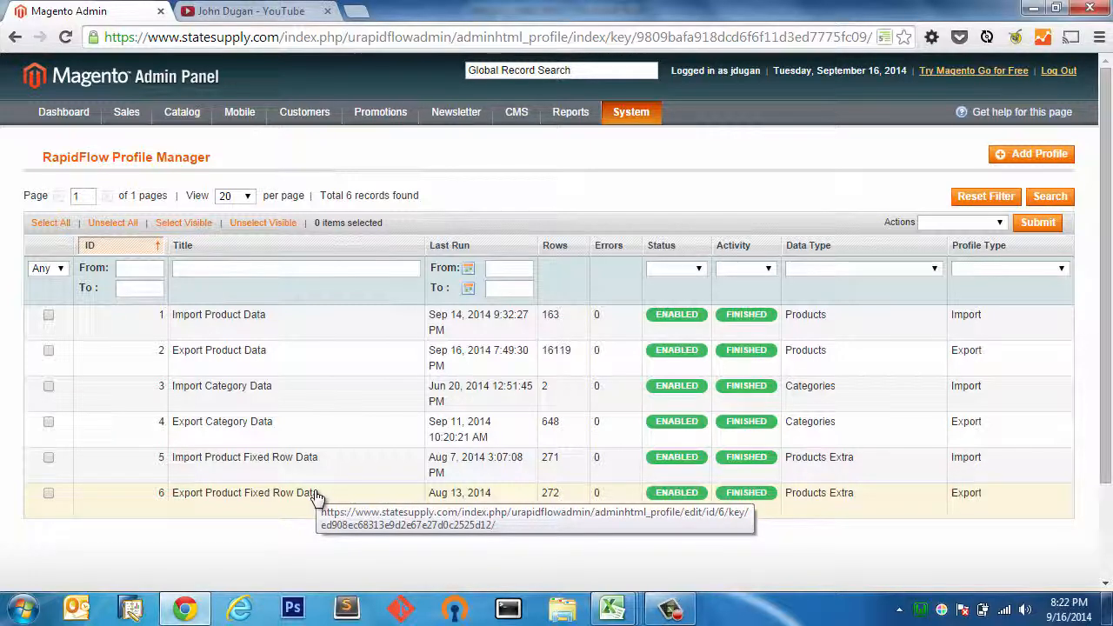
pyautogui.moveTo(332, 317)
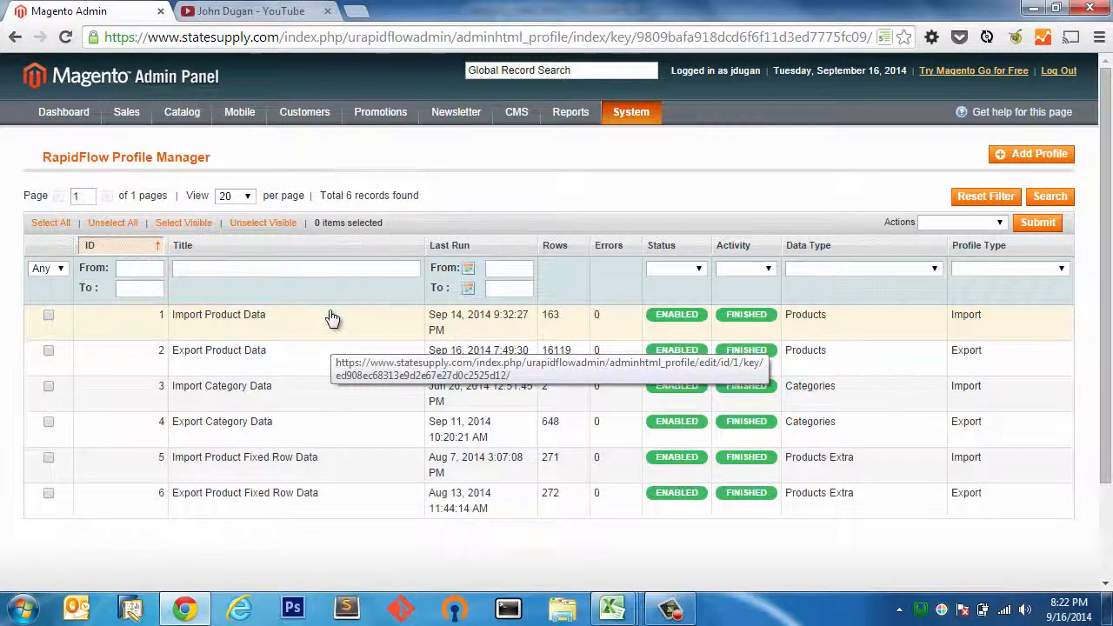
pyautogui.moveTo(328, 322)
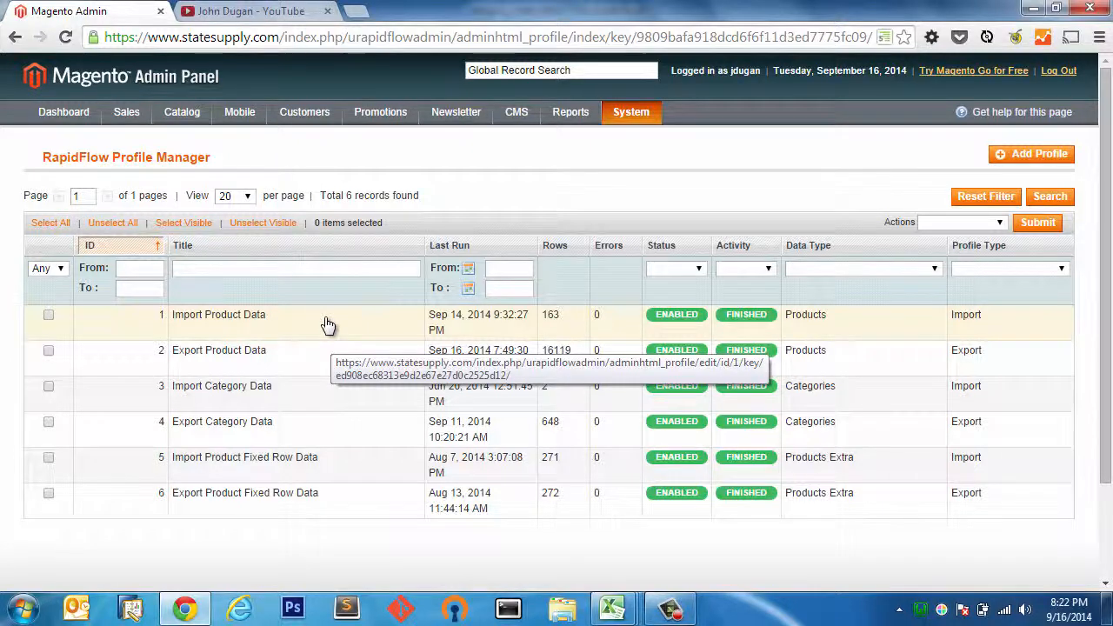
pyautogui.moveTo(307, 425)
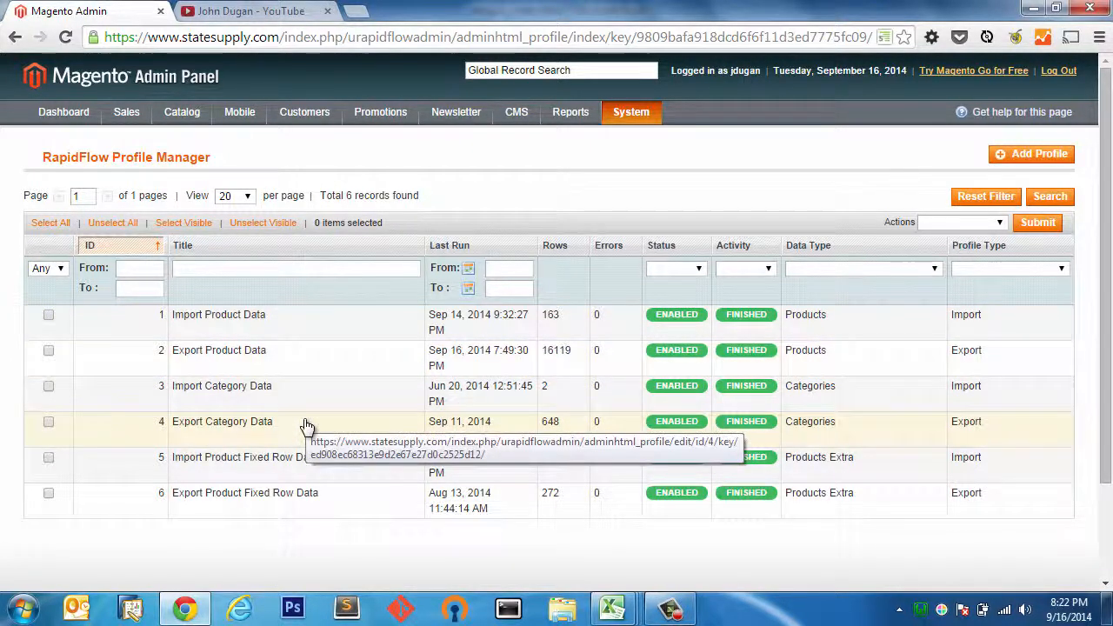
pyautogui.moveTo(306, 479)
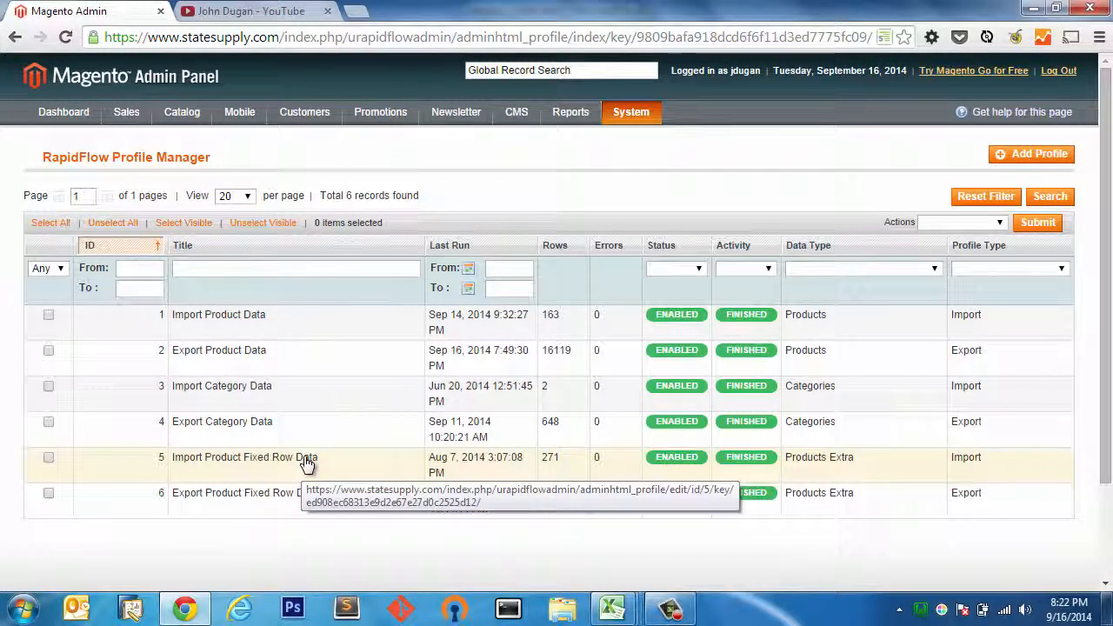
pyautogui.moveTo(311, 406)
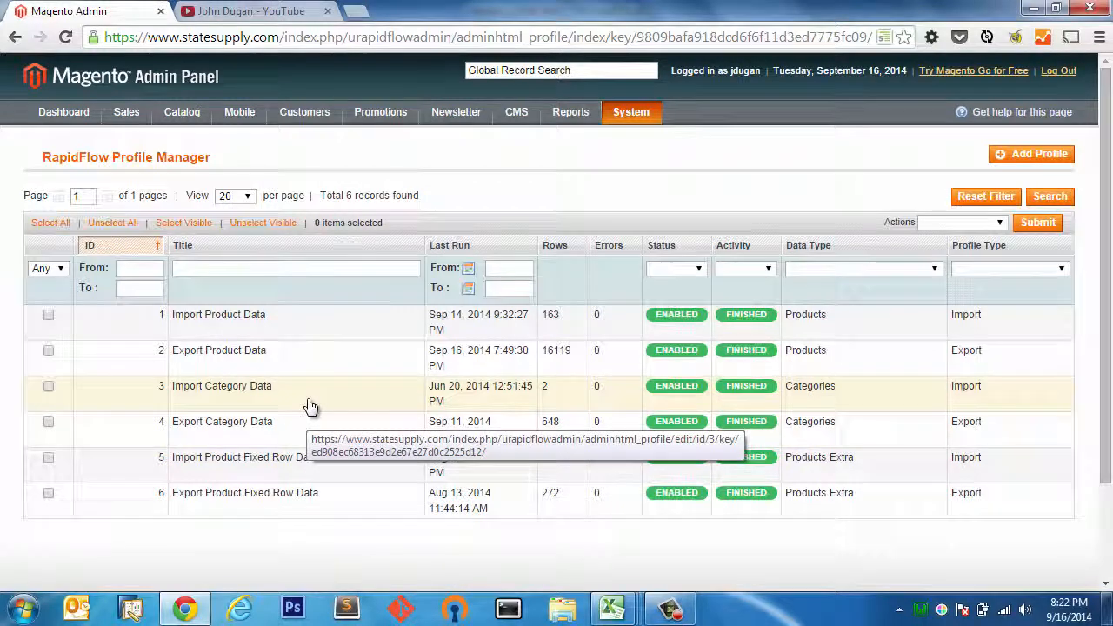
# Replace category_sloan-3.csv with category_meta-titles.csv in the Import Category Data profile.
pyautogui.click(221, 385)
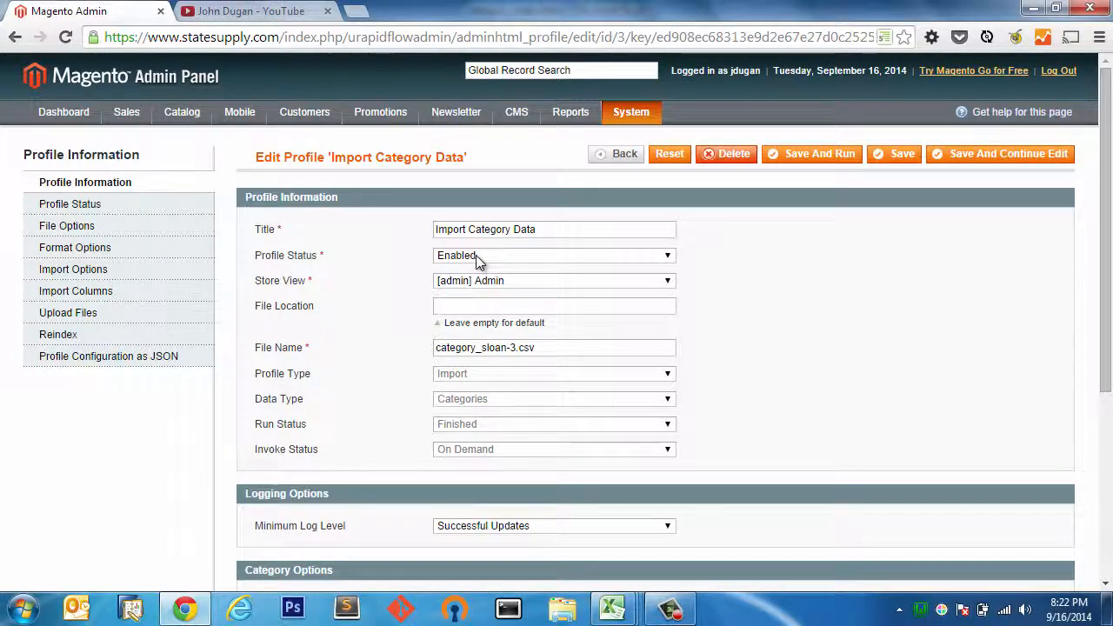
pyautogui.moveTo(478, 265)
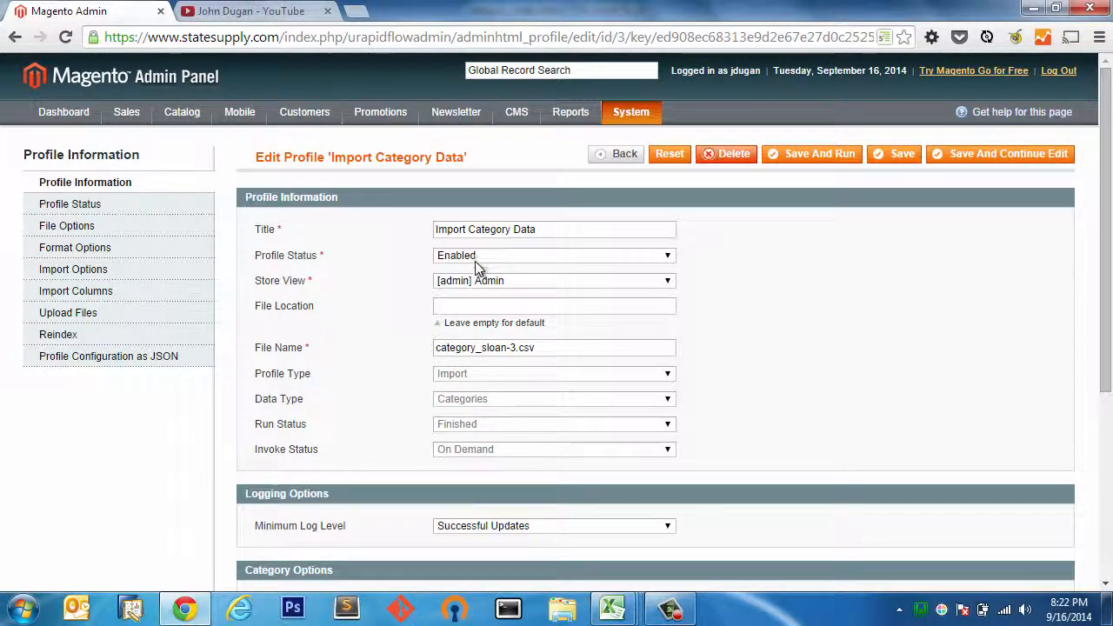
pyautogui.moveTo(484, 296)
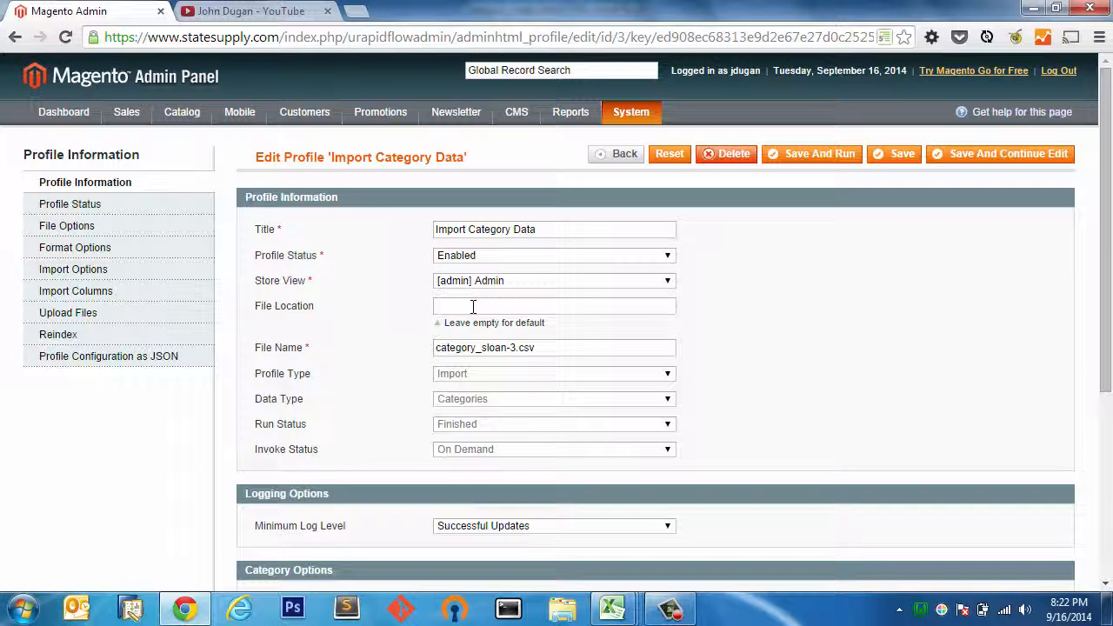
pyautogui.doubleClick(470, 347)
pyautogui.write('meta-title')
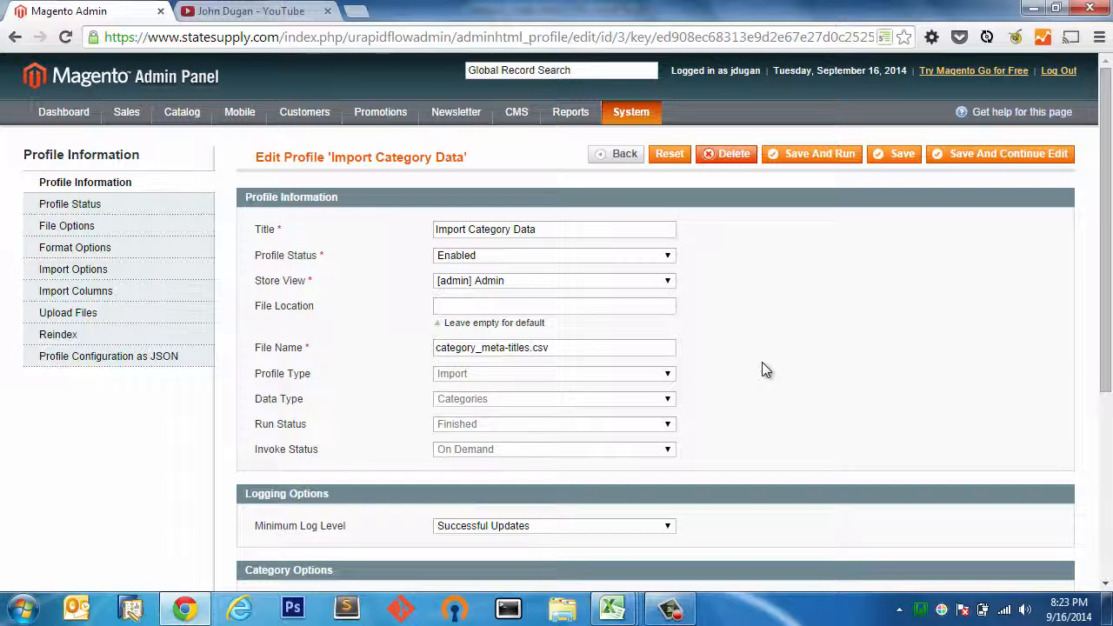
pyautogui.moveTo(760, 375)
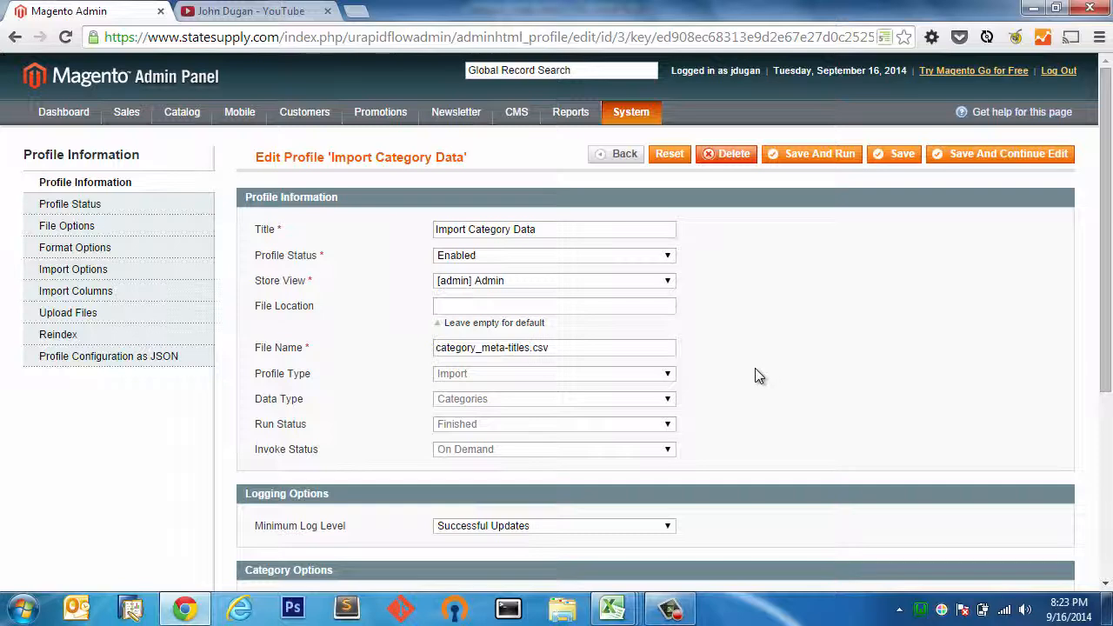
pyautogui.scroll(-3)
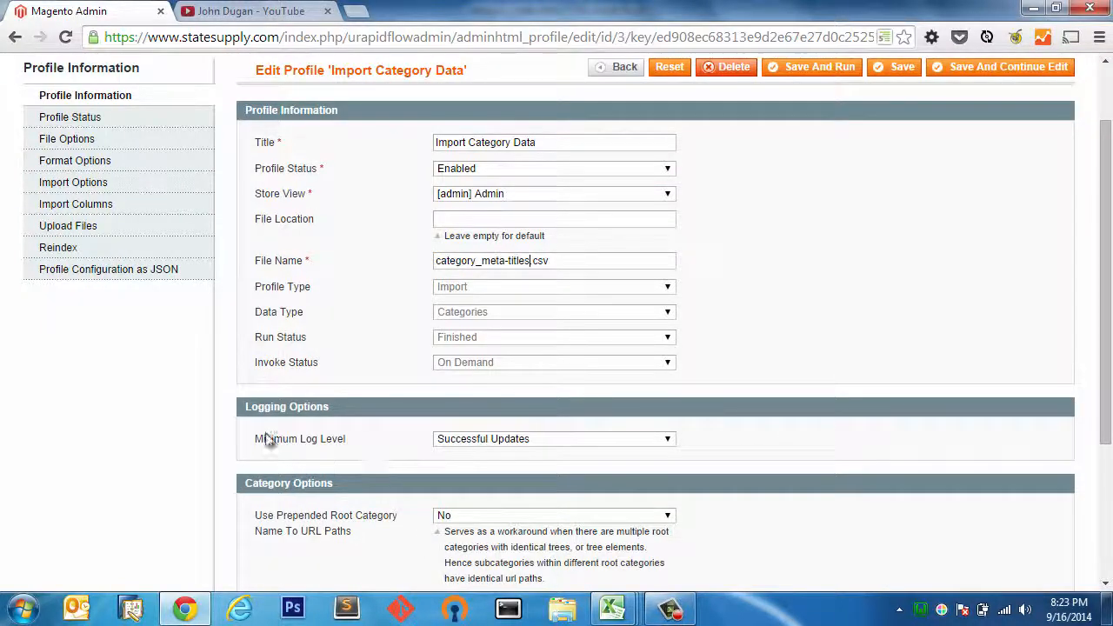
pyautogui.moveTo(316, 457)
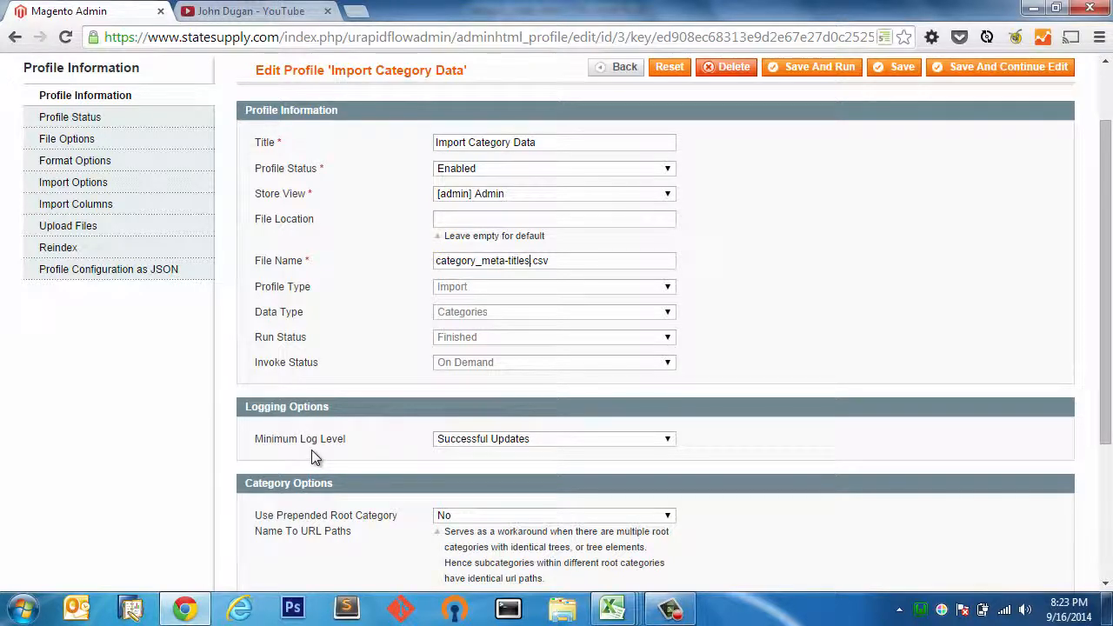
pyautogui.scroll(-3)
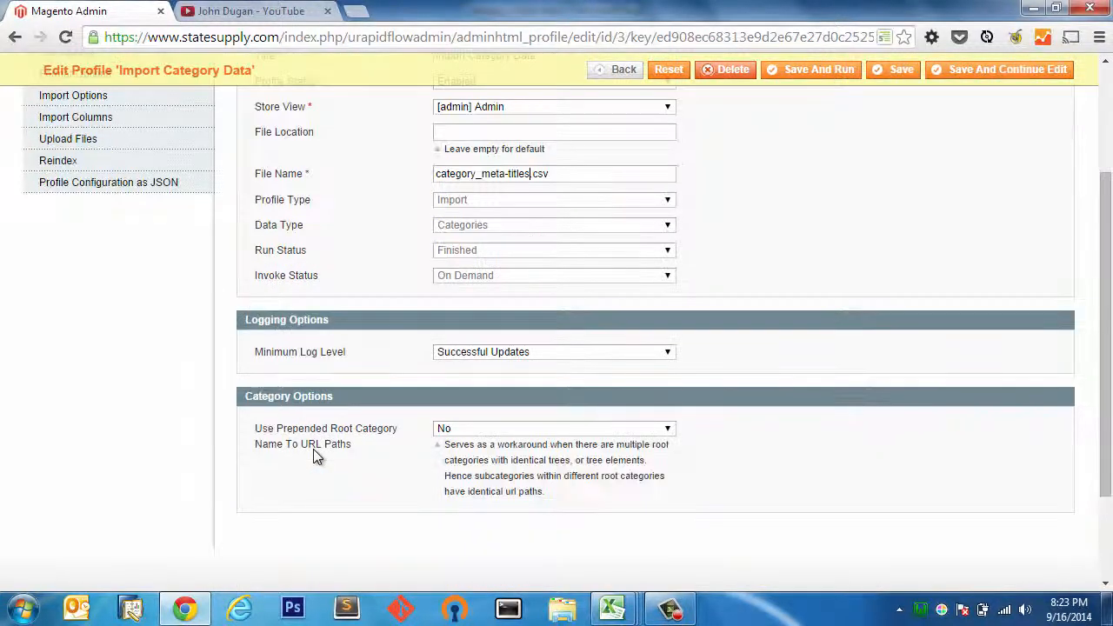
pyautogui.scroll(3)
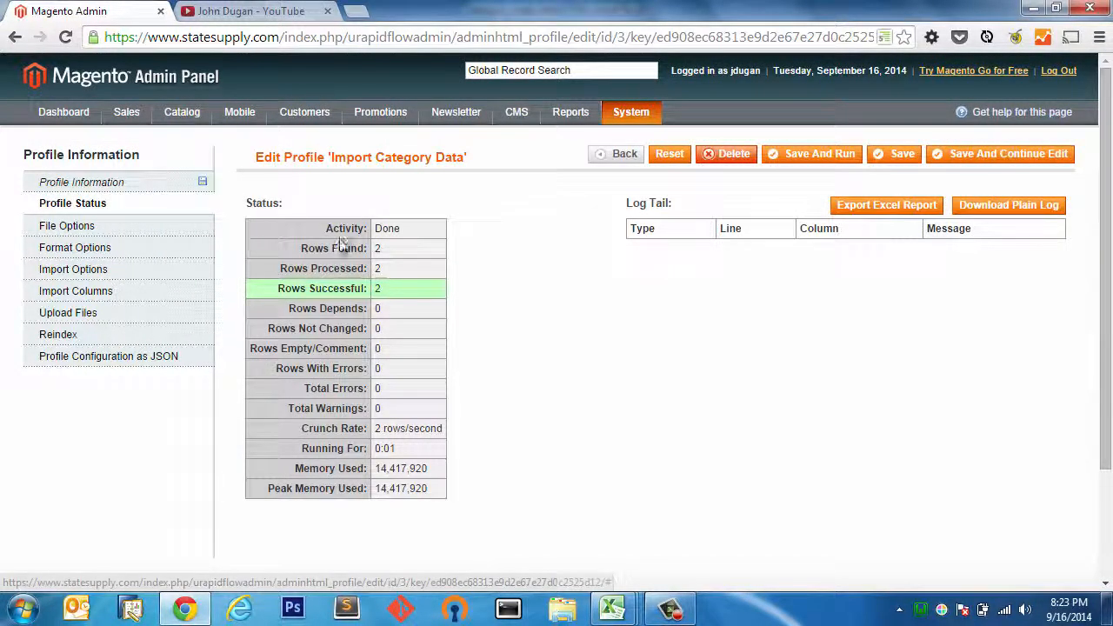
pyautogui.moveTo(731, 333)
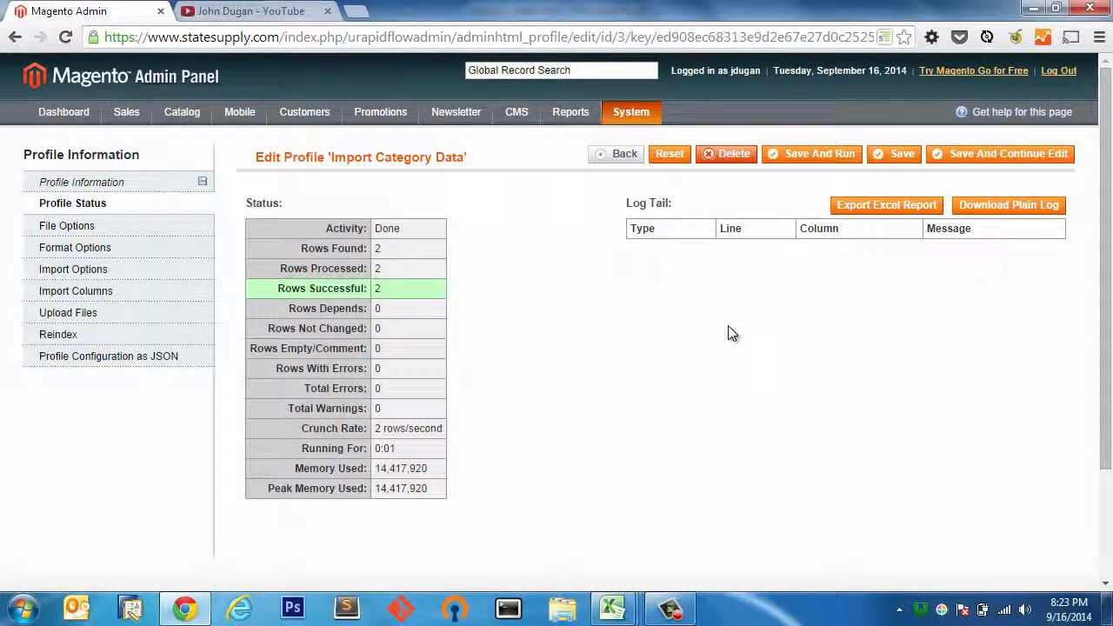
pyautogui.moveTo(890, 250)
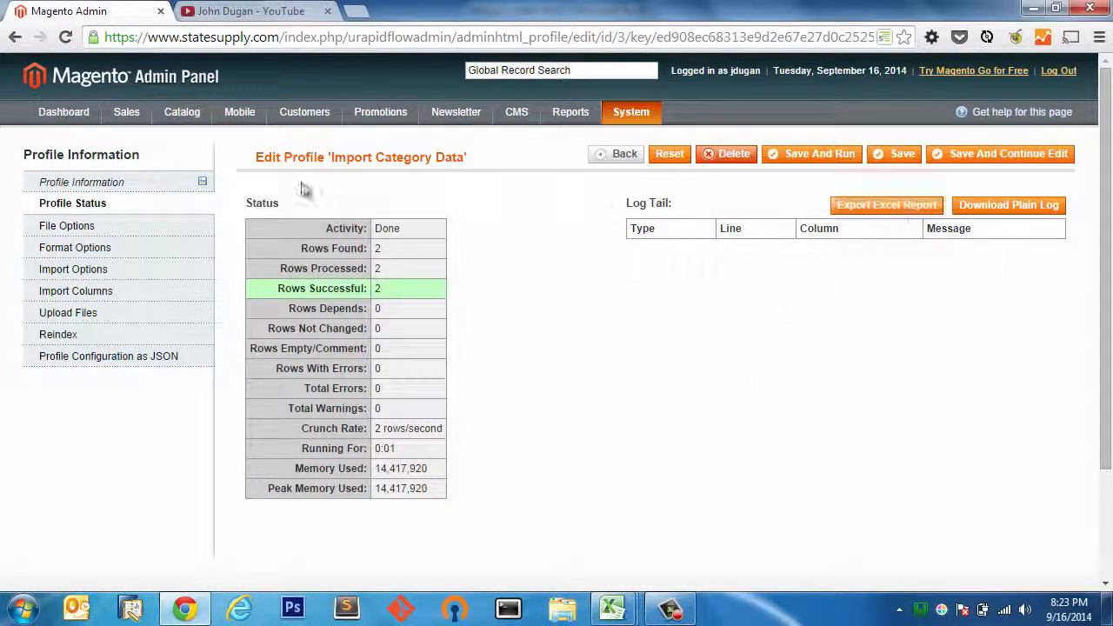
# View the Import Category Data profile's File Options and CSV Format Options.
pyautogui.click(68, 224)
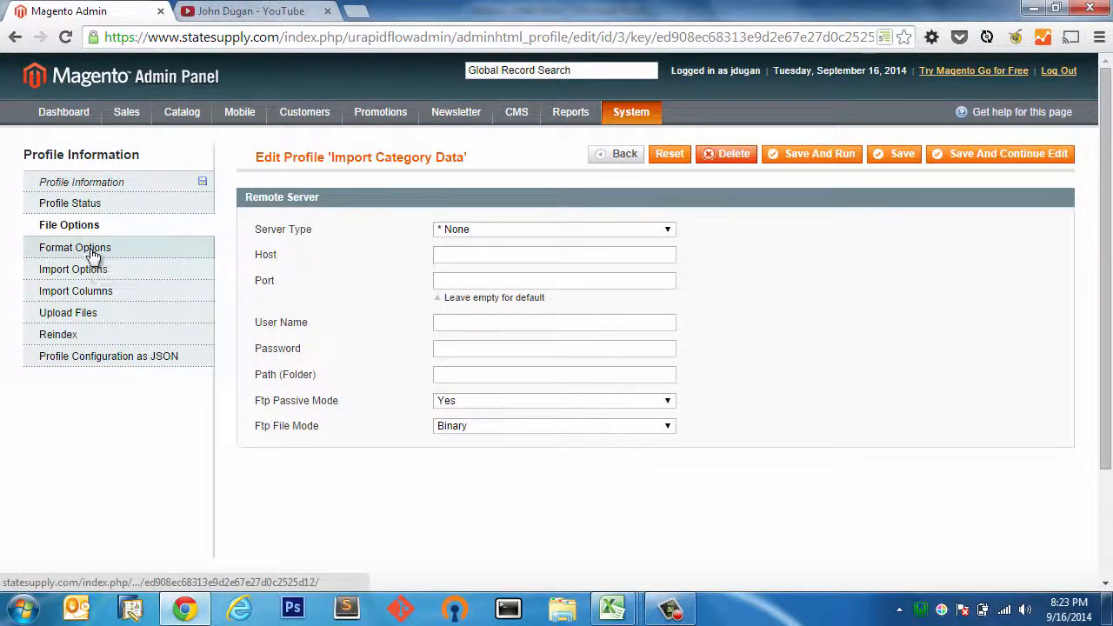
pyautogui.click(75, 247)
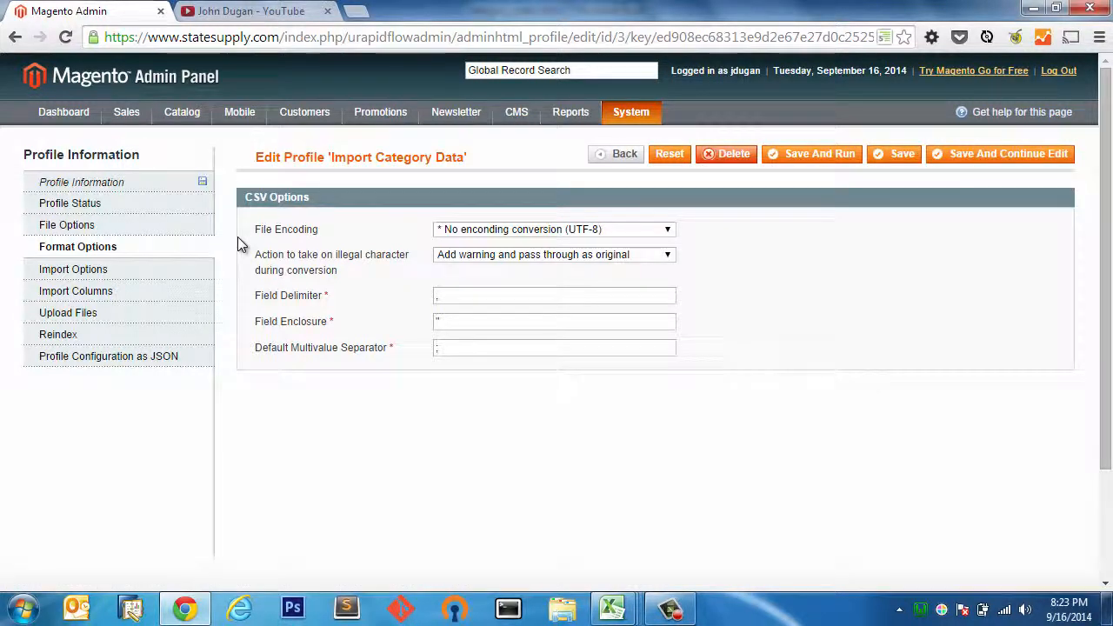
pyautogui.moveTo(572, 245)
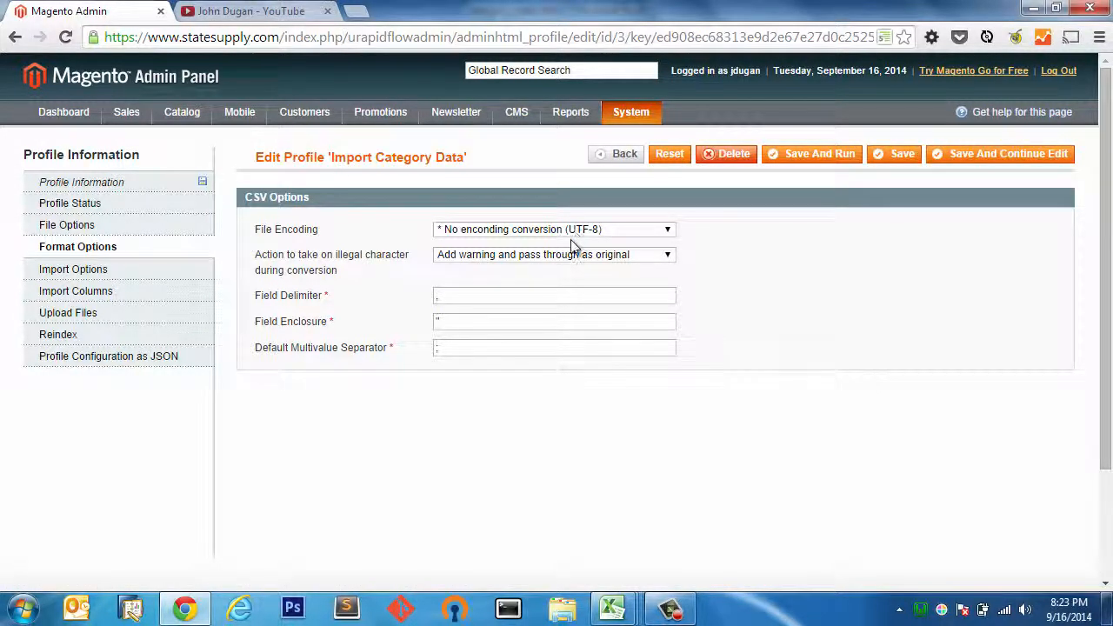
pyautogui.moveTo(134, 285)
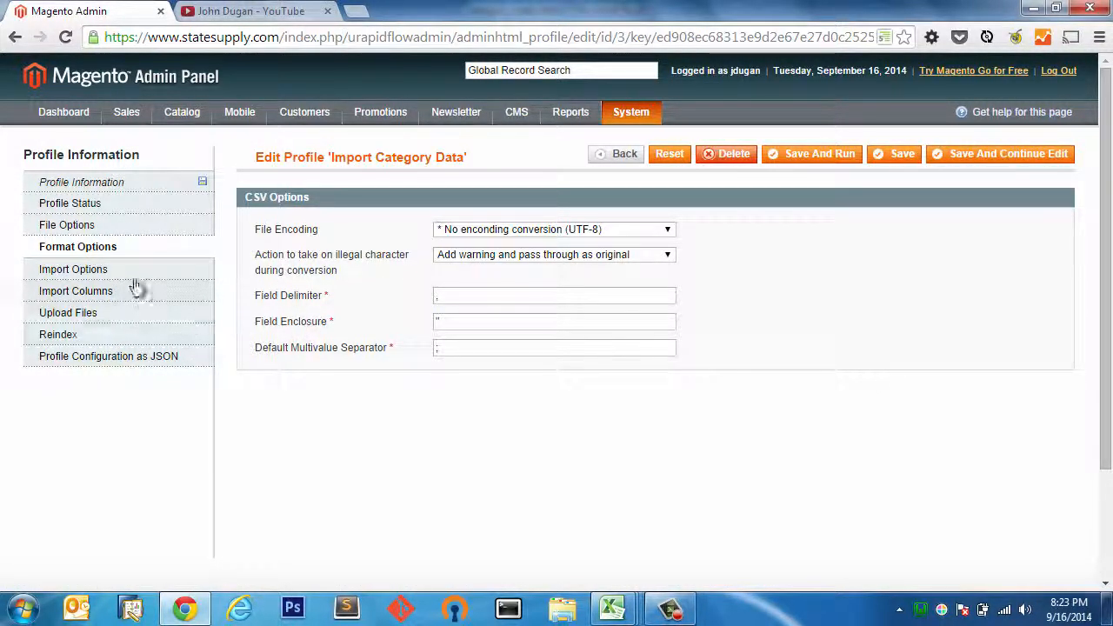
# Set Dry Run (validate data only) to Yes under Import Options.
pyautogui.click(74, 269)
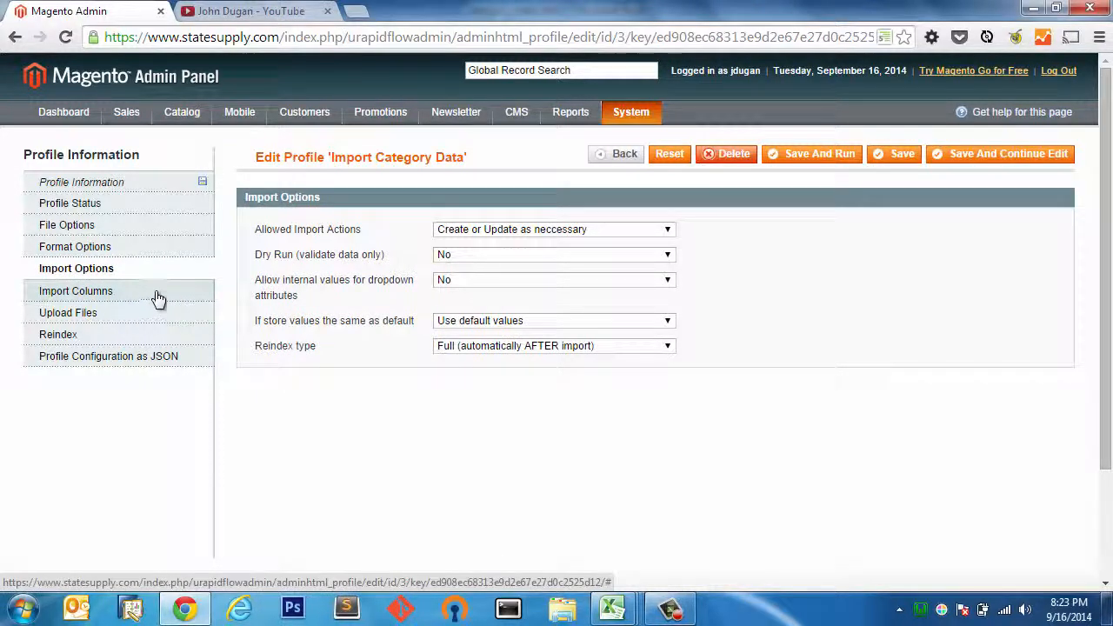
pyautogui.moveTo(464, 261)
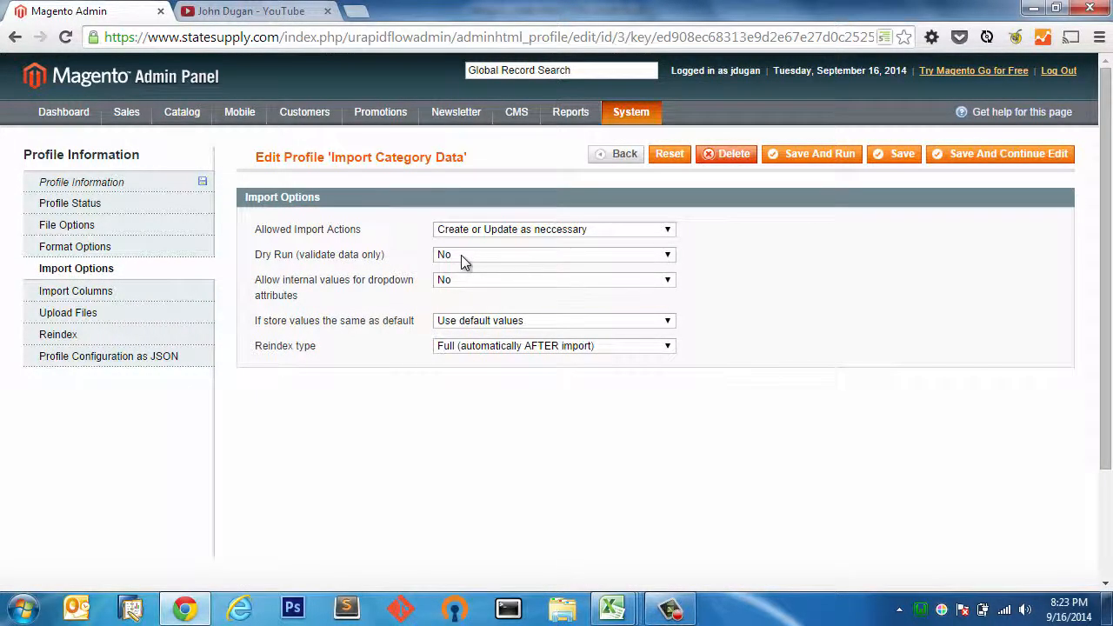
pyautogui.click(554, 254)
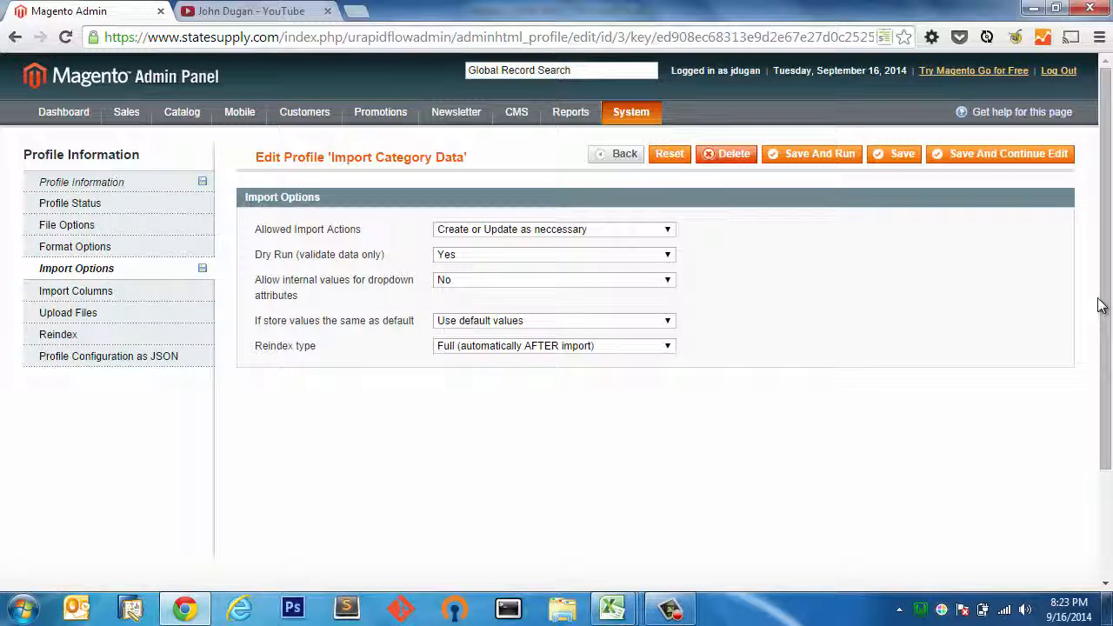
pyautogui.moveTo(921, 342)
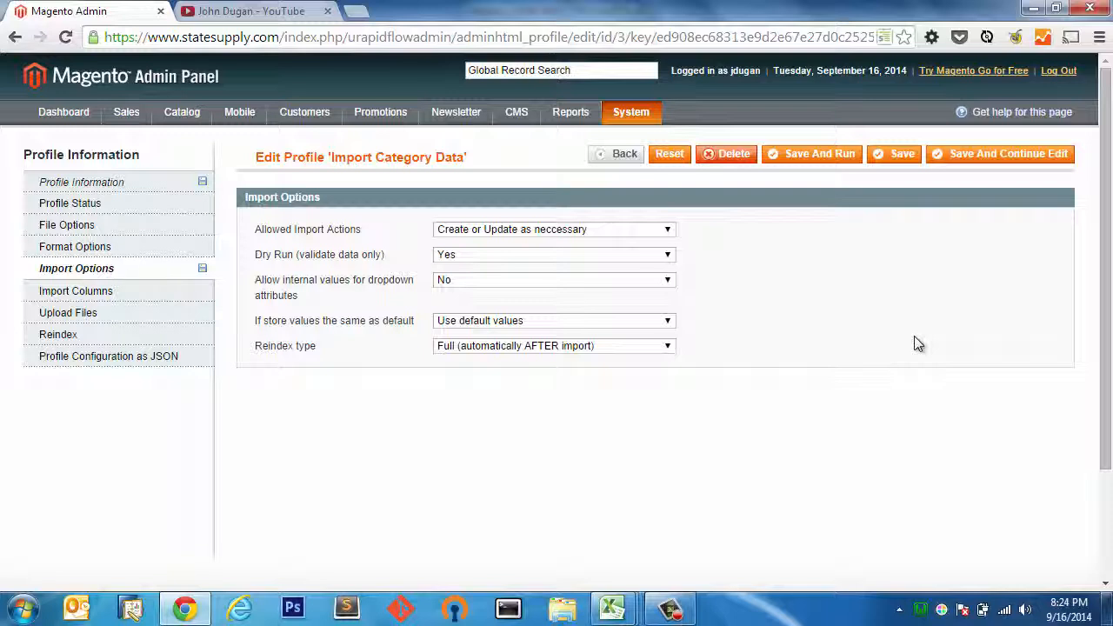
pyautogui.moveTo(311, 263)
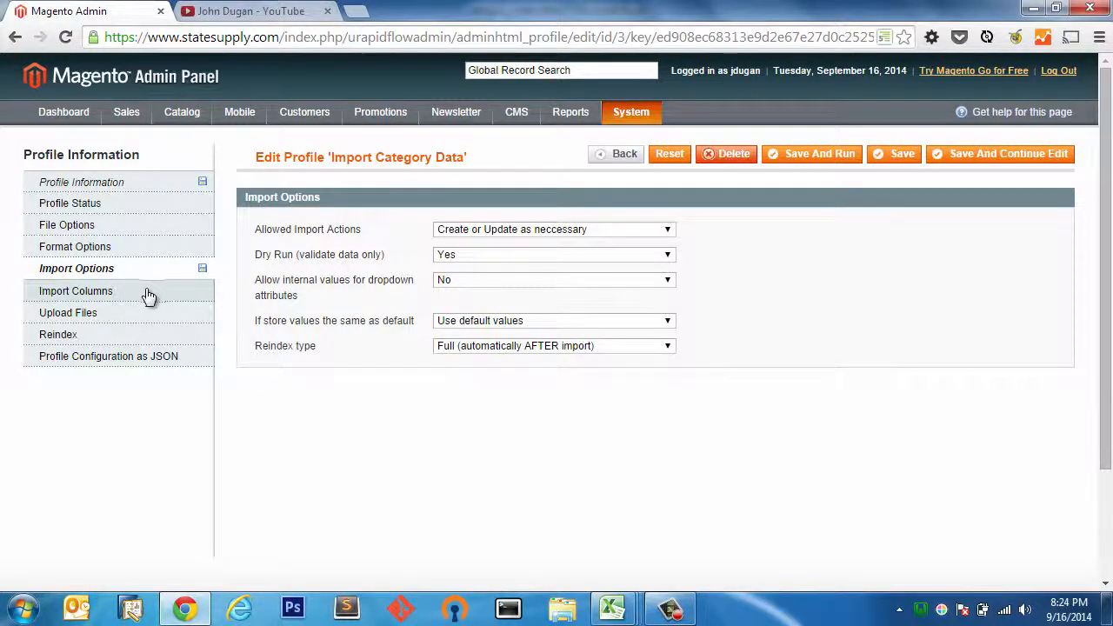
# View the Import Columns mapping list of category attributes.
pyautogui.click(78, 290)
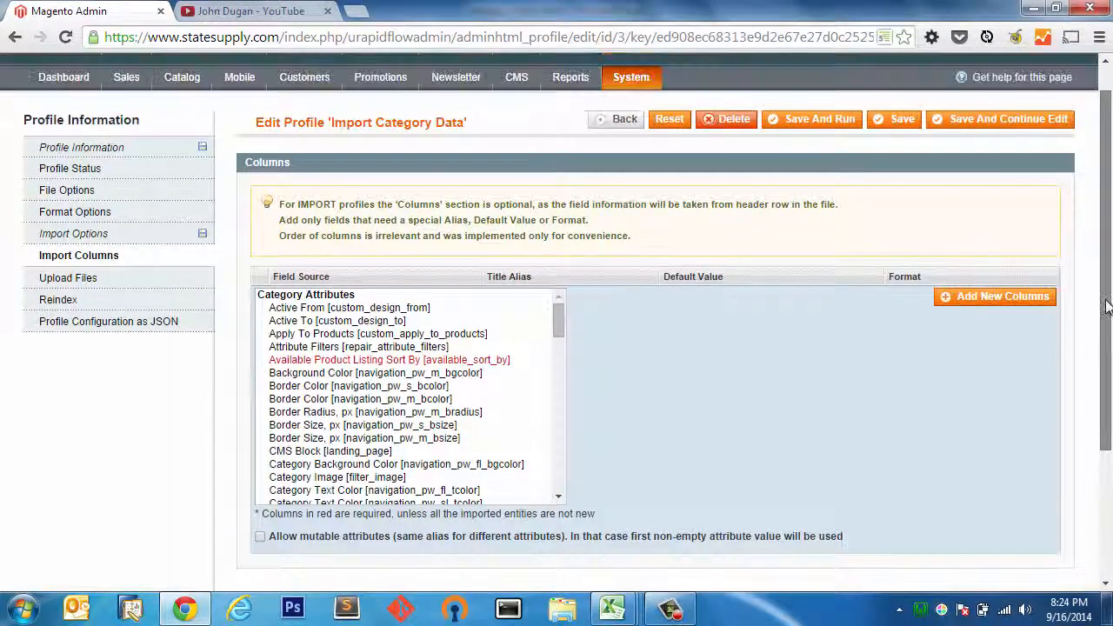
pyautogui.scroll(3)
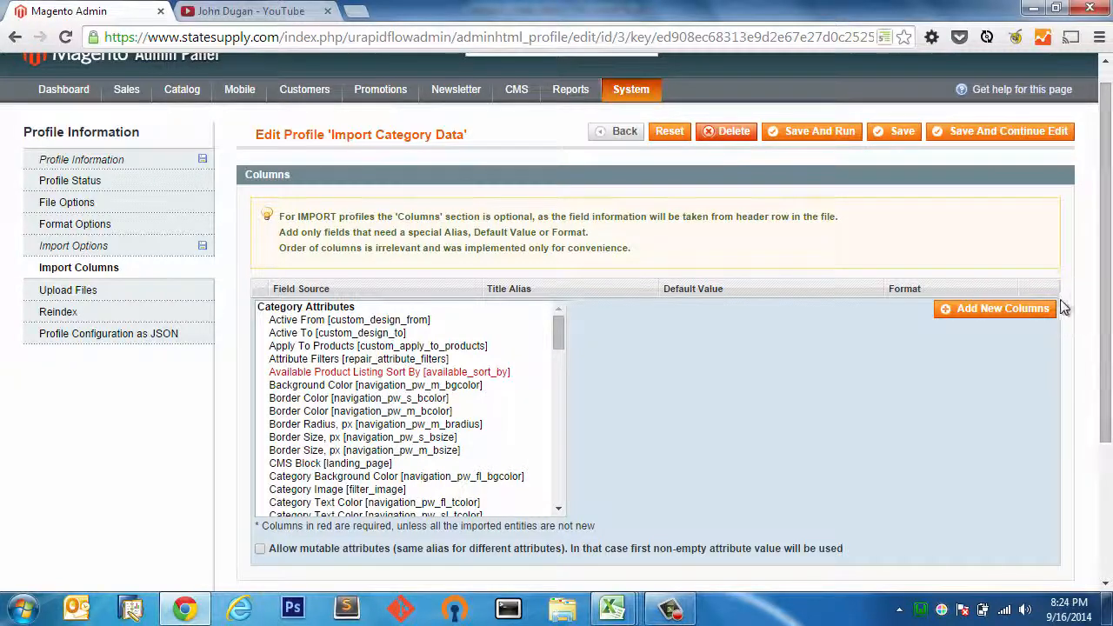
pyautogui.moveTo(1039, 348)
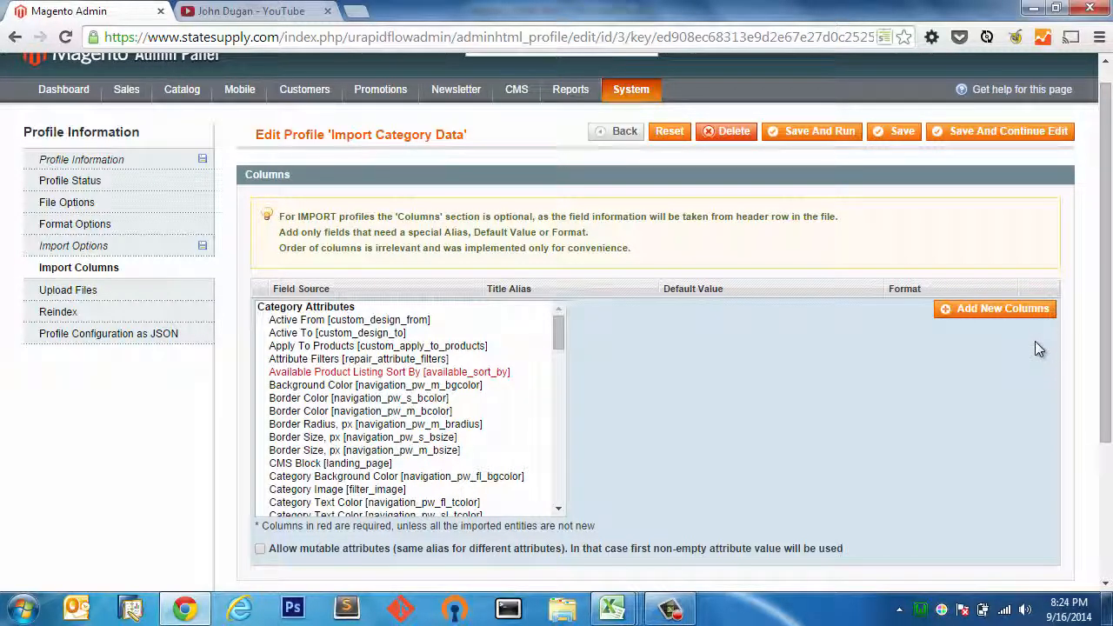
pyautogui.moveTo(1020, 353)
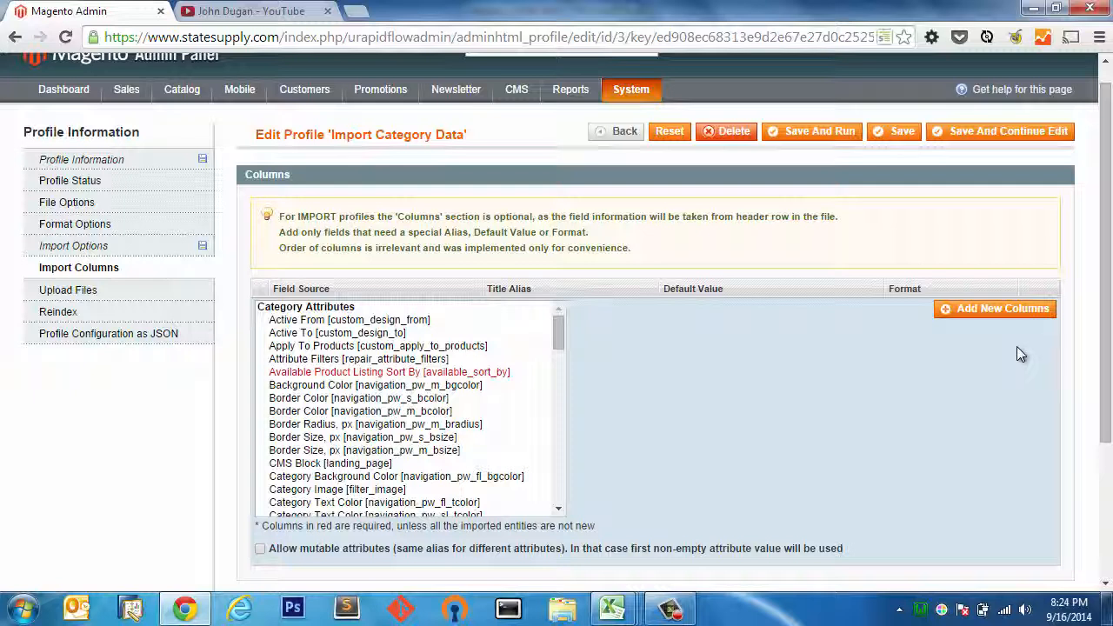
pyautogui.moveTo(967, 369)
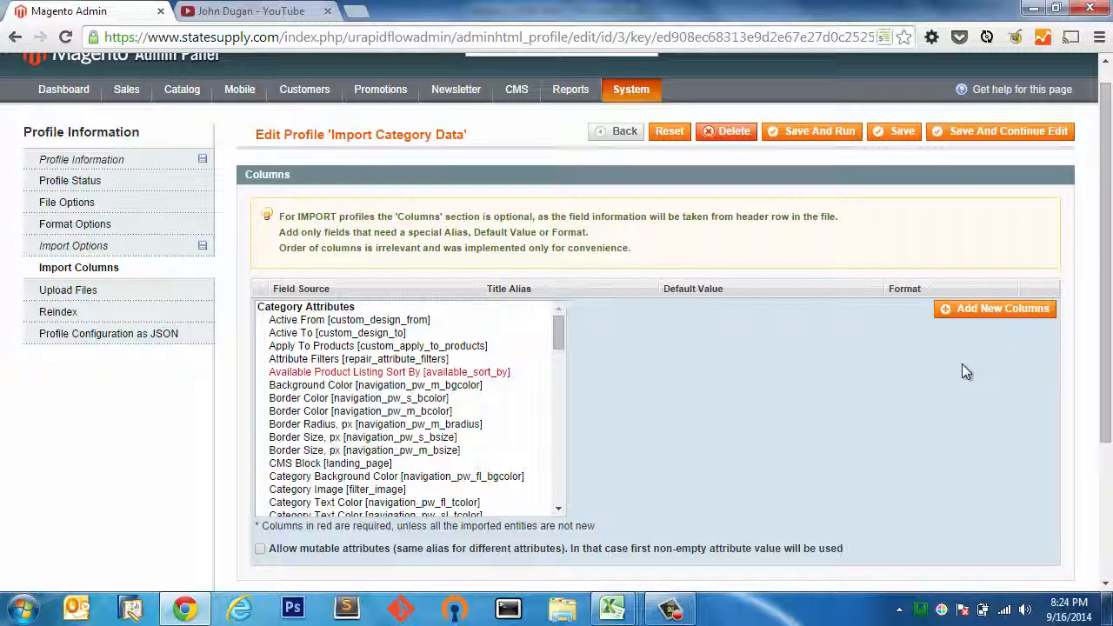
pyautogui.moveTo(947, 373)
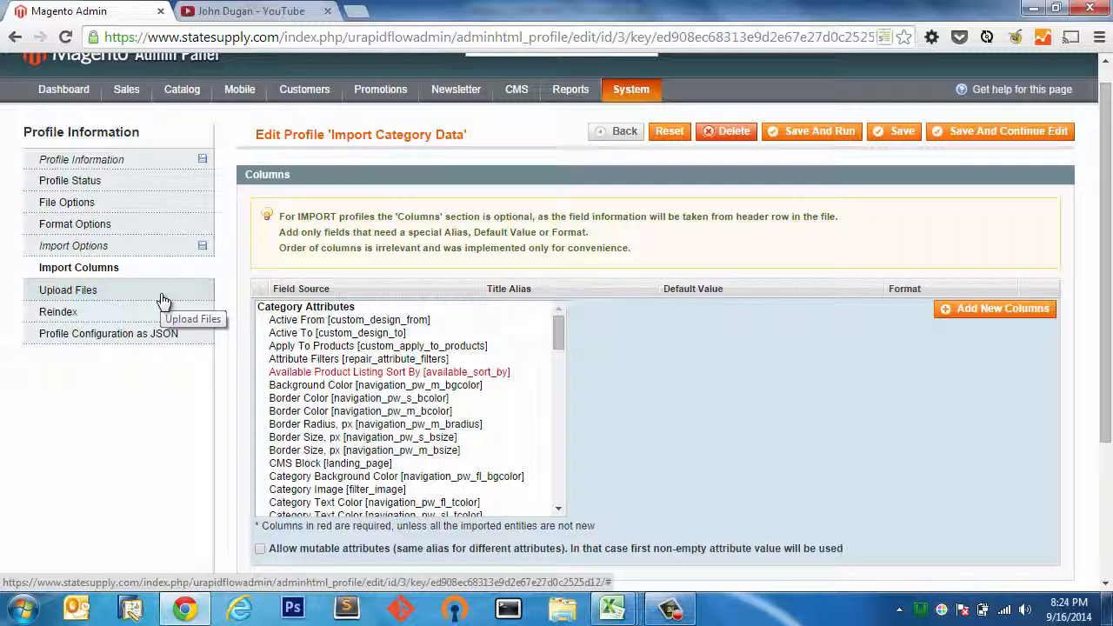
# View Upload Files, then the Reindex list from Product Attributes to Catalog Rules.
pyautogui.click(70, 290)
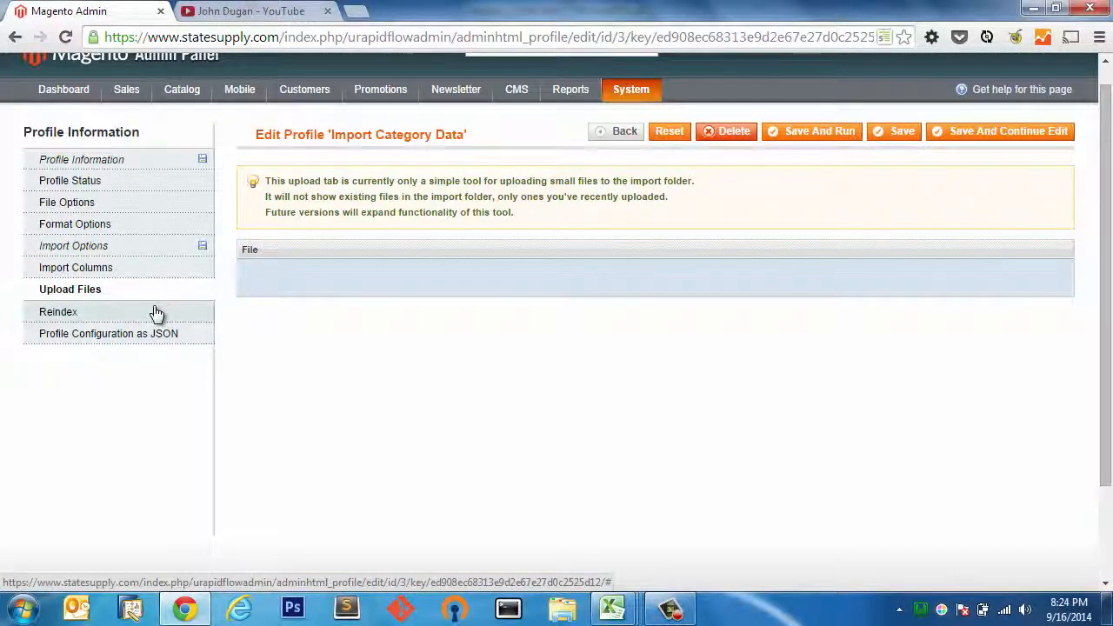
pyautogui.click(69, 288)
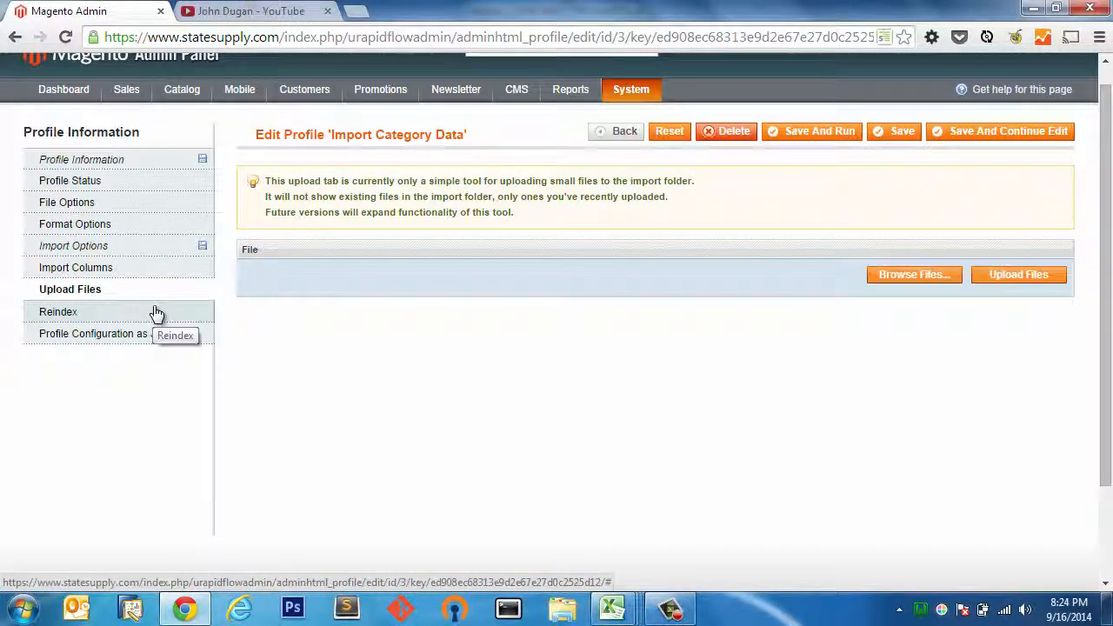
pyautogui.click(58, 311)
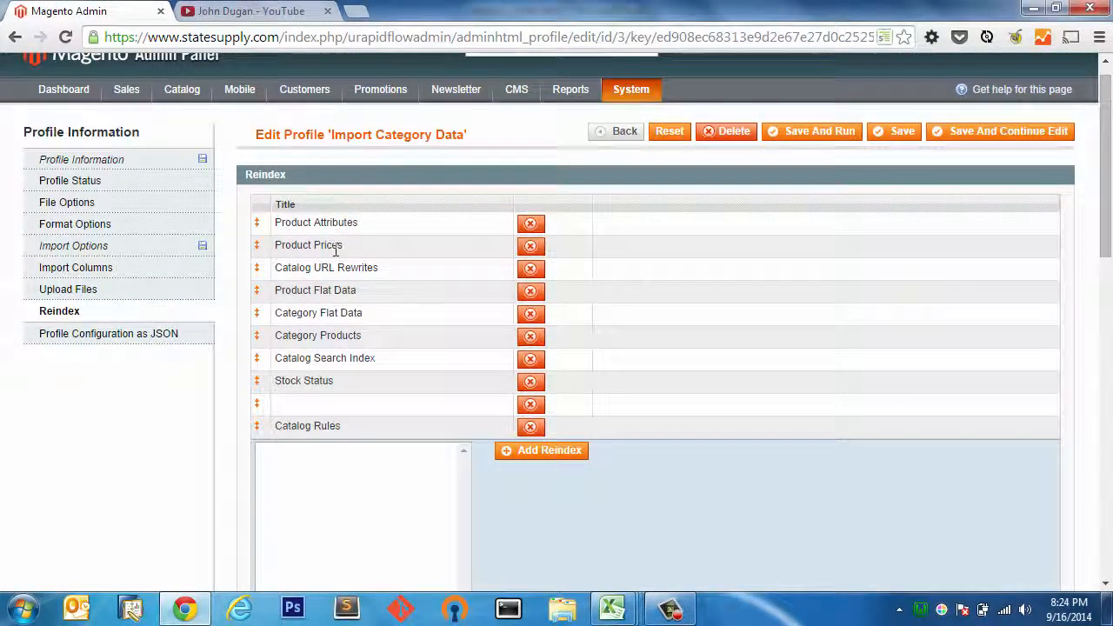
pyautogui.scroll(-3)
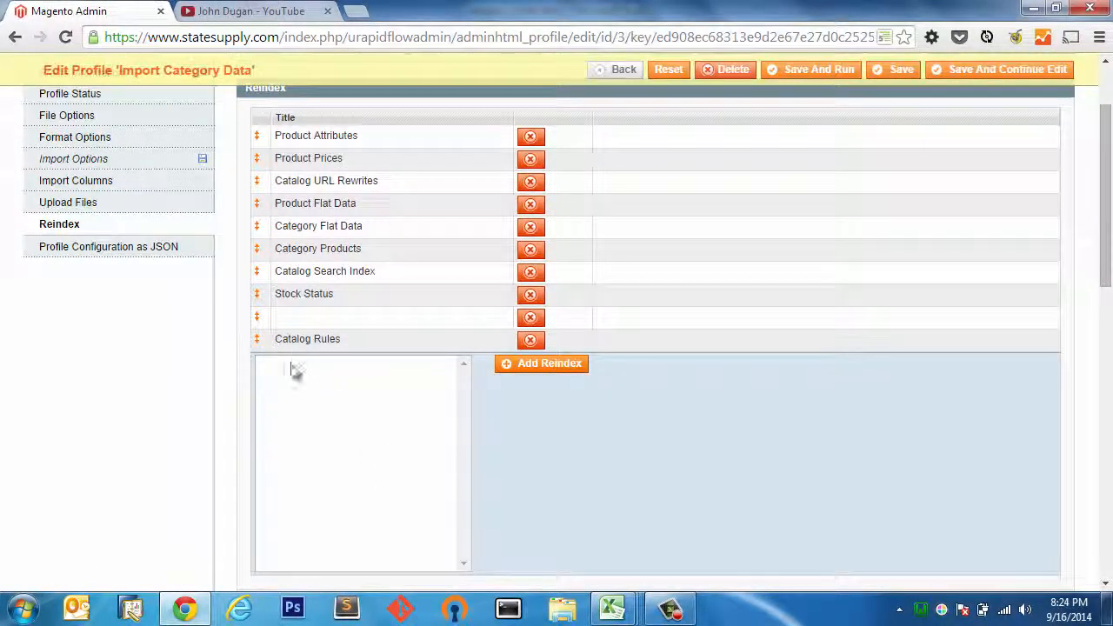
pyautogui.moveTo(339, 389)
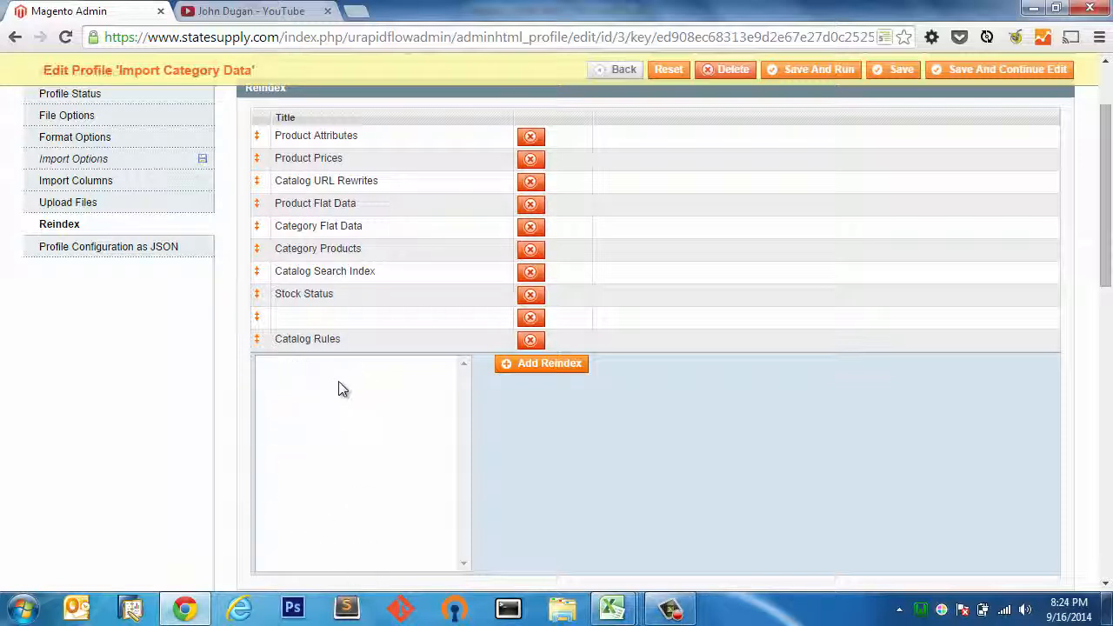
pyautogui.moveTo(313, 382)
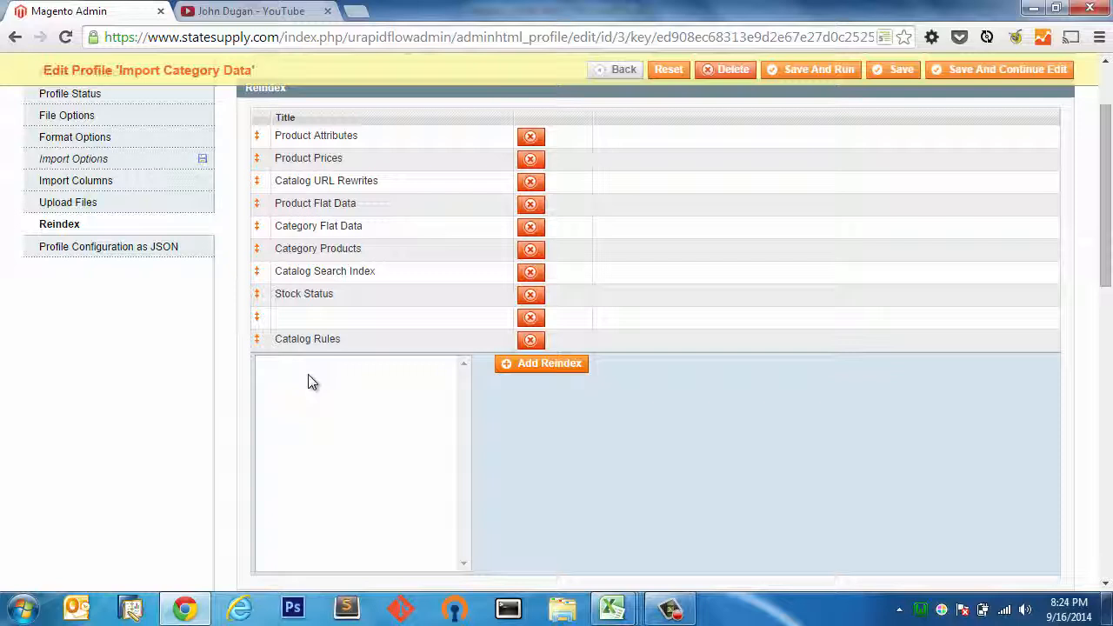
pyautogui.moveTo(310, 393)
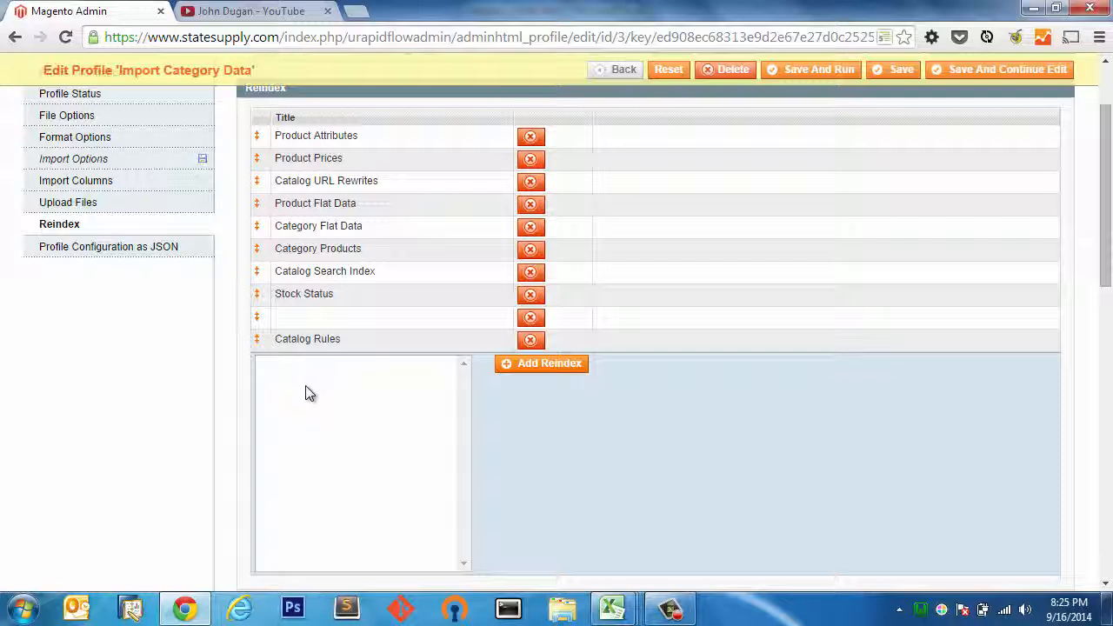
pyautogui.moveTo(313, 375)
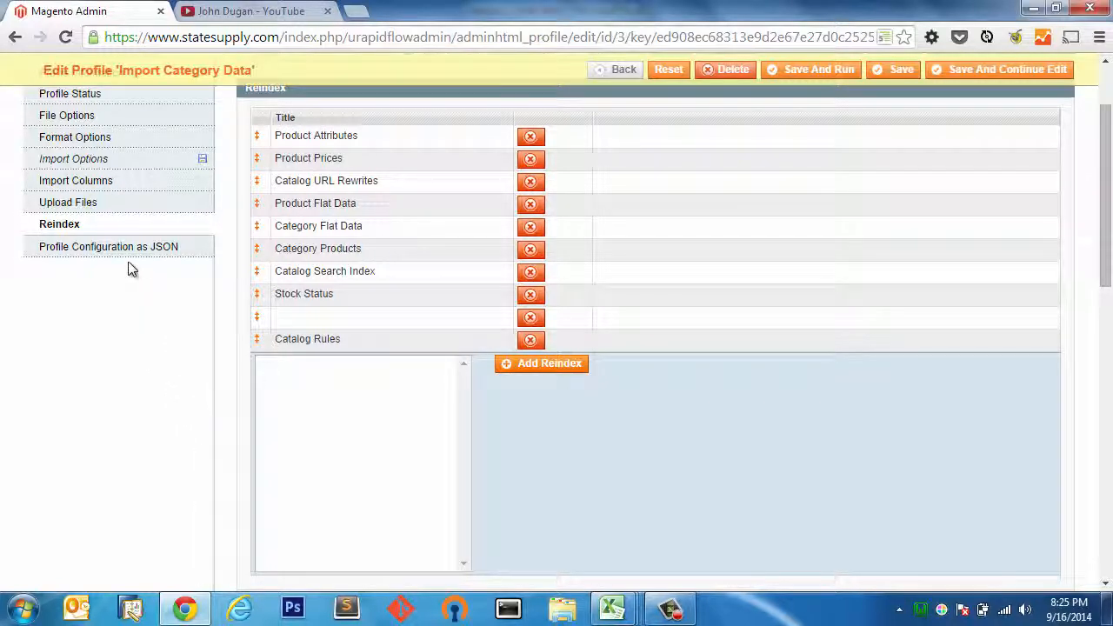
pyautogui.click(108, 246)
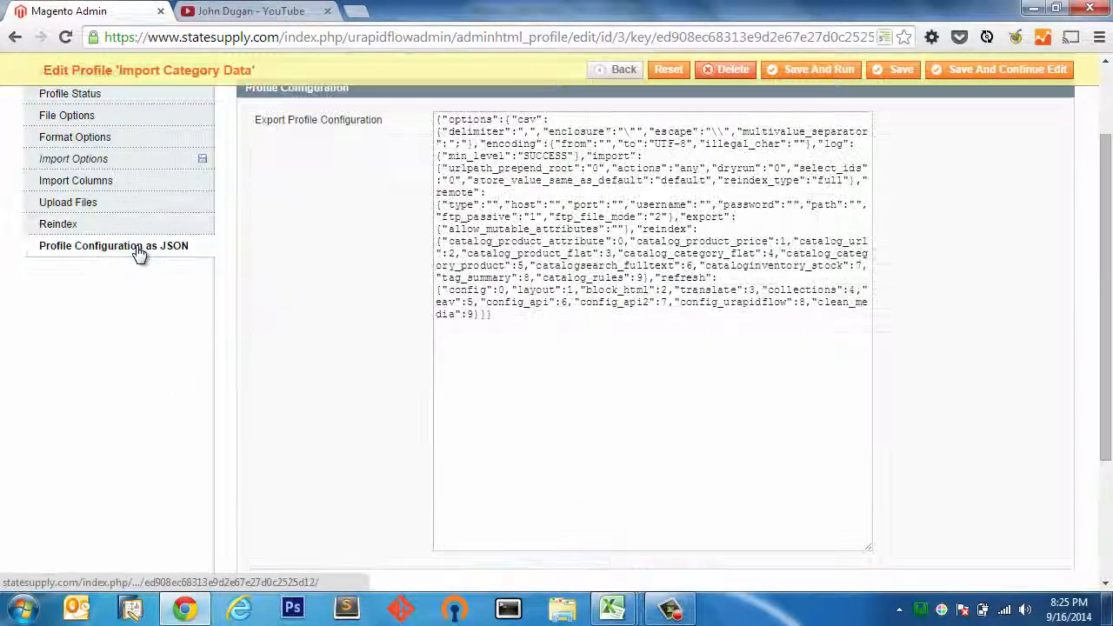
pyautogui.scroll(3)
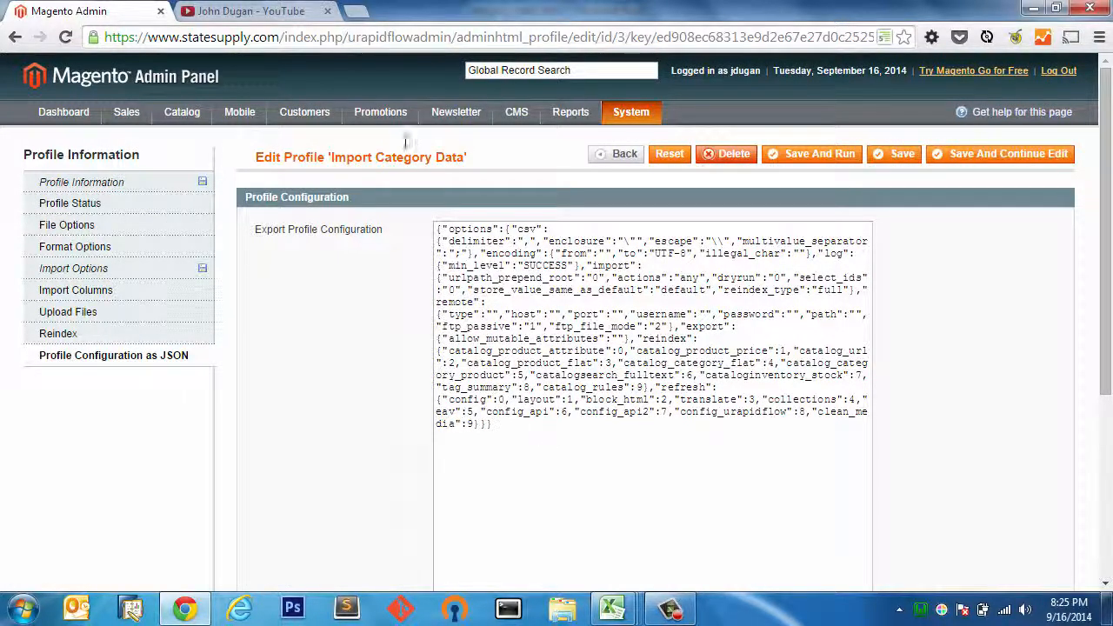
pyautogui.moveTo(374, 178)
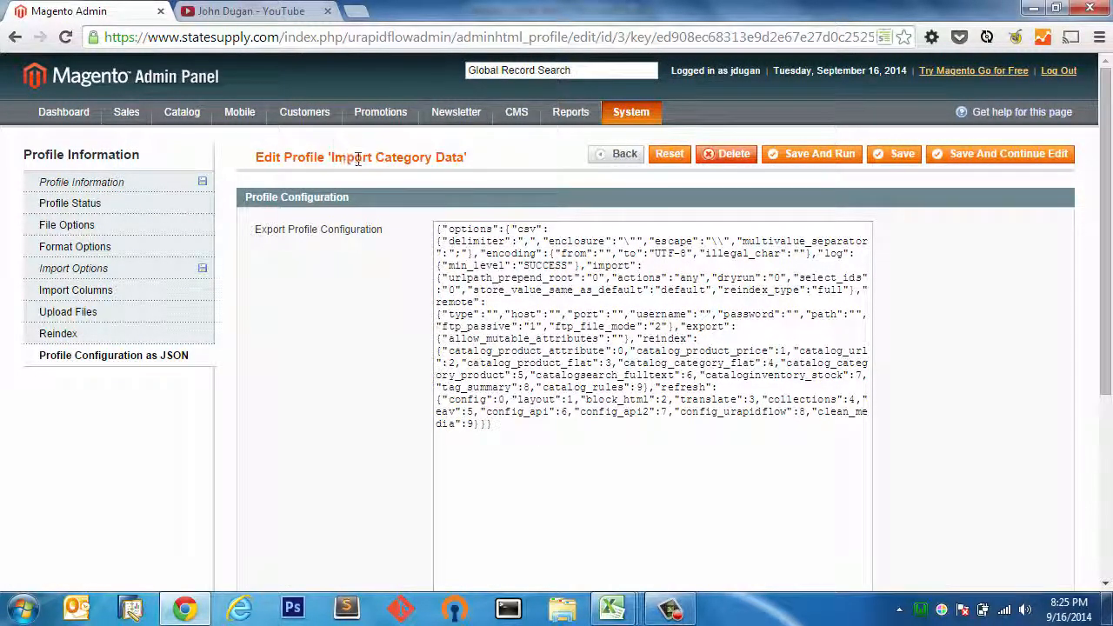
pyautogui.moveTo(465, 174)
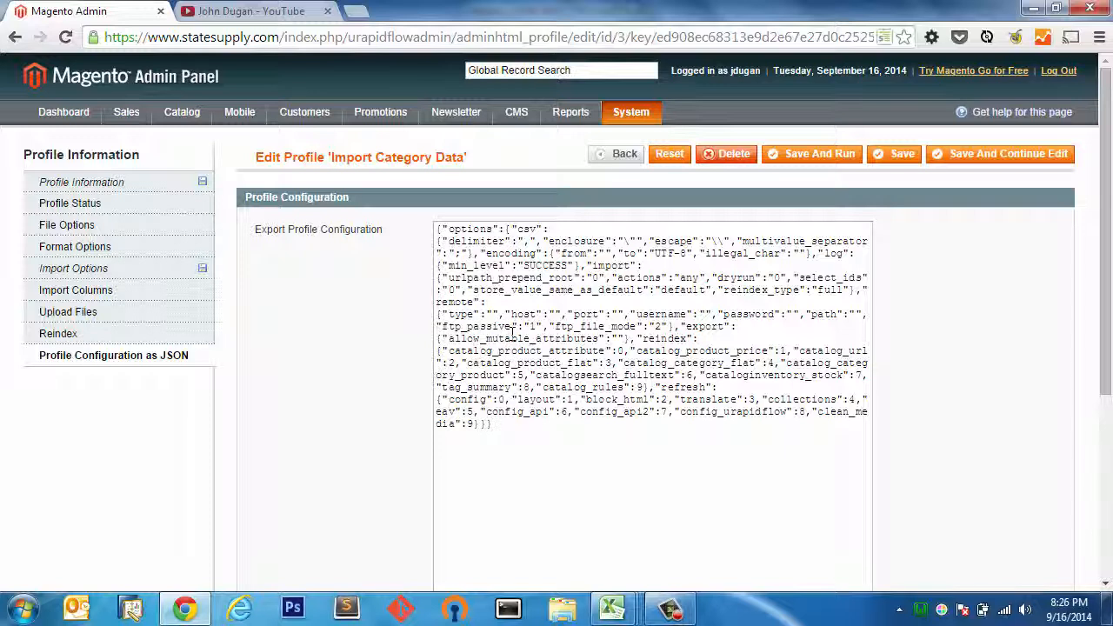
# Save and run the profile, triggering the 'Missing url_path column' alert.
pyautogui.click(76, 268)
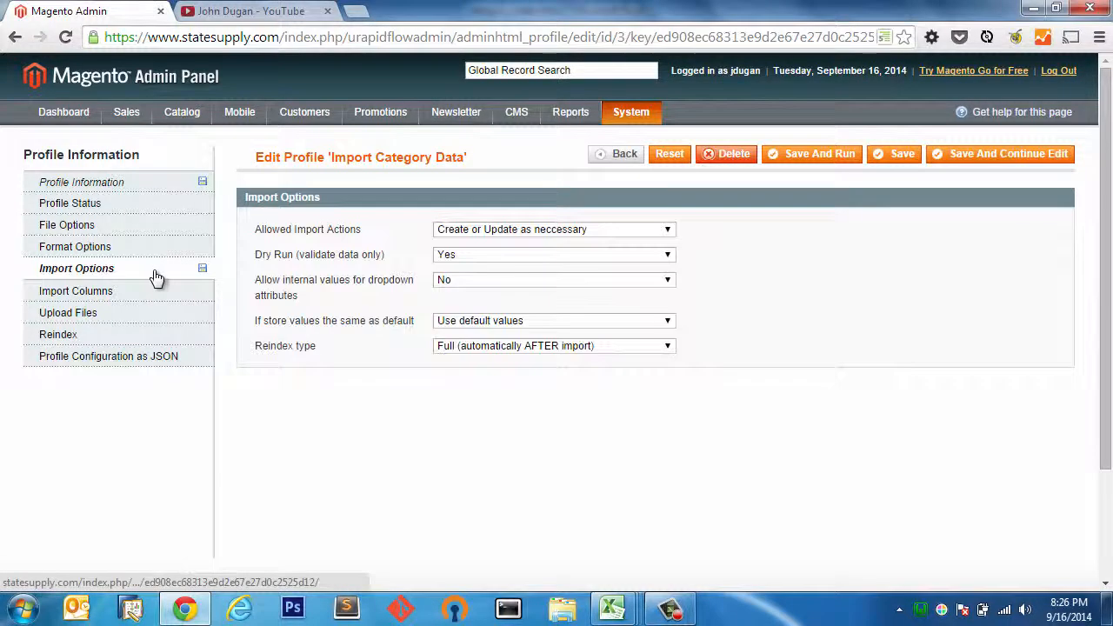
pyautogui.moveTo(118, 183)
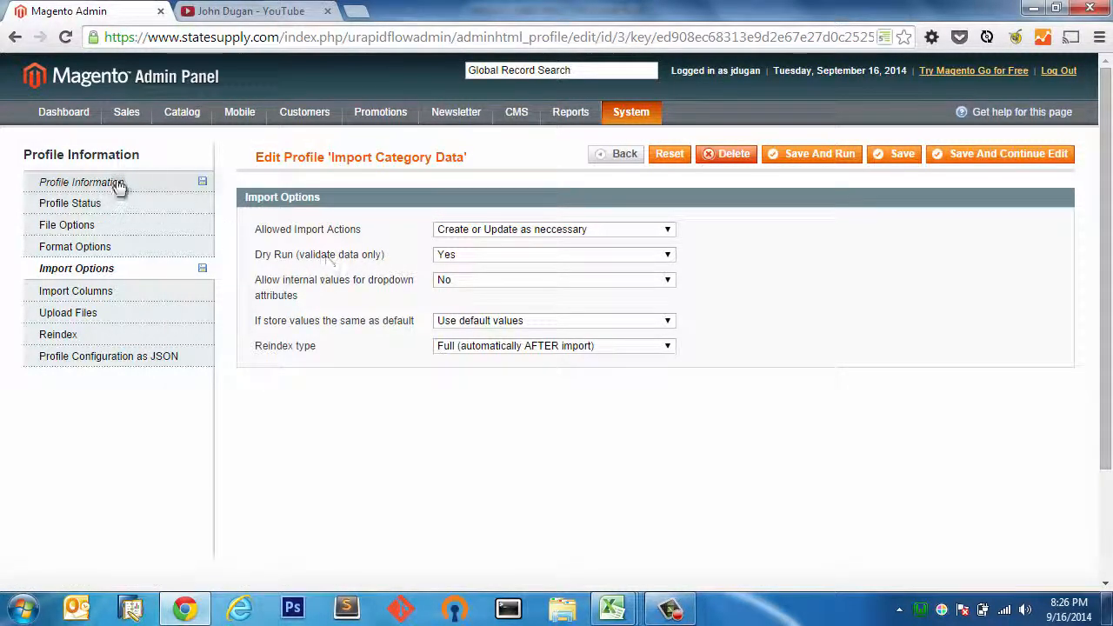
pyautogui.click(82, 182)
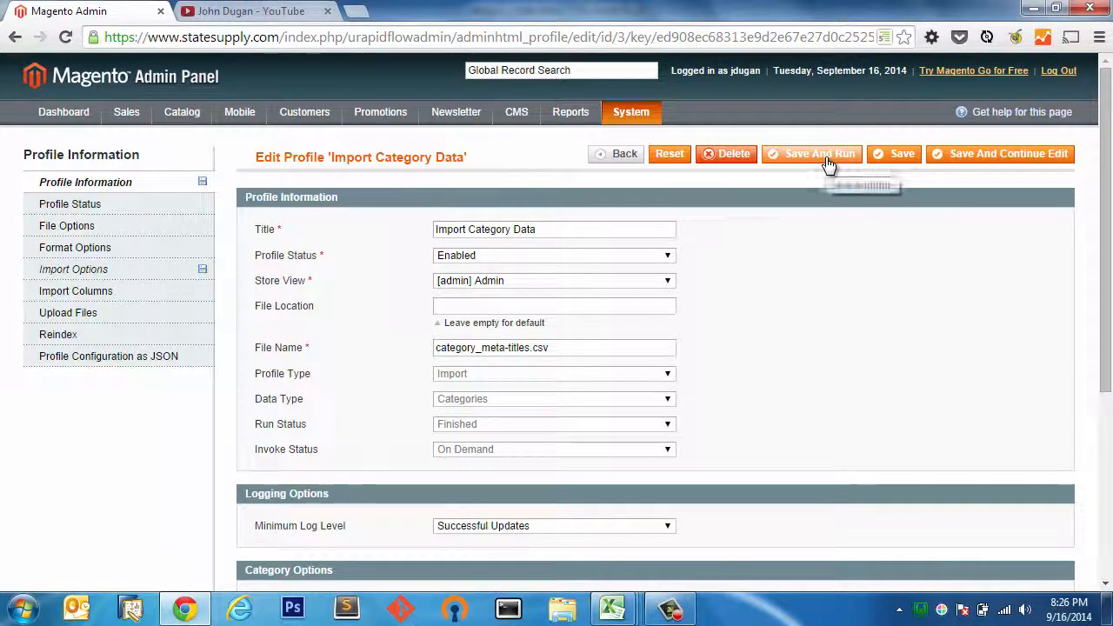
pyautogui.click(812, 154)
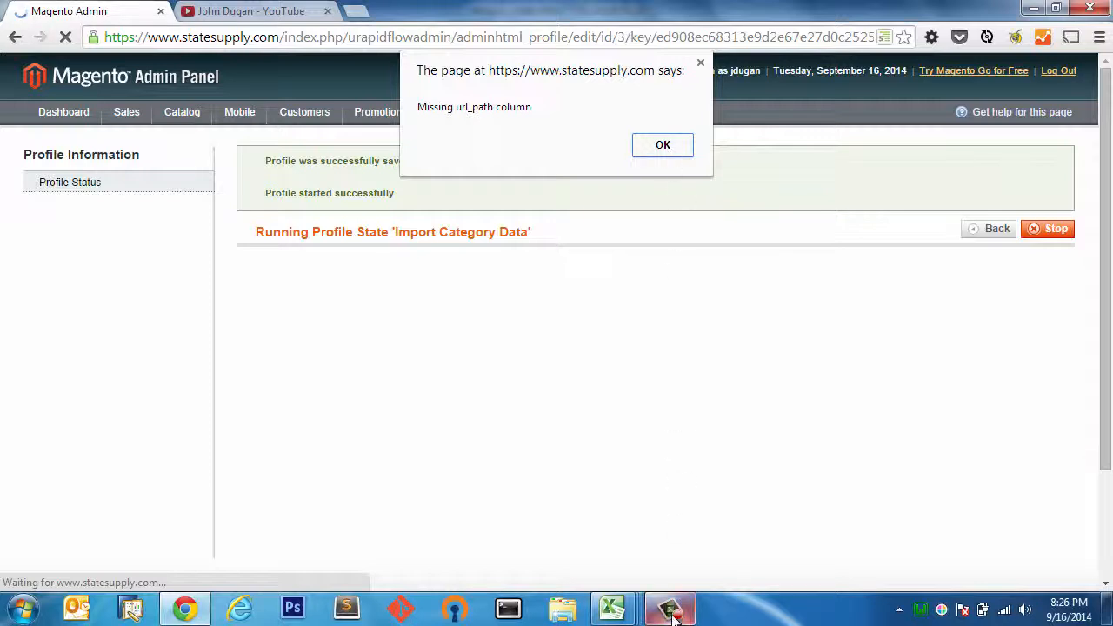
# Switch to the category_meta-titles spreadsheet in Excel.
pyautogui.click(669, 608)
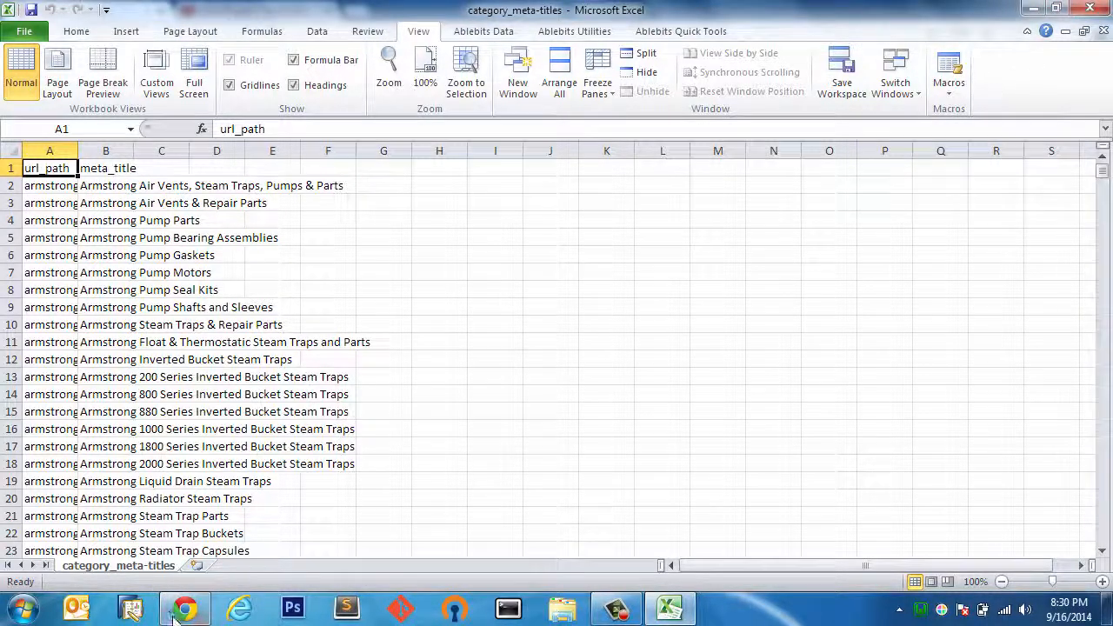
# Confirm Dry Run is Yes and rerun the import: 648 rows, 4 with errors.
pyautogui.click(185, 607)
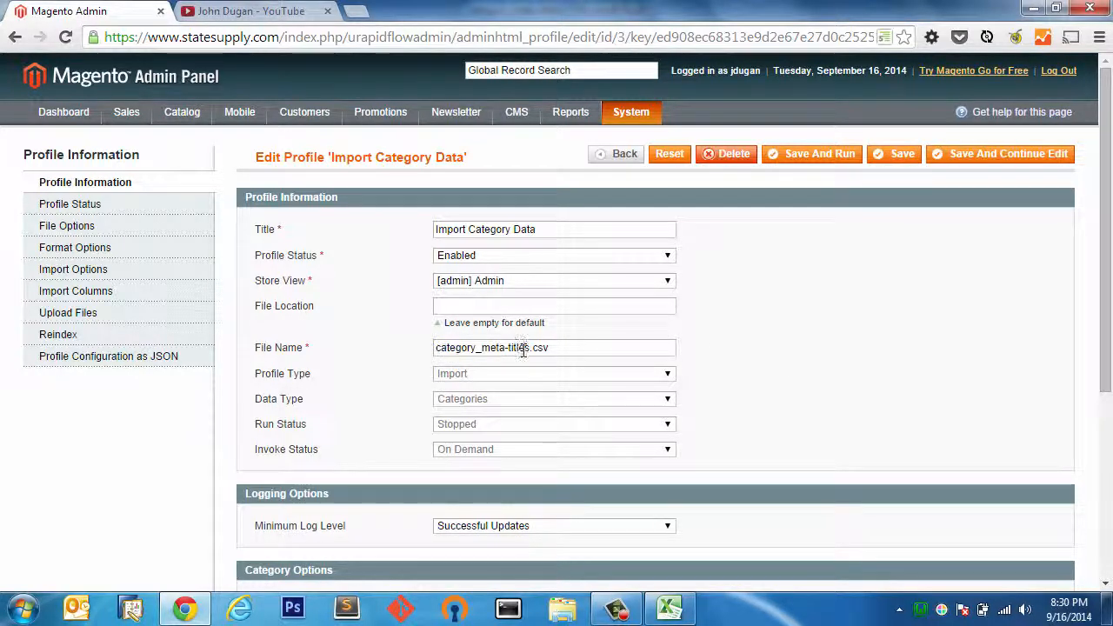
pyautogui.click(77, 268)
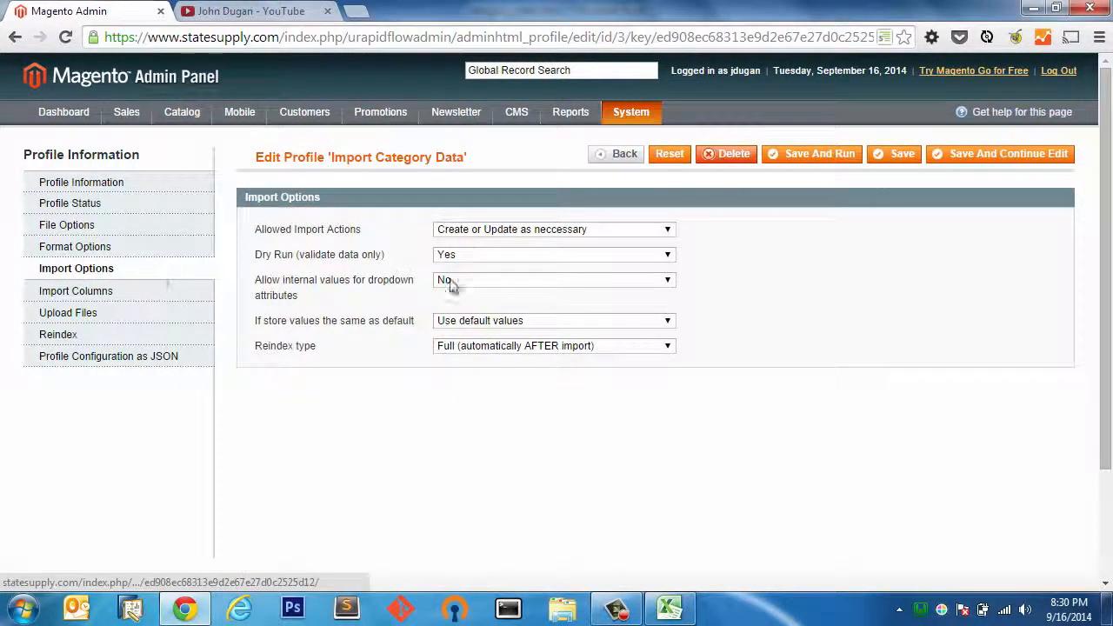
pyautogui.moveTo(820, 303)
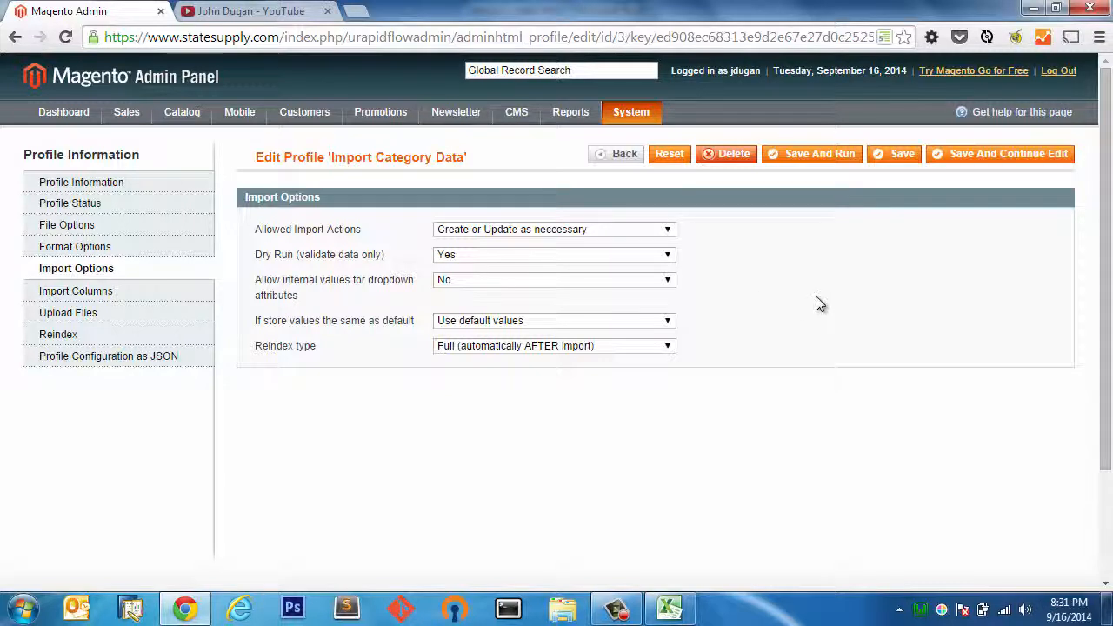
pyautogui.moveTo(810, 154)
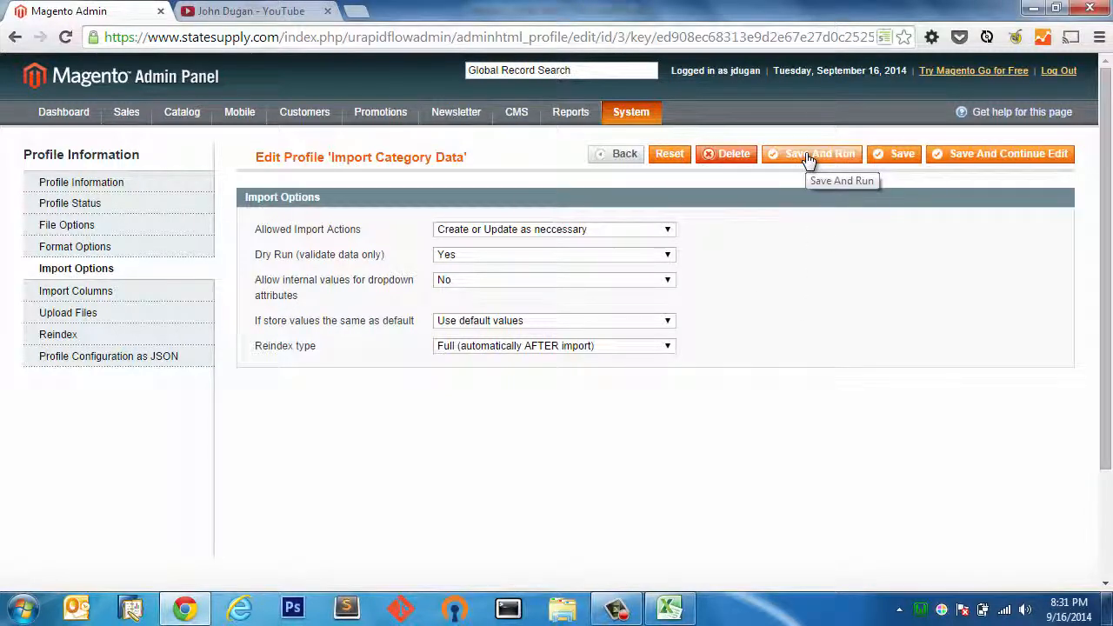
pyautogui.click(813, 154)
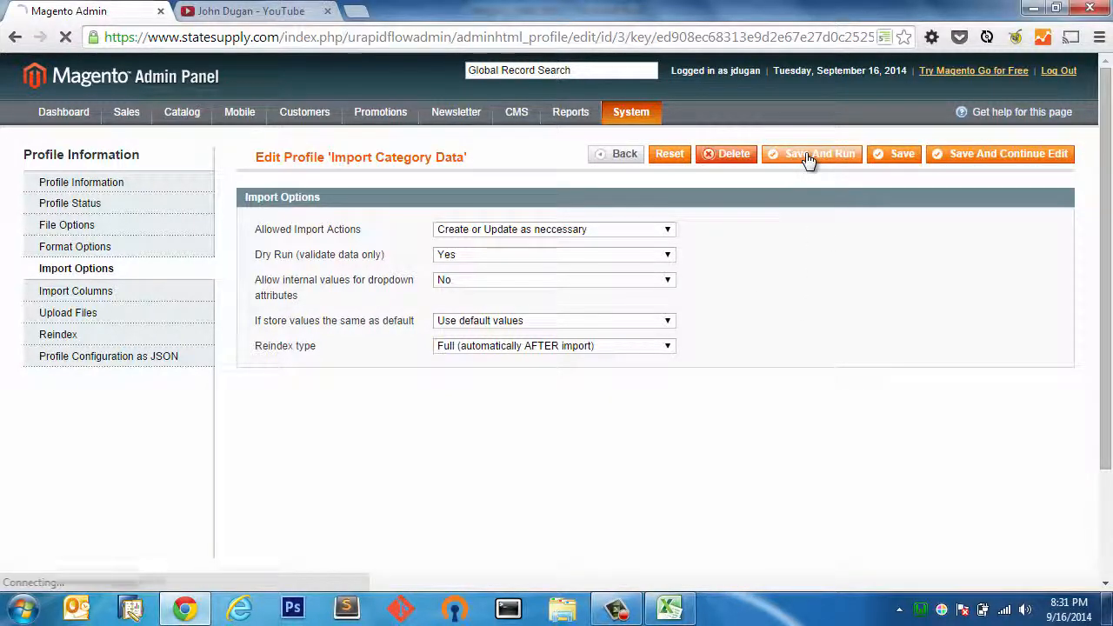
pyautogui.click(812, 154)
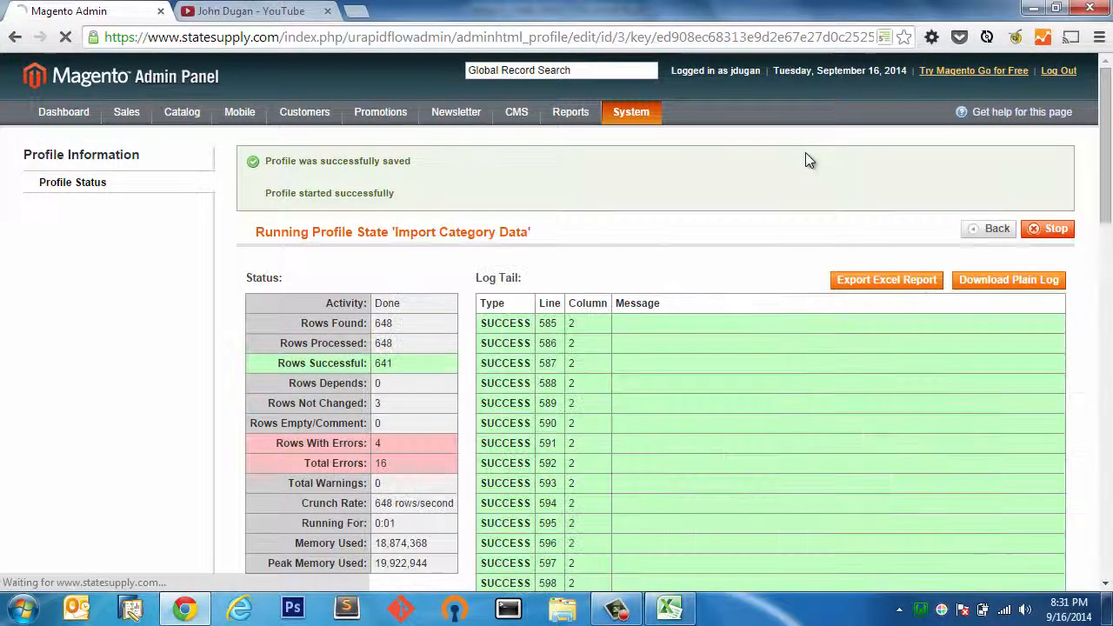
pyautogui.click(988, 228)
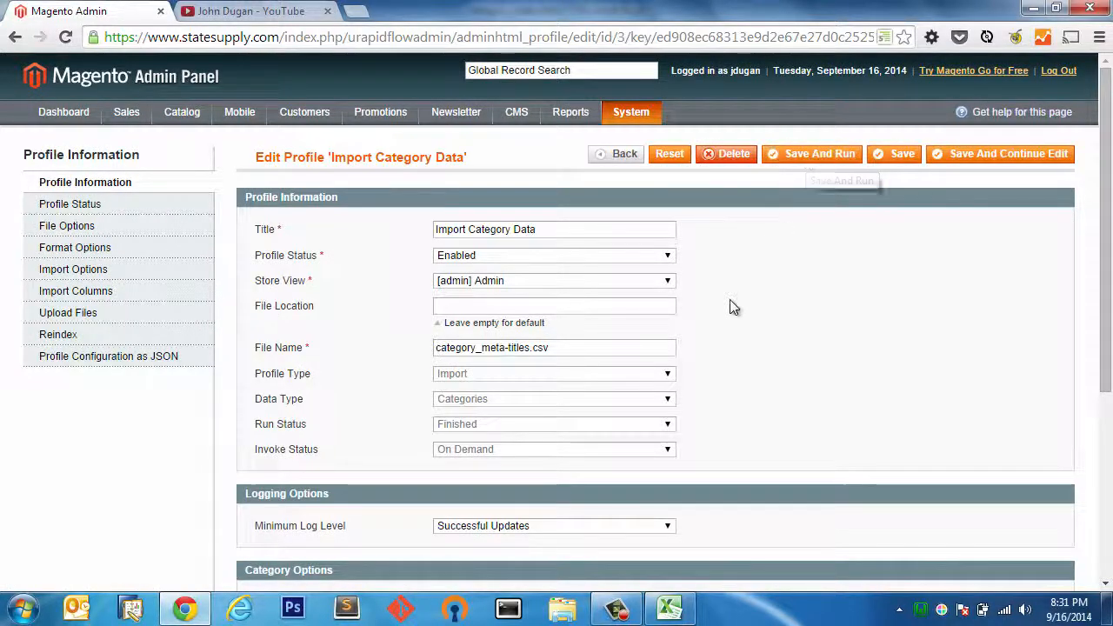
# Export the dry run's Excel results report to the Desktop and open it.
pyautogui.click(819, 154)
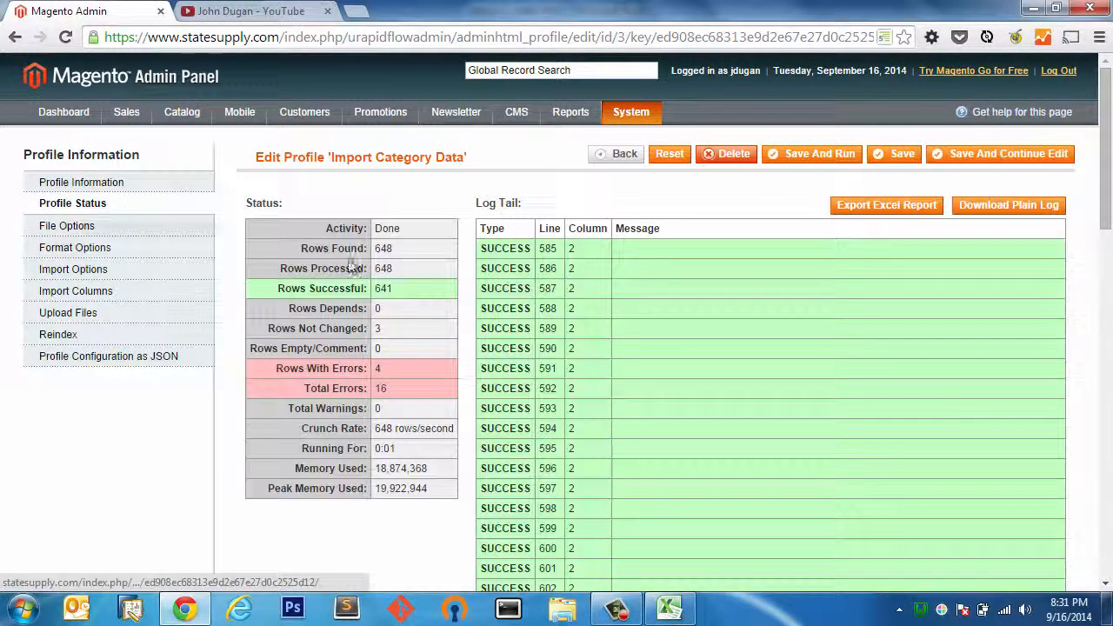
pyautogui.moveTo(346, 386)
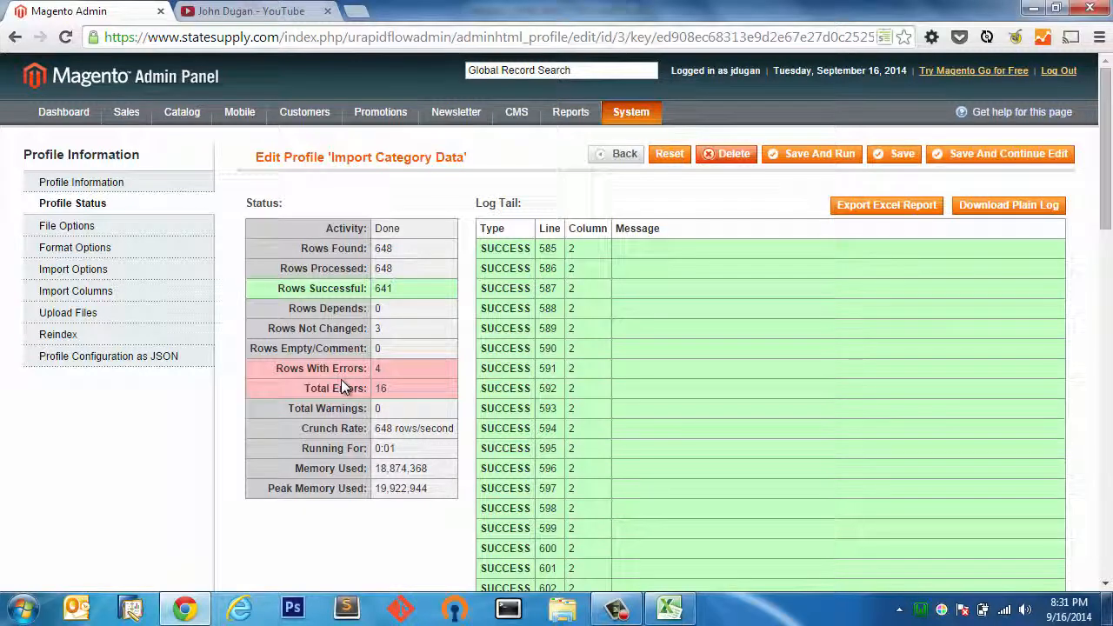
pyautogui.click(886, 205)
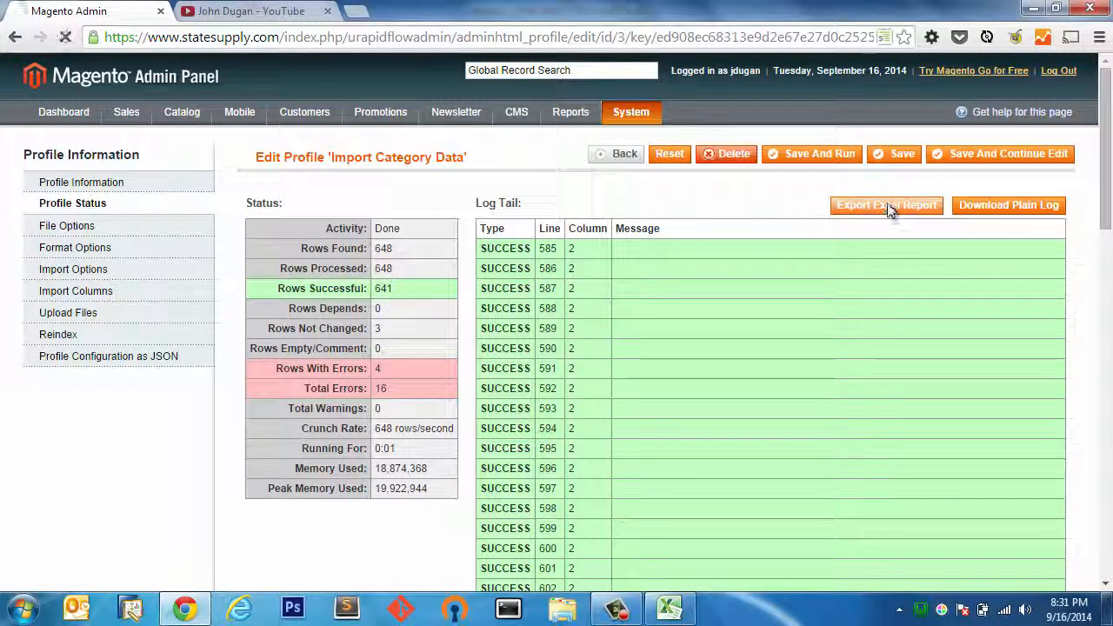
pyautogui.click(886, 205)
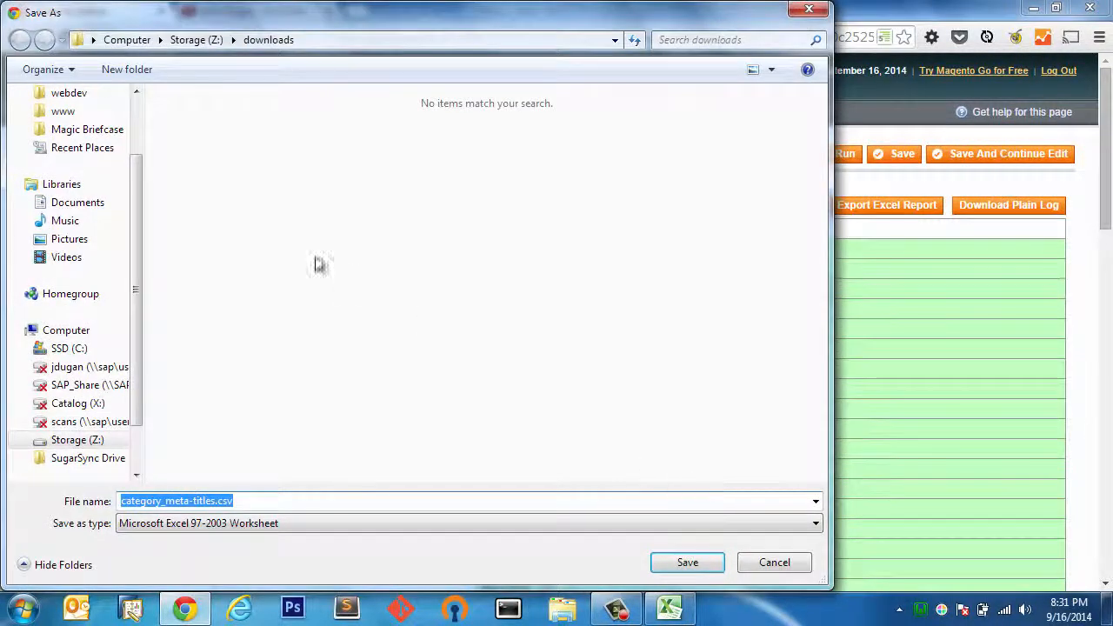
pyautogui.scroll(3)
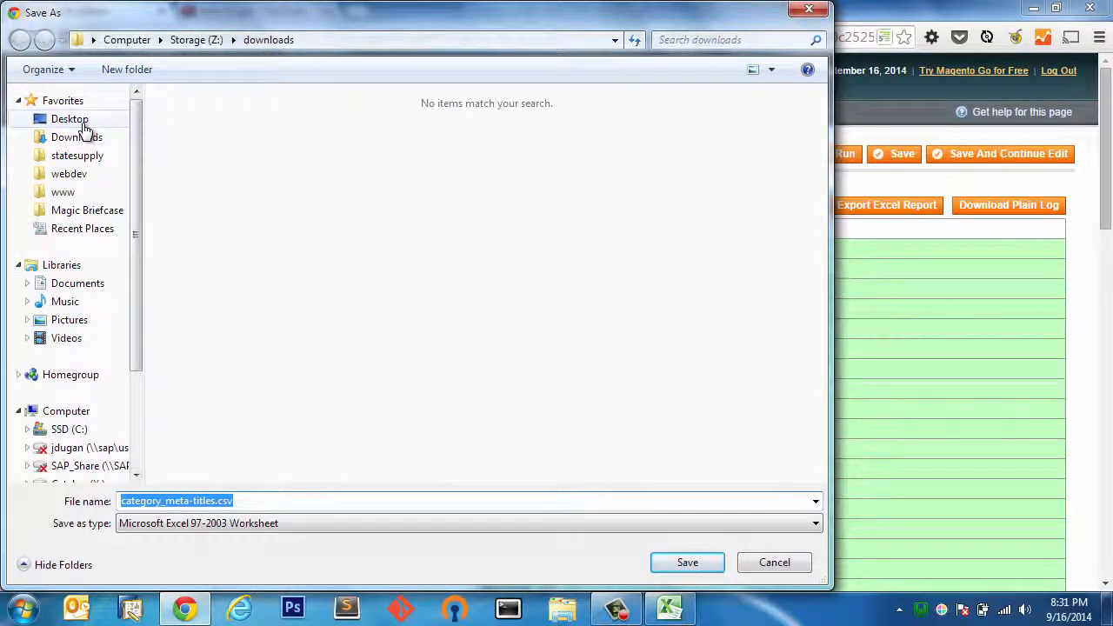
pyautogui.click(686, 562)
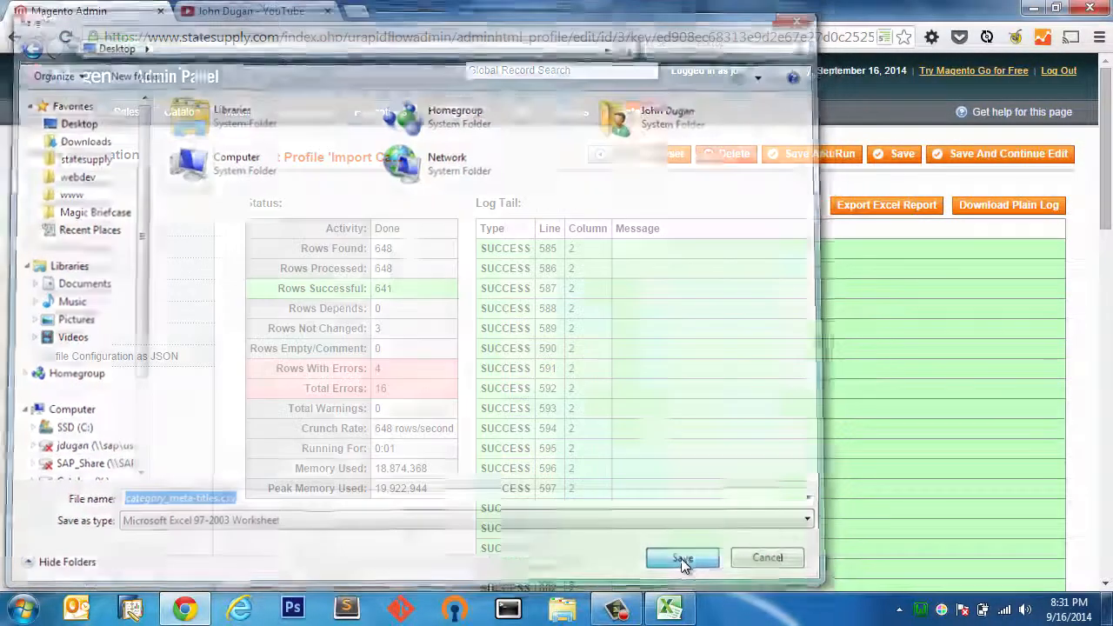
pyautogui.click(681, 558)
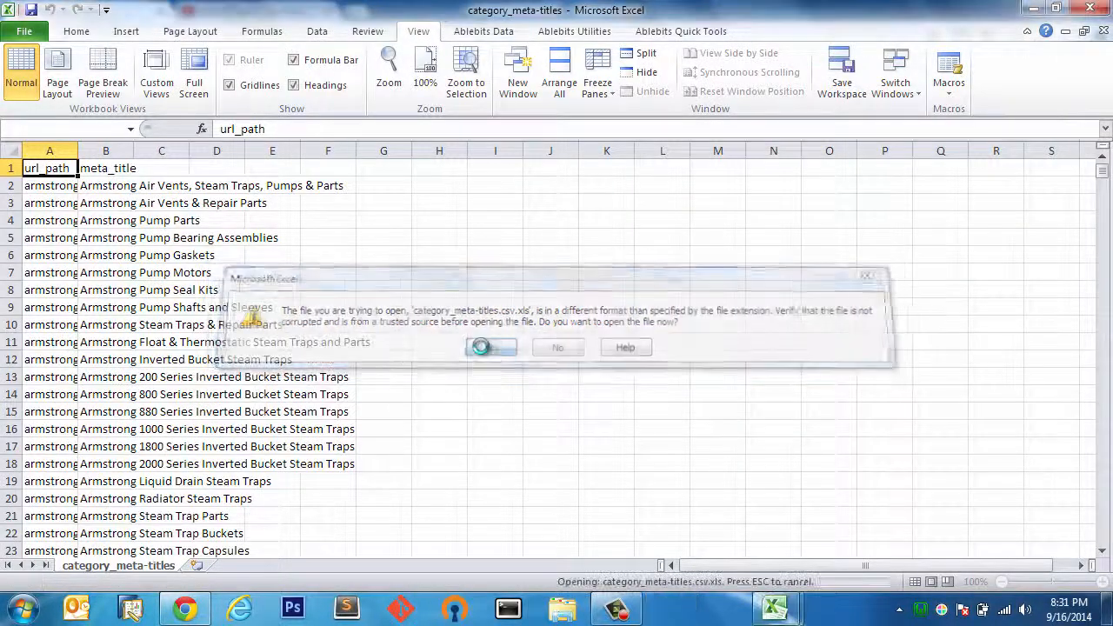
# Open the exported report despite the format warning, enable editing, and scroll through the rows.
pyautogui.click(490, 347)
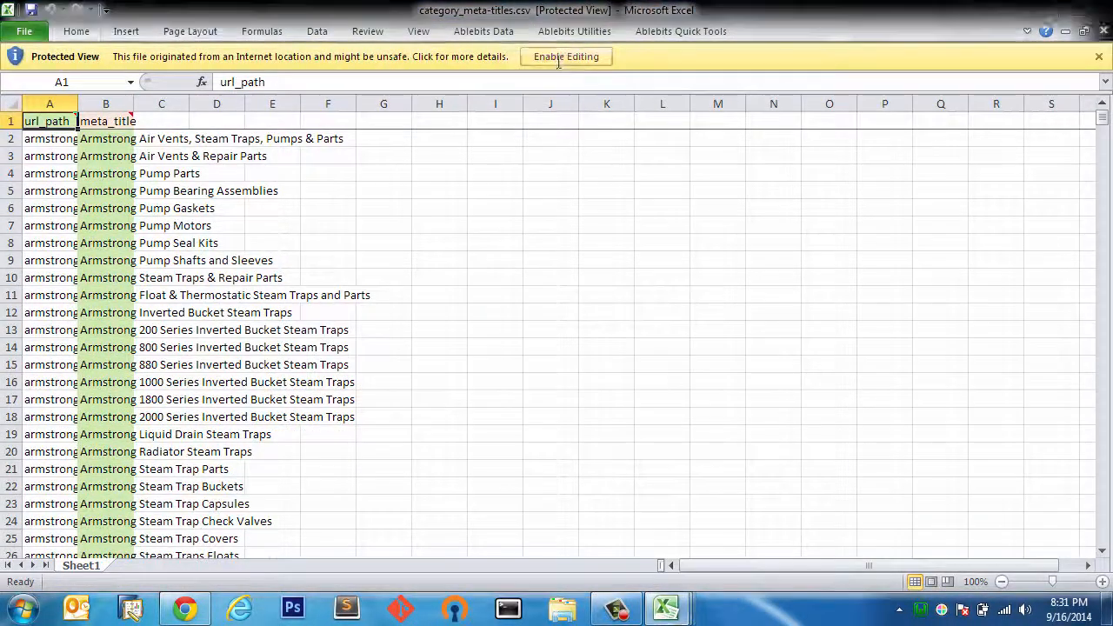
pyautogui.click(566, 55)
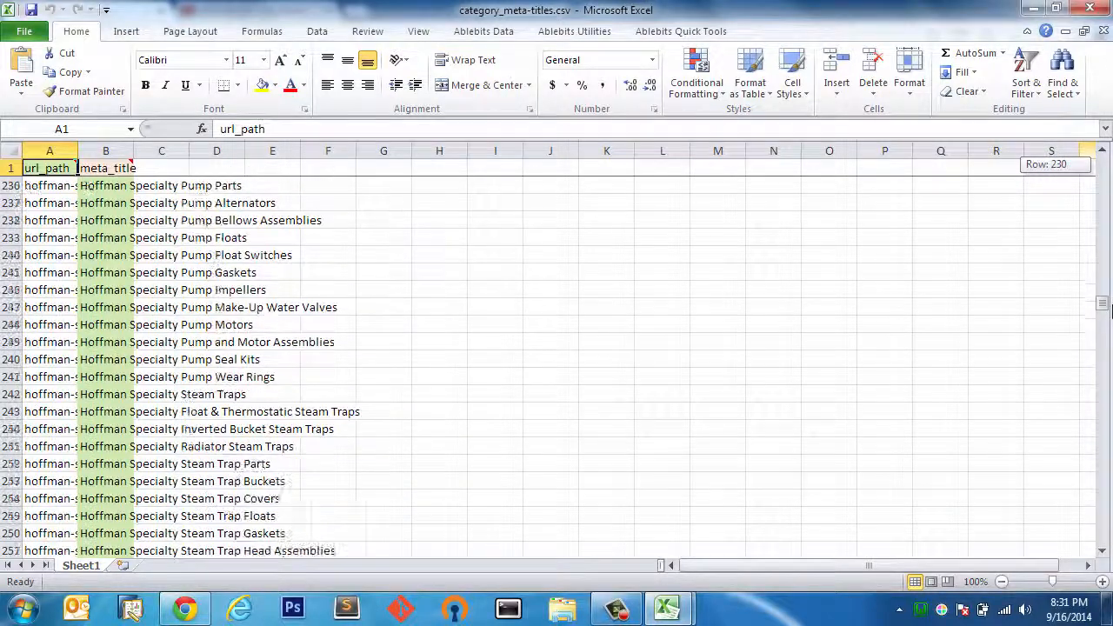
pyautogui.scroll(-3)
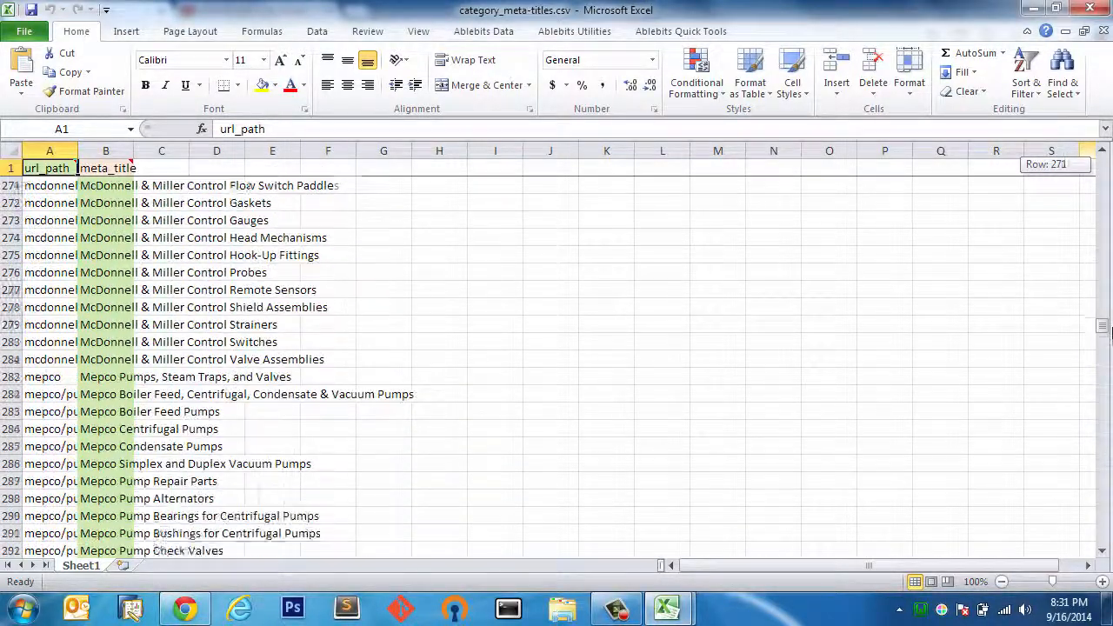
pyautogui.scroll(-3)
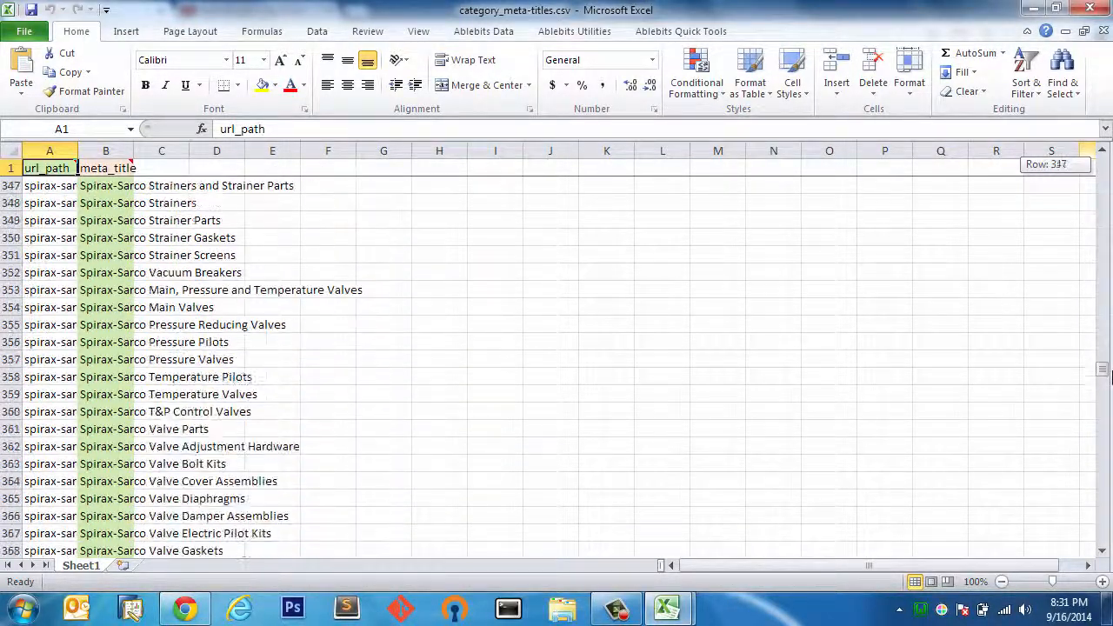
pyautogui.scroll(-3)
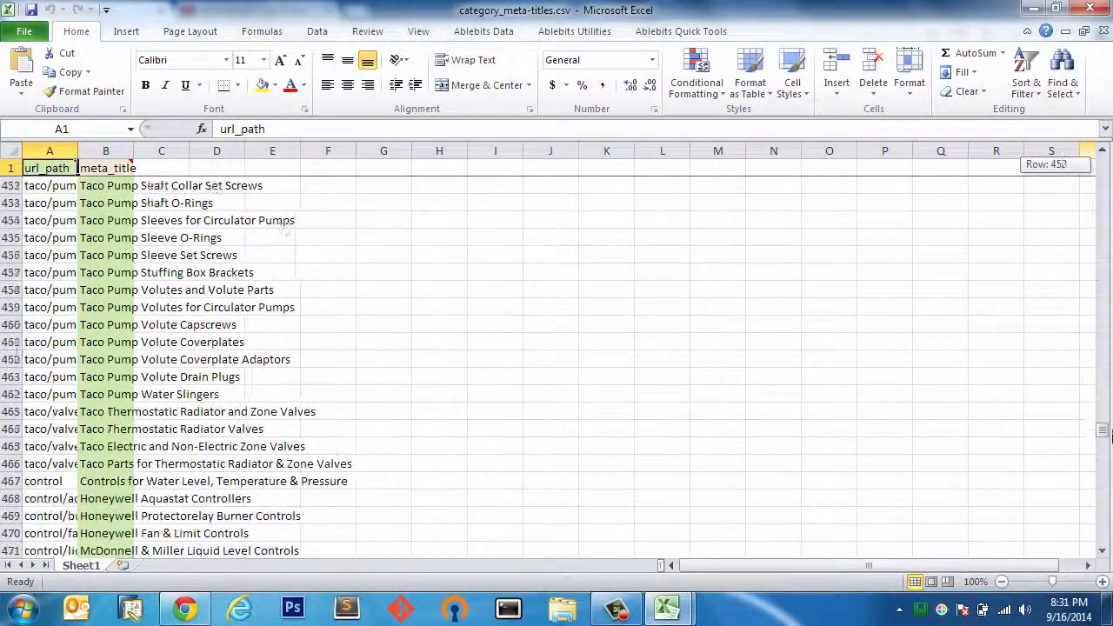
pyautogui.scroll(-3)
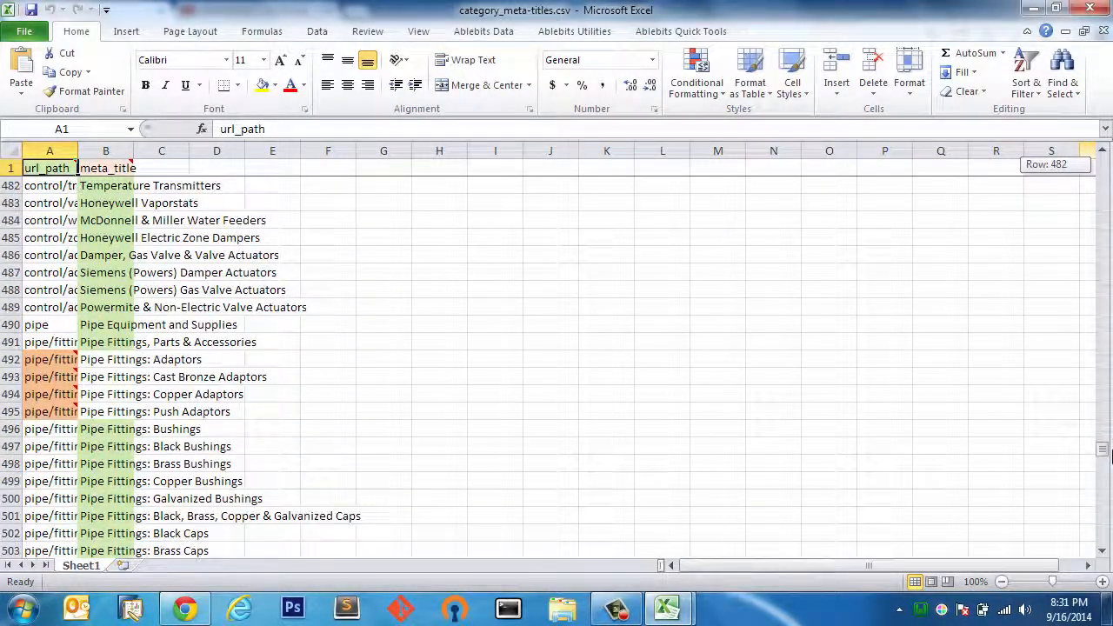
pyautogui.scroll(-3)
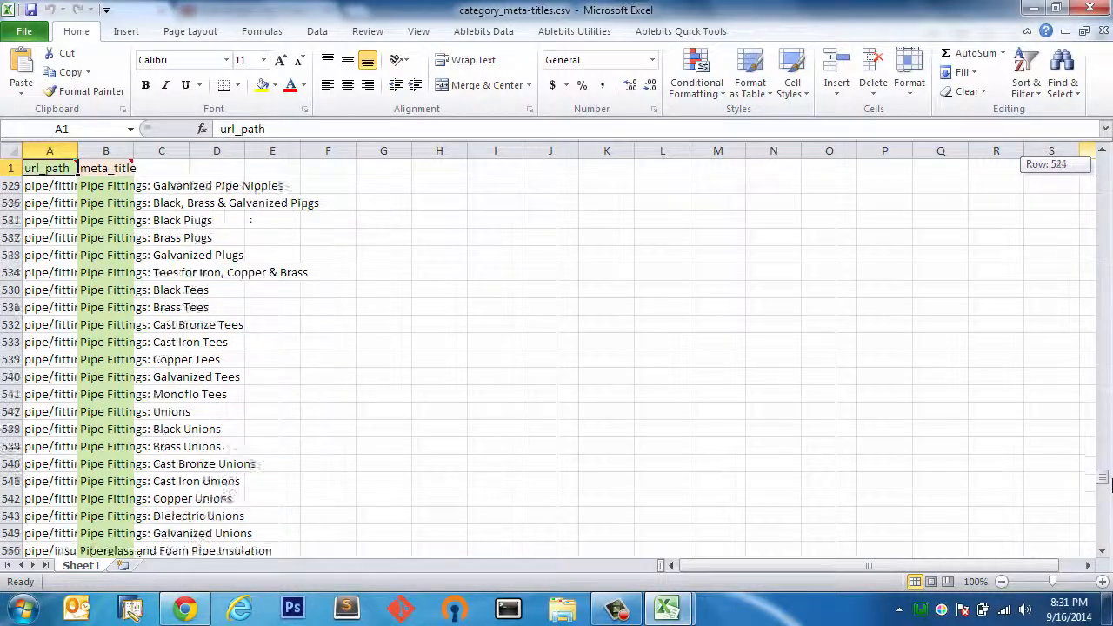
pyautogui.scroll(-3)
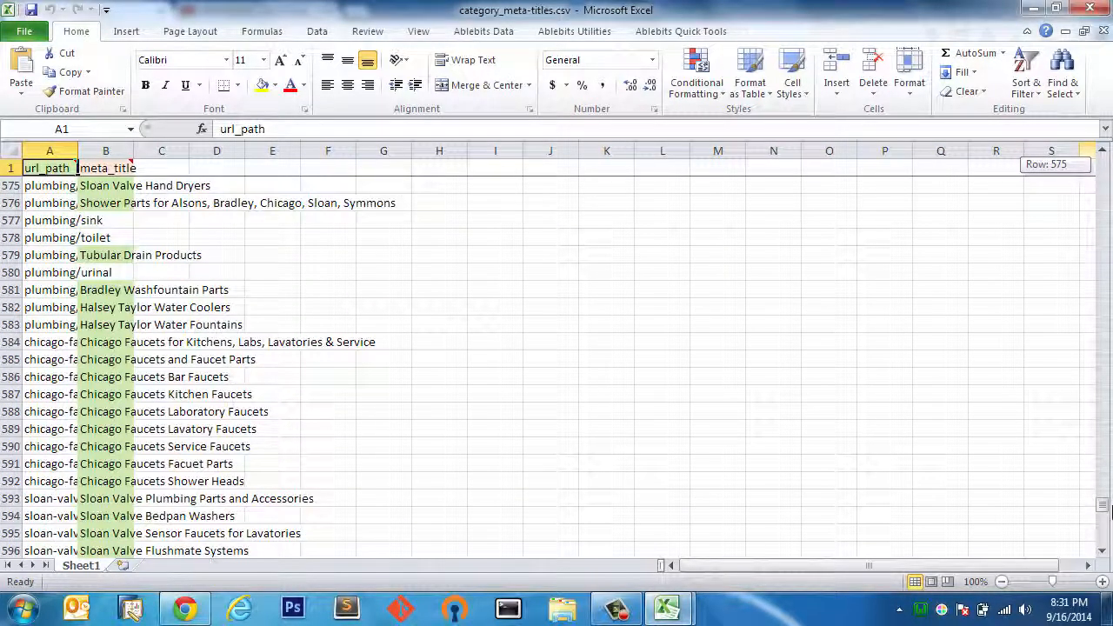
# Widen column A to show full url paths and review the four missing is_active errors.
pyautogui.scroll(3)
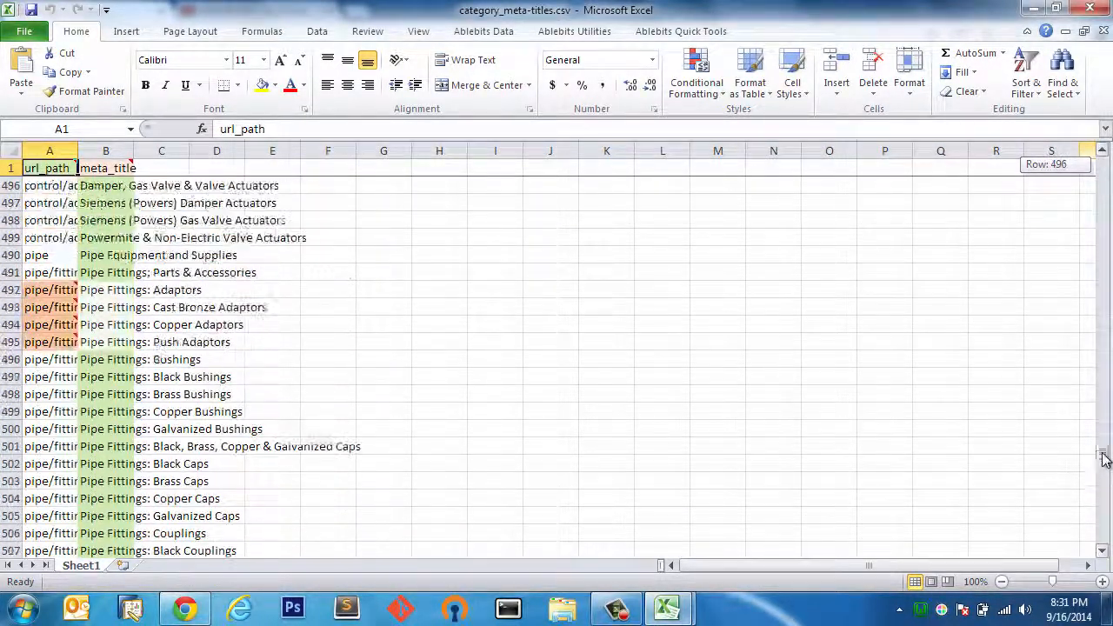
pyautogui.scroll(3)
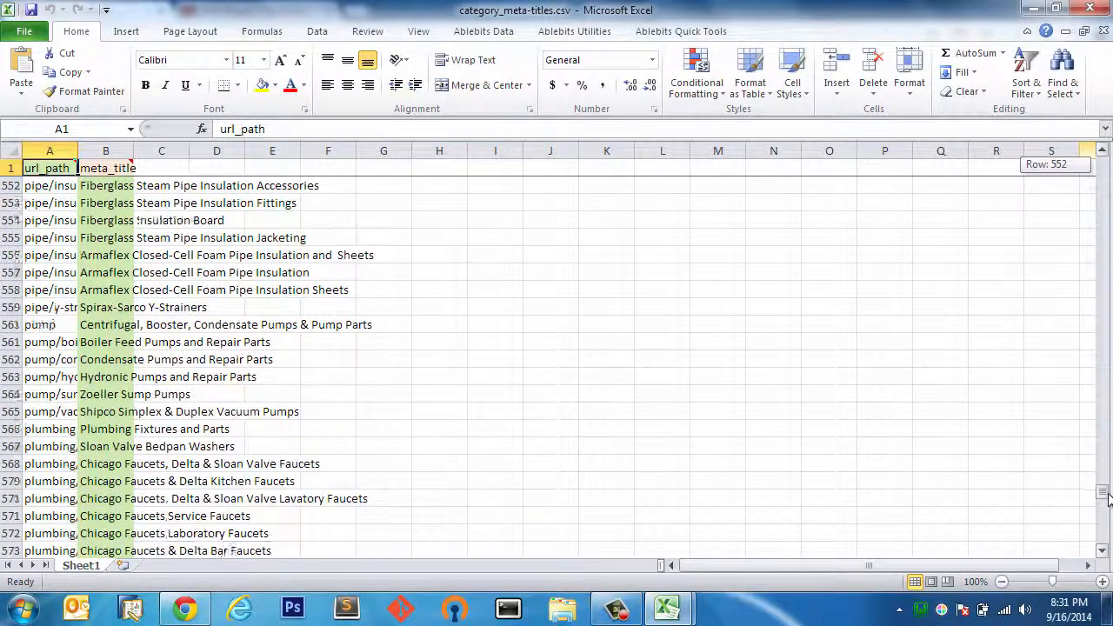
pyautogui.scroll(-3)
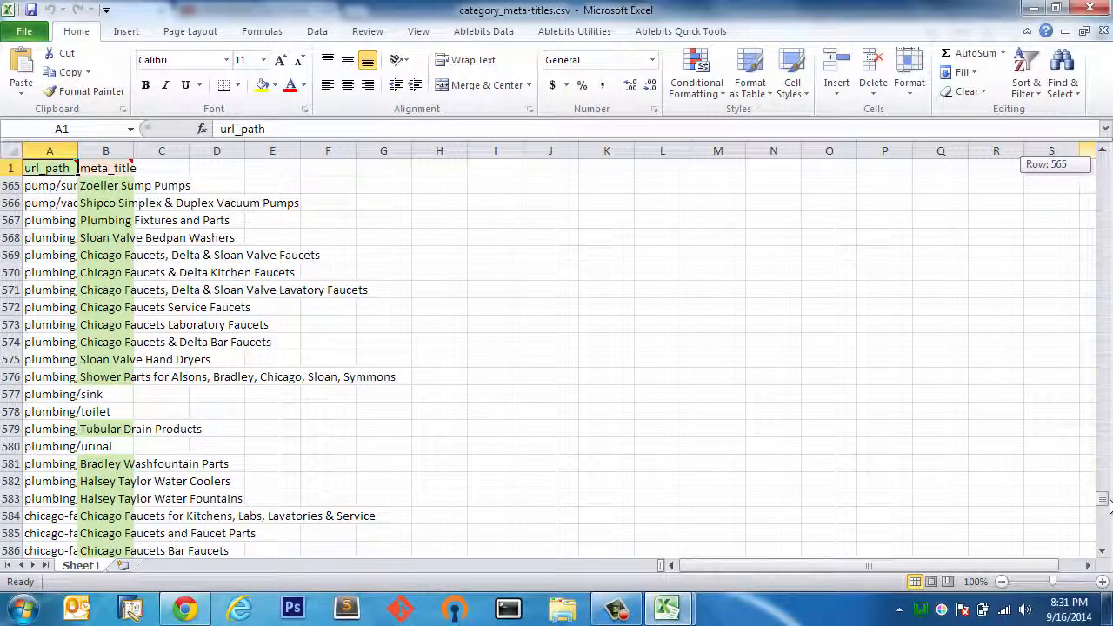
pyautogui.scroll(-3)
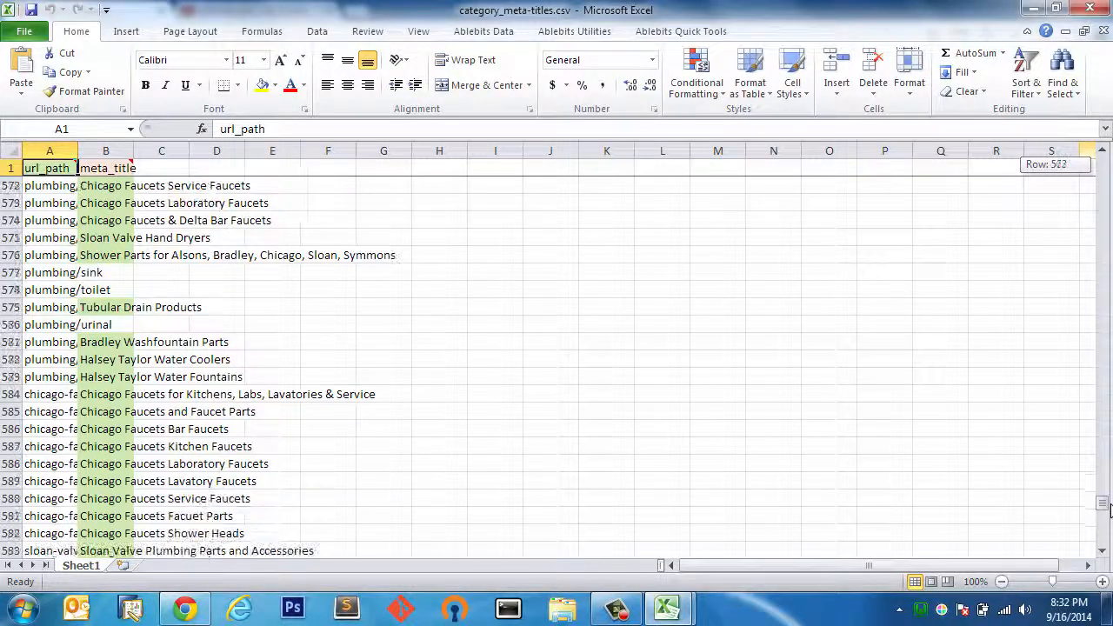
pyautogui.scroll(3)
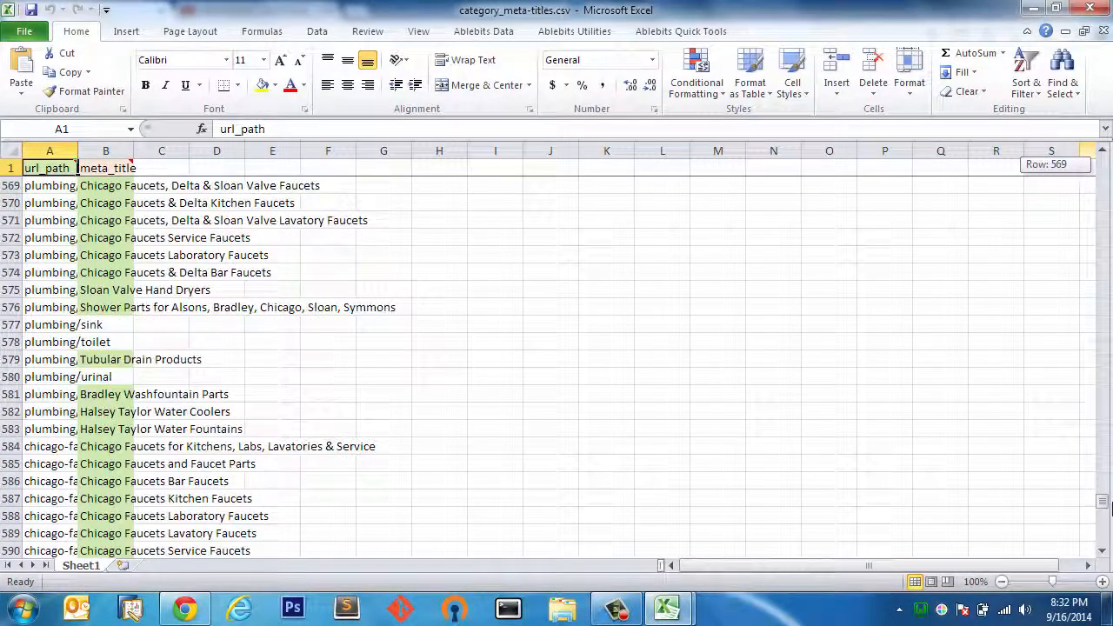
pyautogui.scroll(-3)
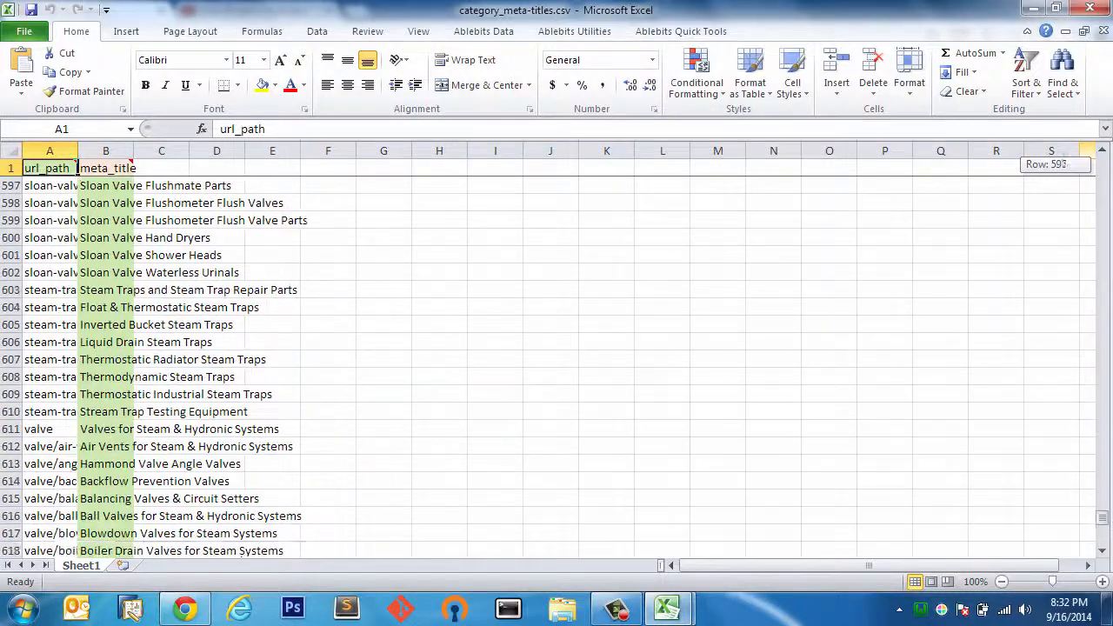
pyautogui.scroll(-3)
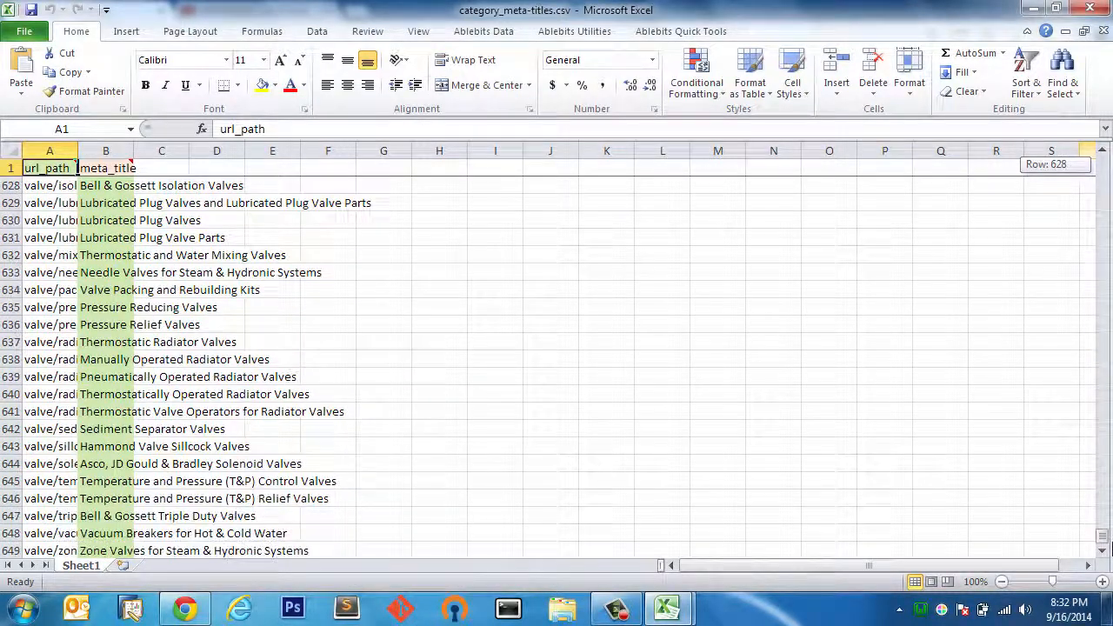
pyautogui.scroll(3)
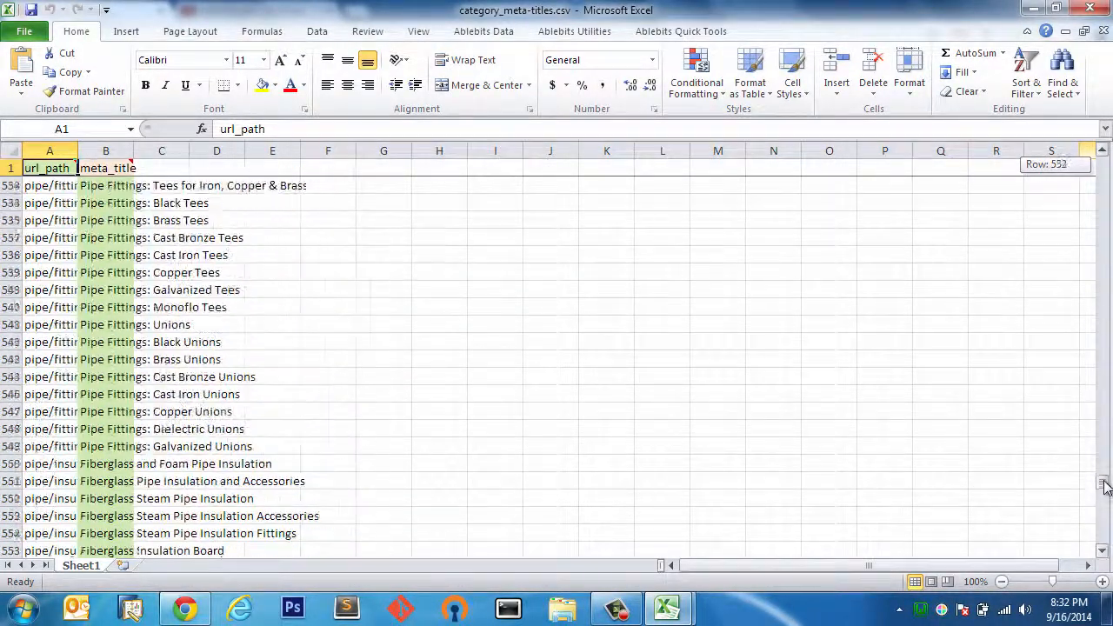
pyautogui.scroll(3)
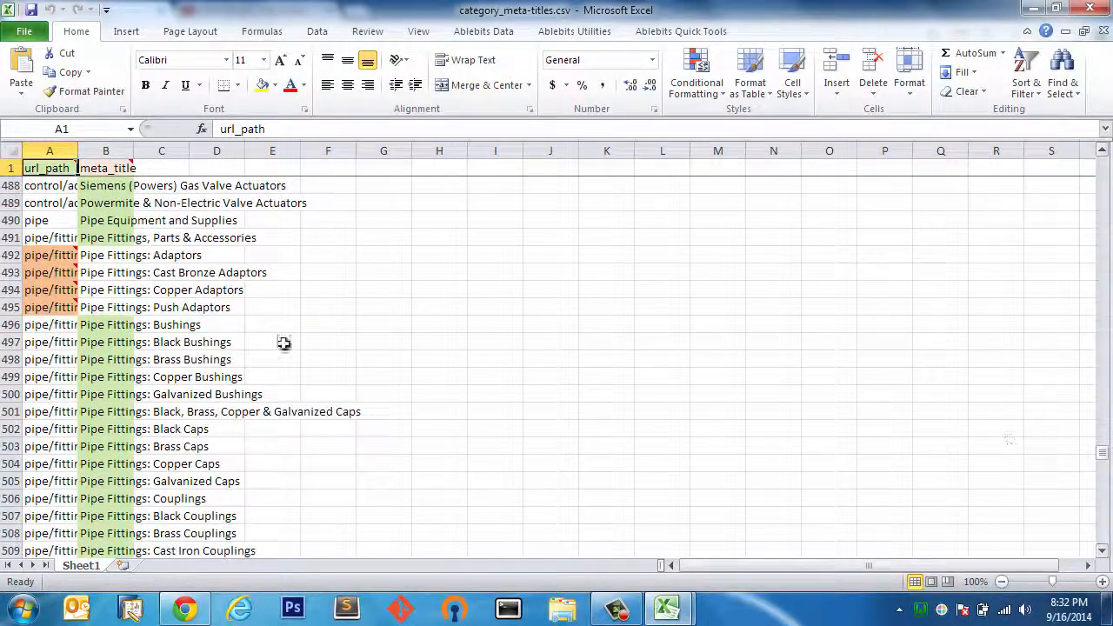
pyautogui.moveTo(78, 151); pyautogui.dragTo(198, 150)
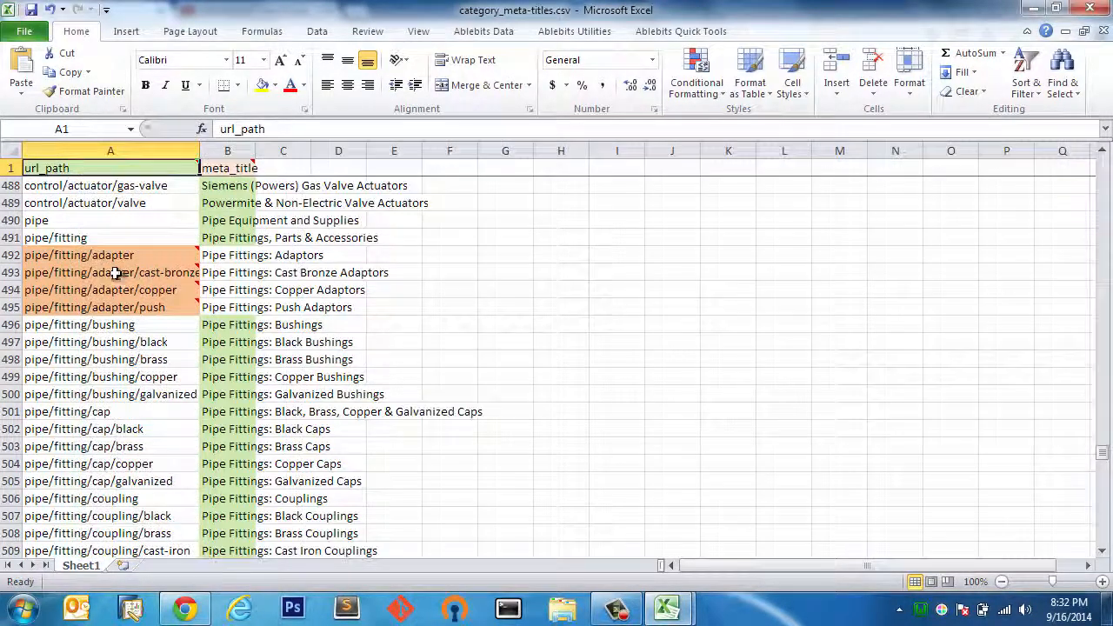
pyautogui.moveTo(112, 254)
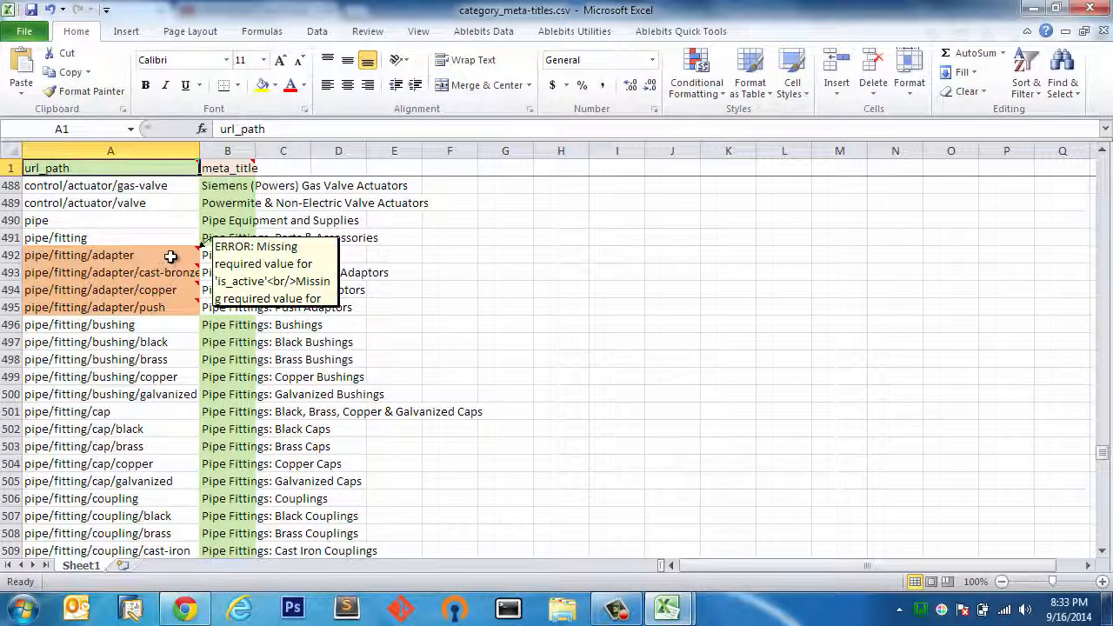
pyautogui.moveTo(168, 290)
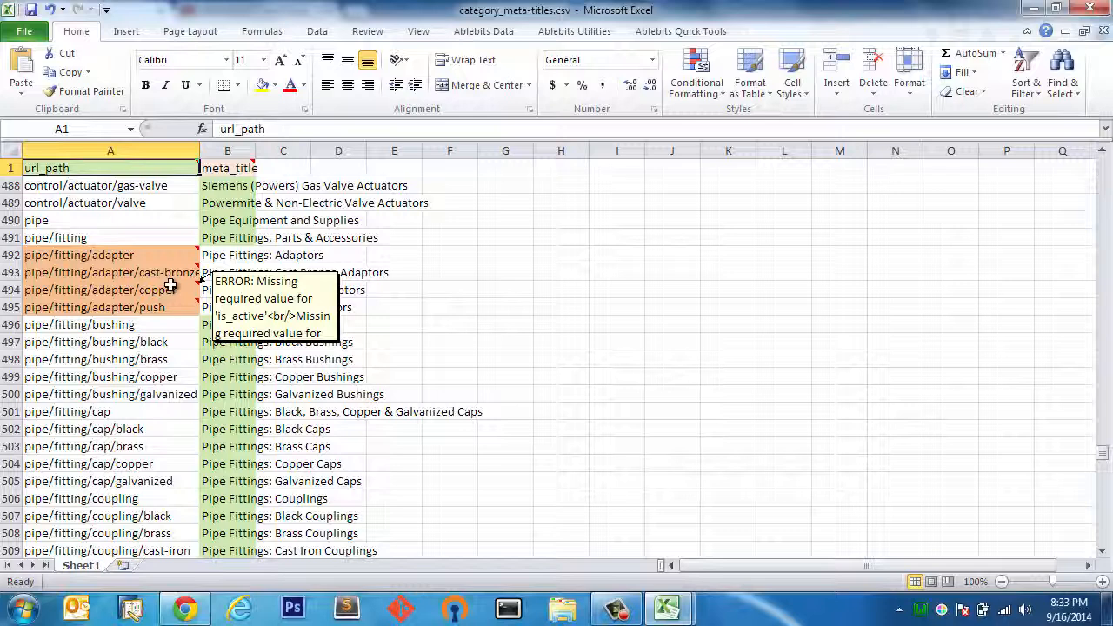
pyautogui.moveTo(171, 255)
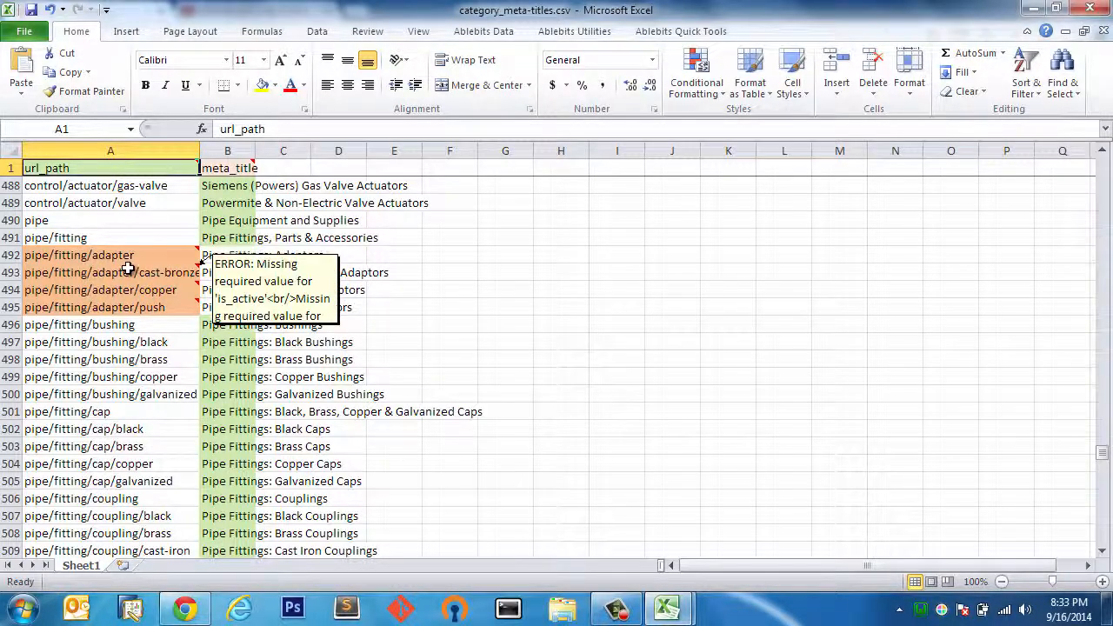
pyautogui.click(183, 607)
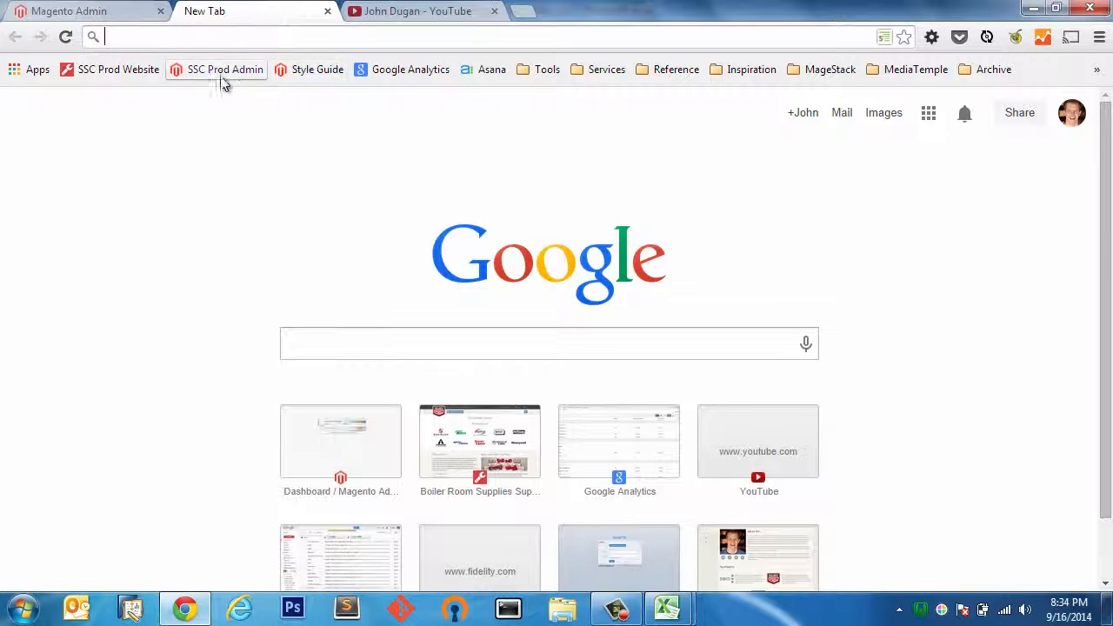
# Open the live store's Adaptors category (pipe/fitting/adaptor) via Shop By Department.
pyautogui.click(479, 441)
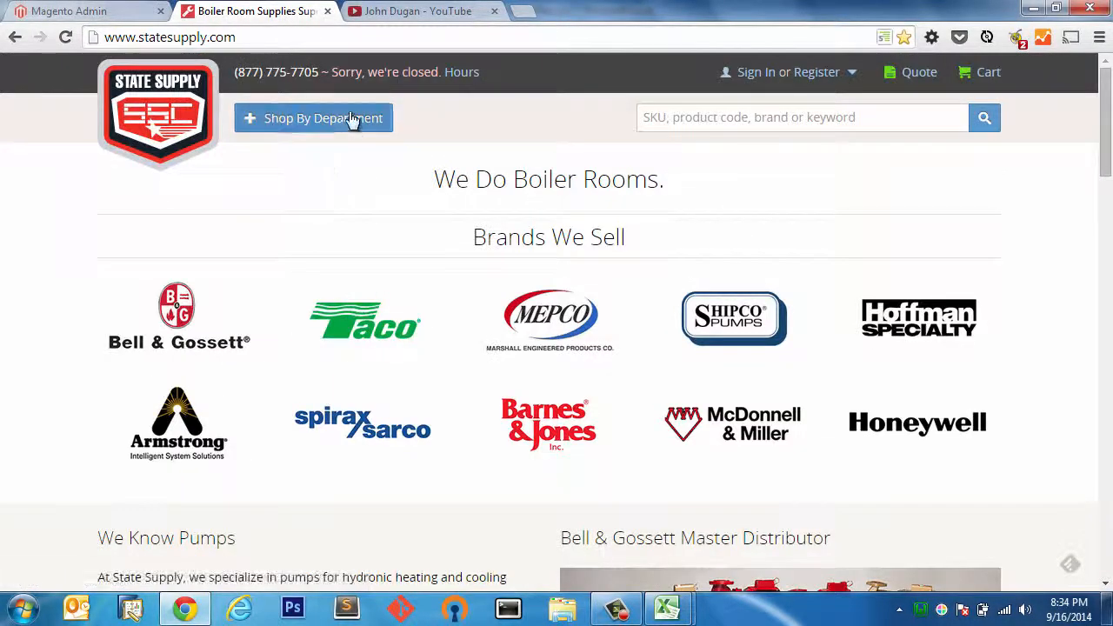
pyautogui.click(313, 117)
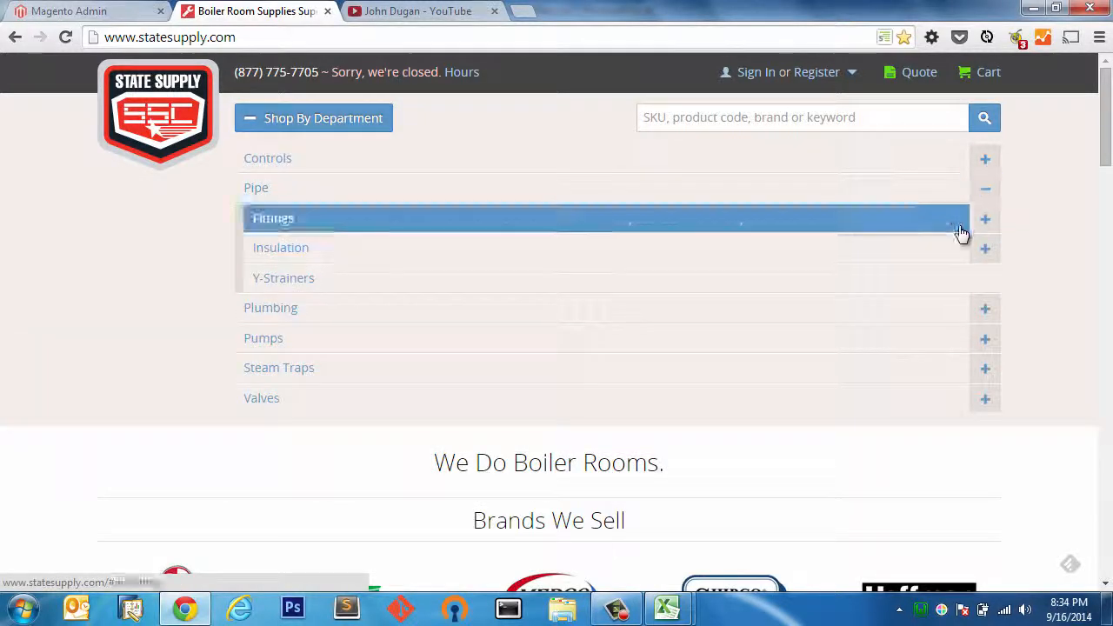
pyautogui.click(273, 218)
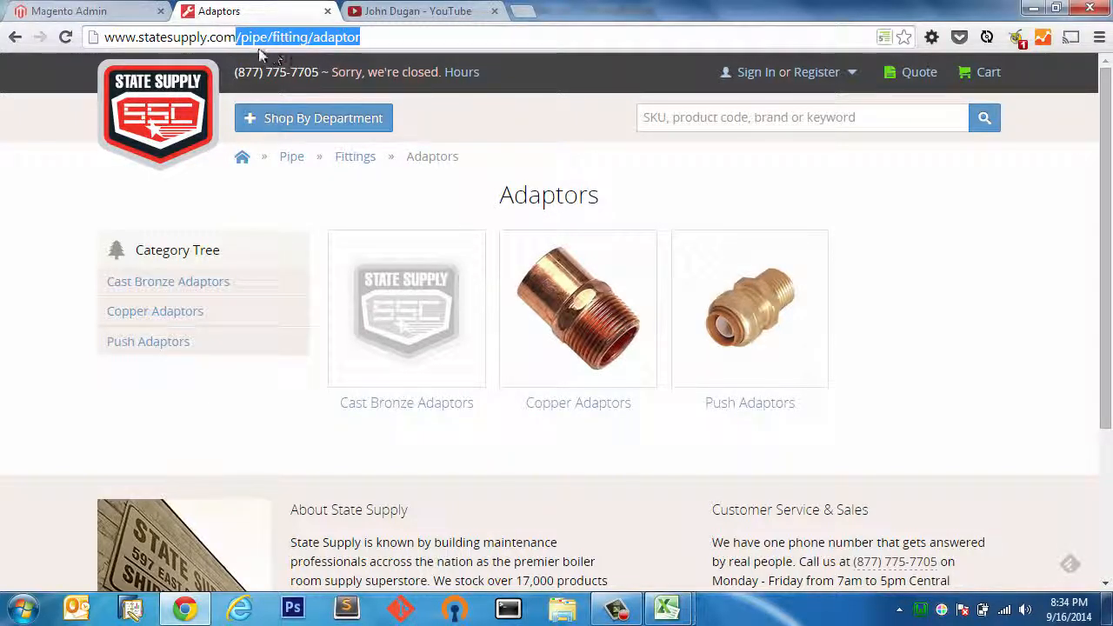
pyautogui.moveTo(352, 47)
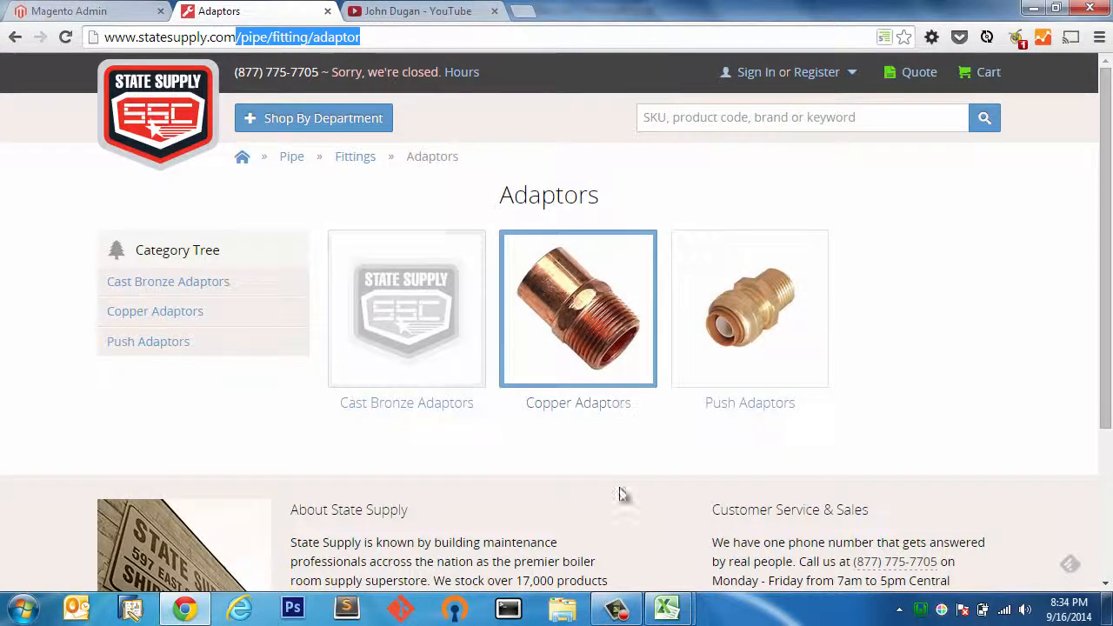
pyautogui.click(667, 607)
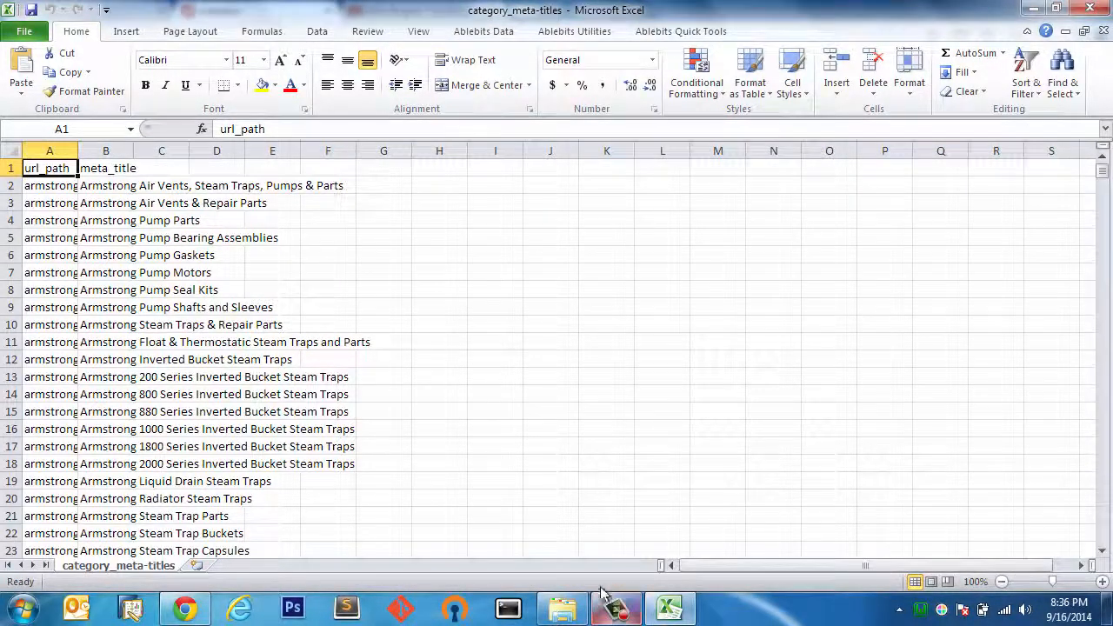
# Switch from Excel back to the Magento Admin tab in Chrome.
pyautogui.click(183, 608)
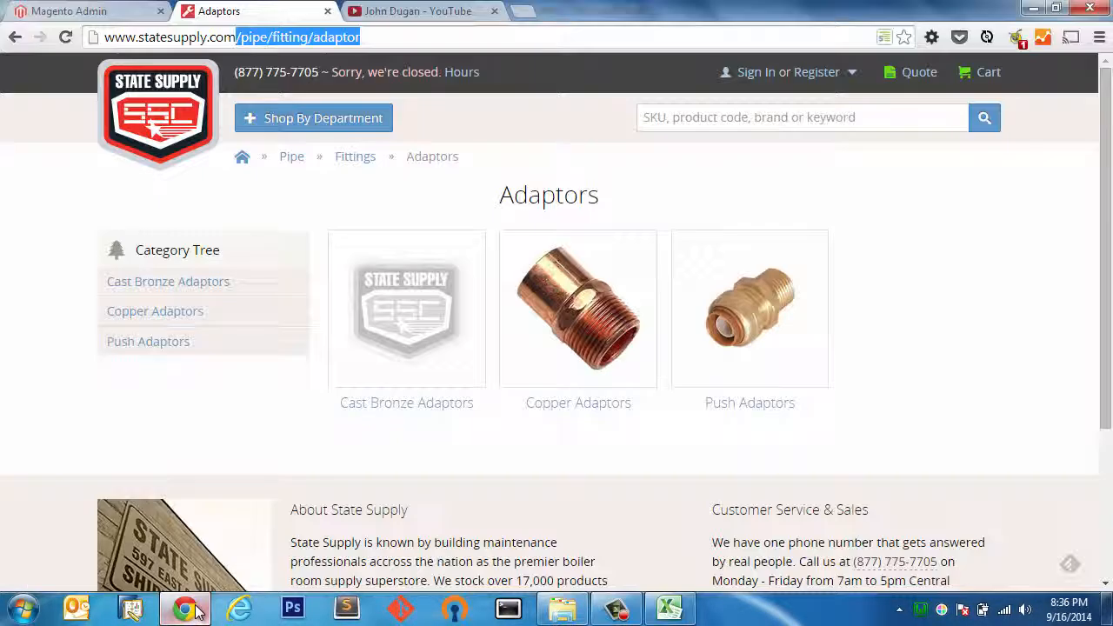
pyautogui.click(87, 10)
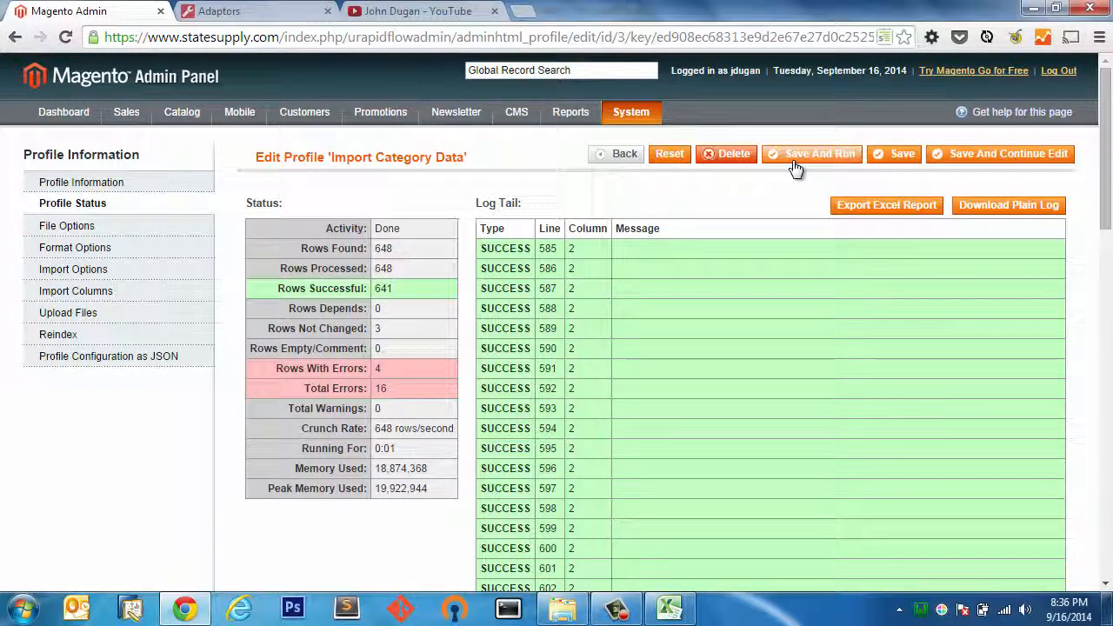
pyautogui.moveTo(797, 165)
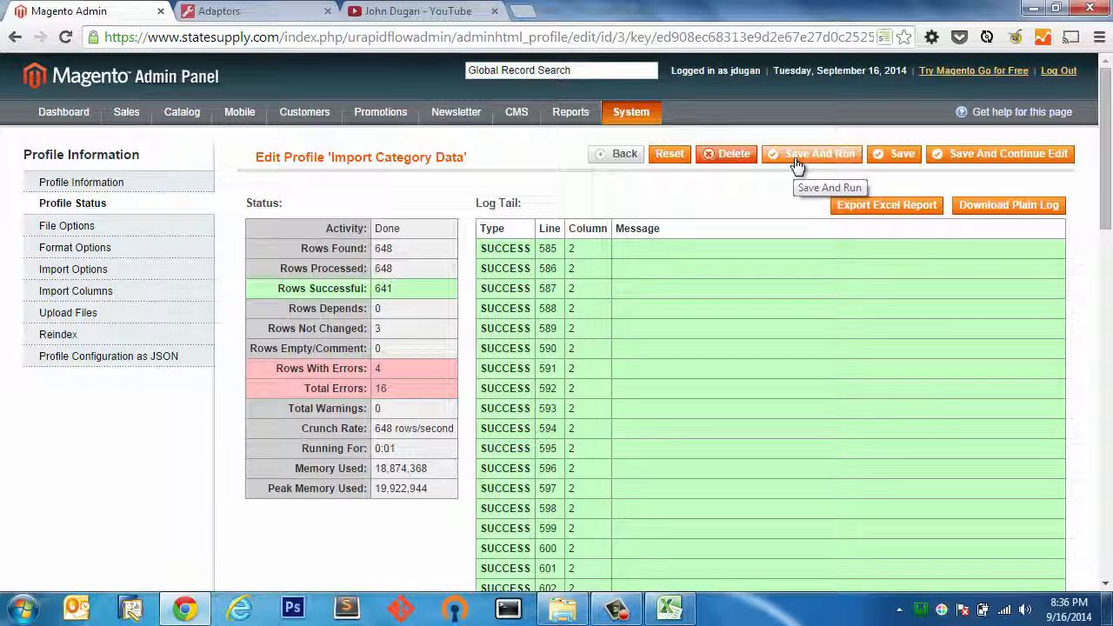
# Save and rerun Import Category Data, then view Profile Status: 645 of 648 rows, zero errors.
pyautogui.click(812, 154)
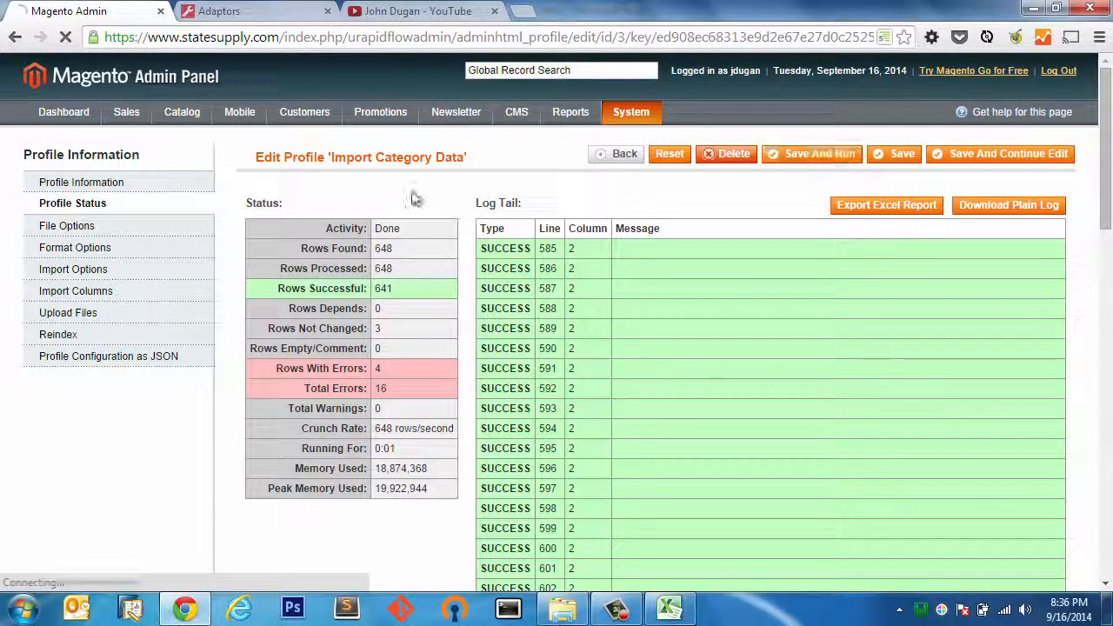
pyautogui.click(810, 154)
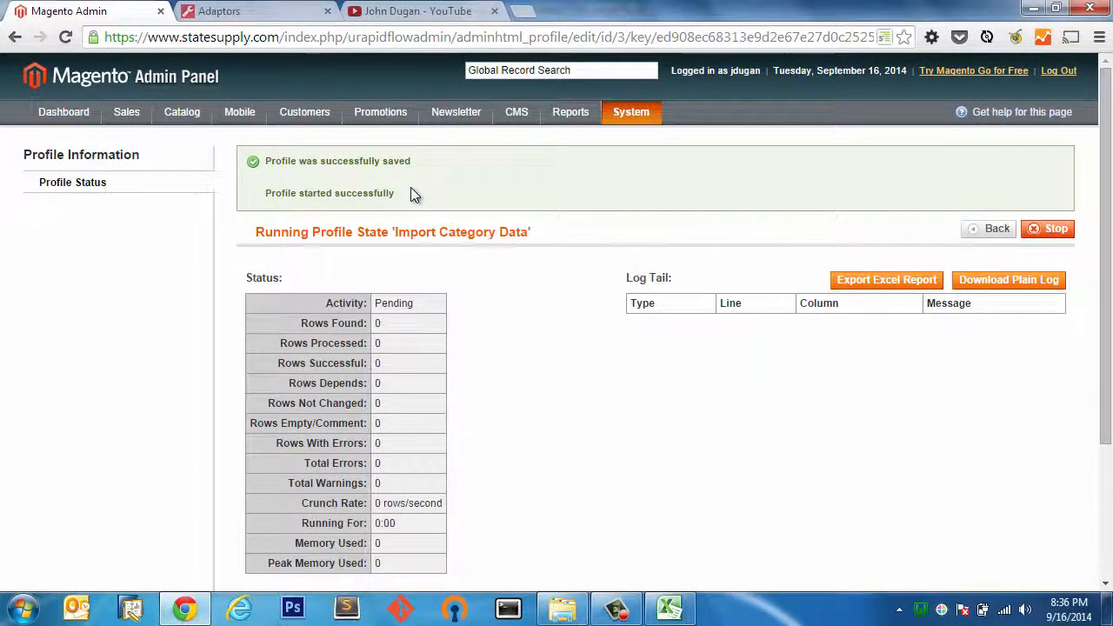
pyautogui.click(997, 227)
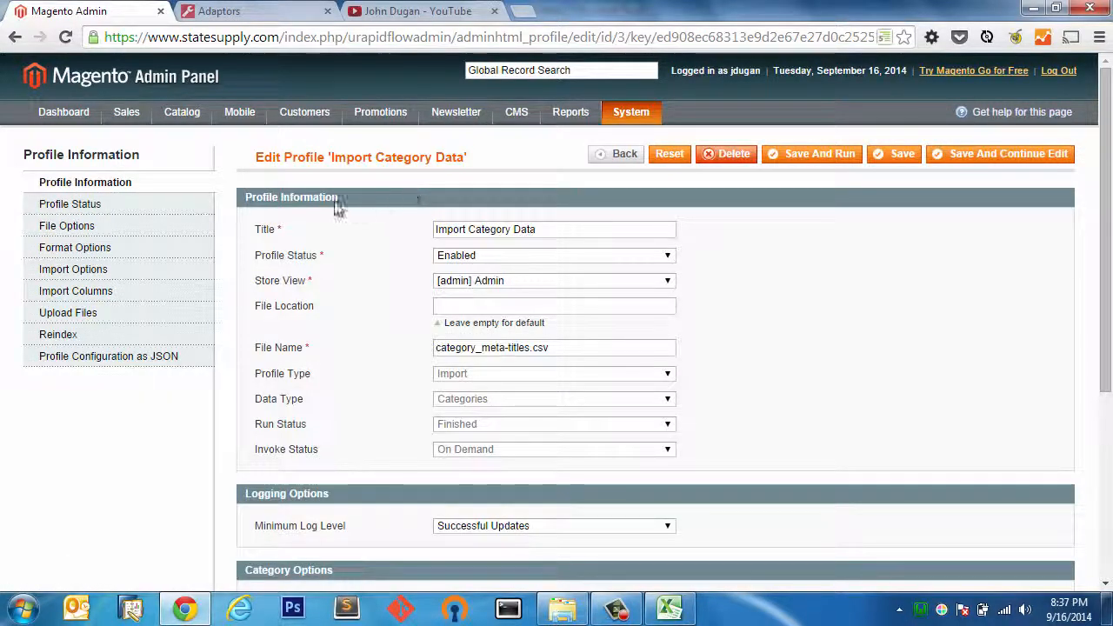
pyautogui.click(68, 225)
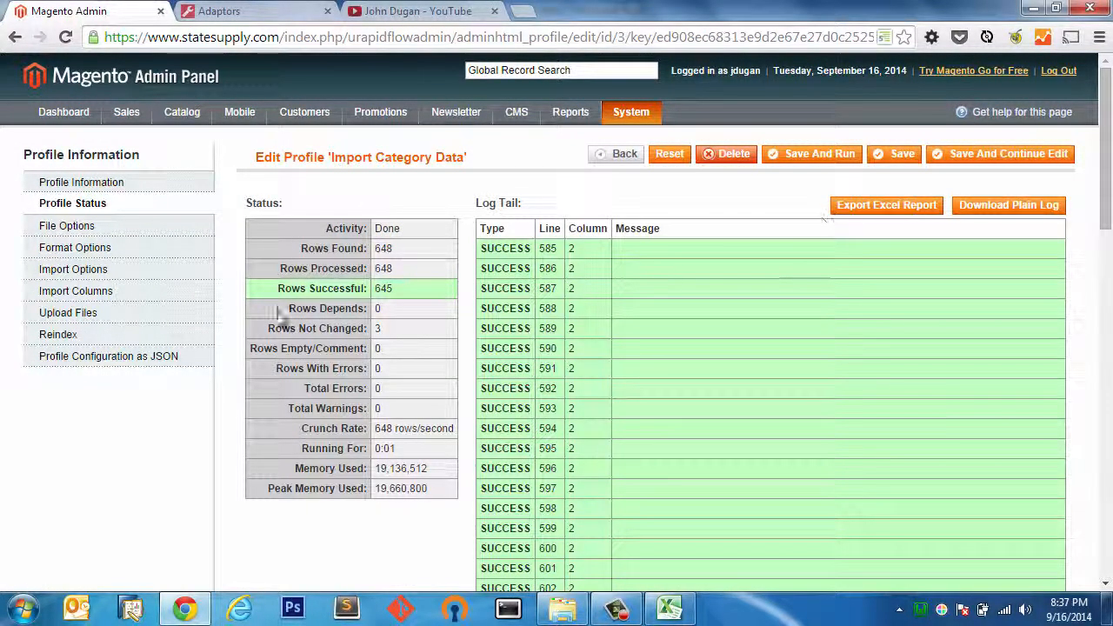
pyautogui.moveTo(404, 300)
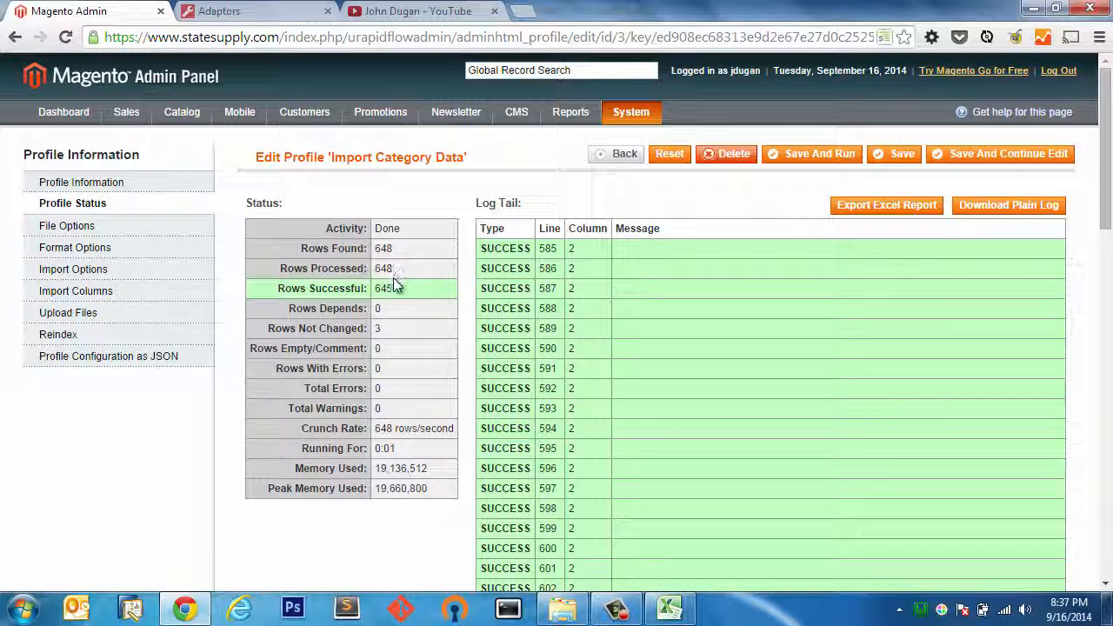
pyautogui.moveTo(181, 296)
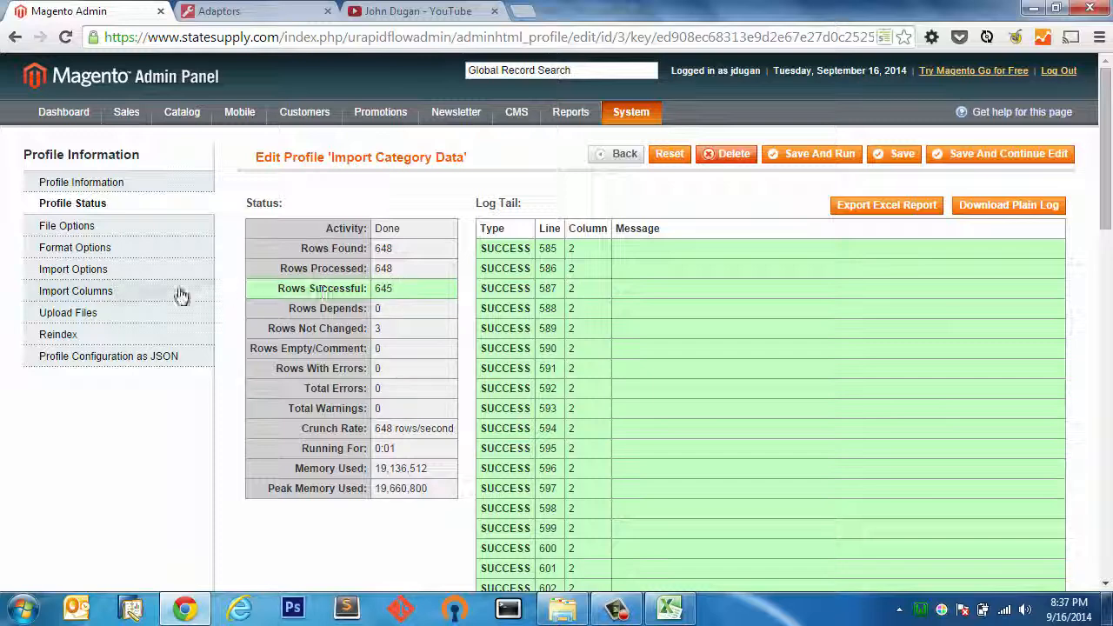
# Set Dry Run (validate data only) to No, then save and run the real import.
pyautogui.click(73, 267)
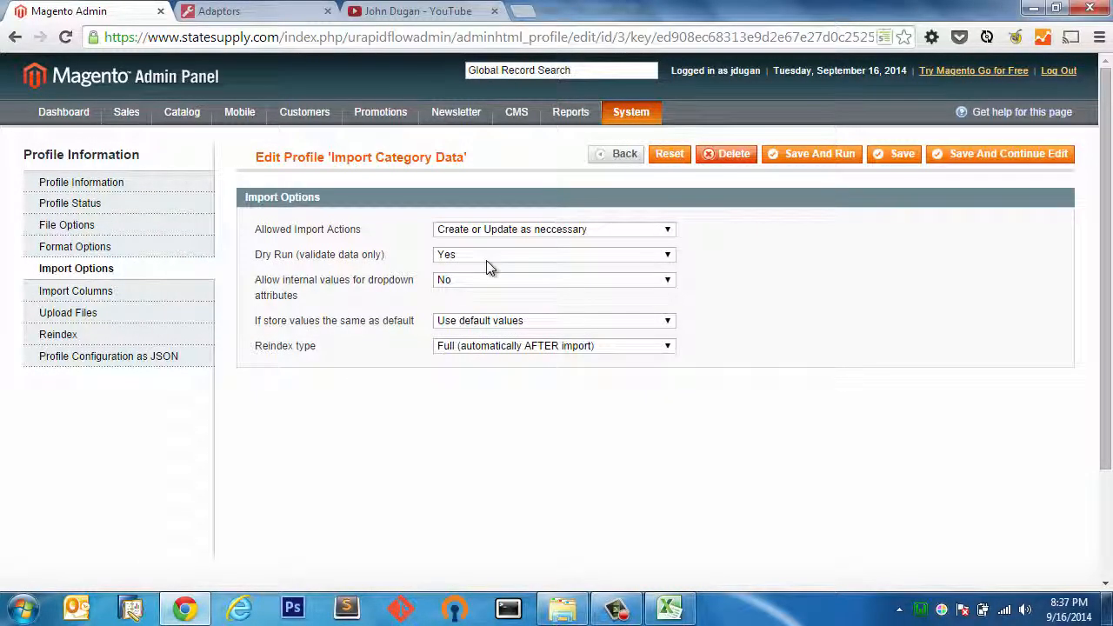
pyautogui.click(553, 254)
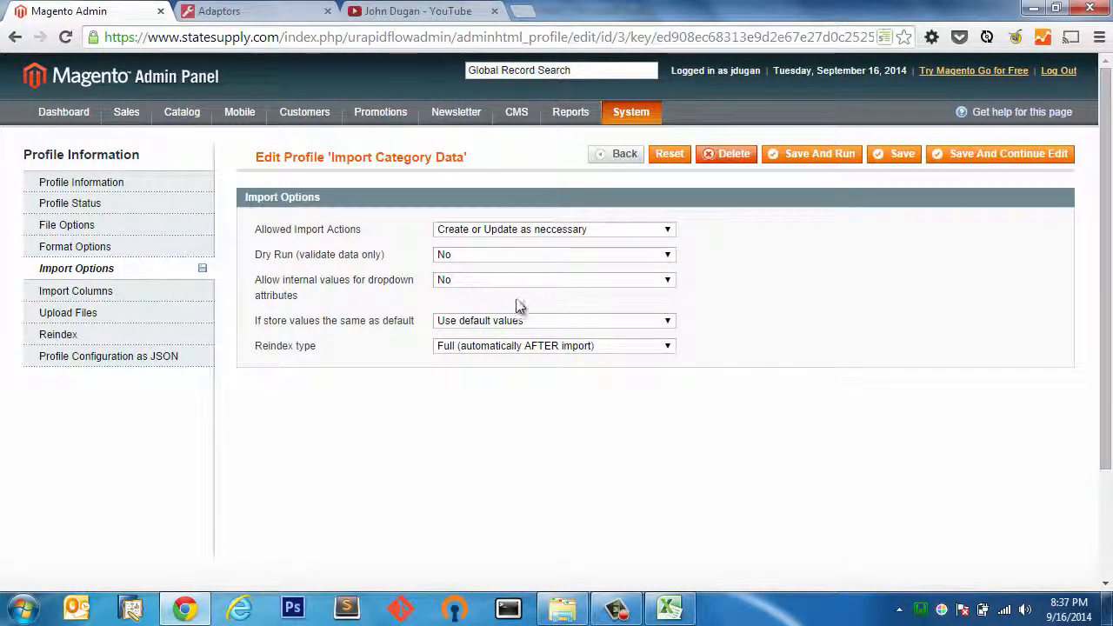
pyautogui.click(81, 181)
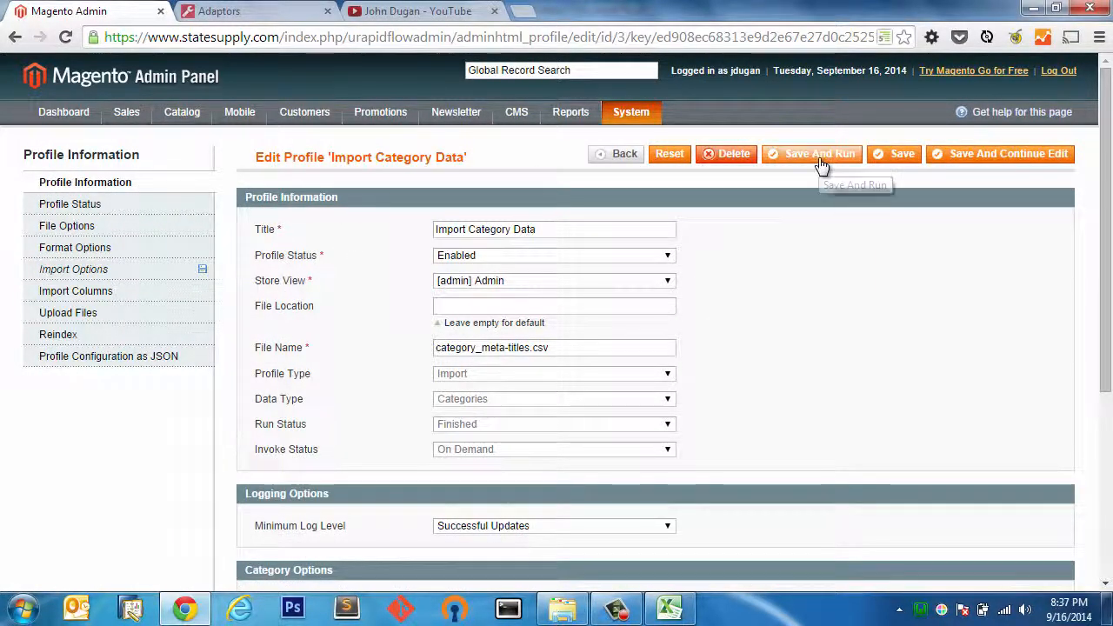
pyautogui.click(811, 153)
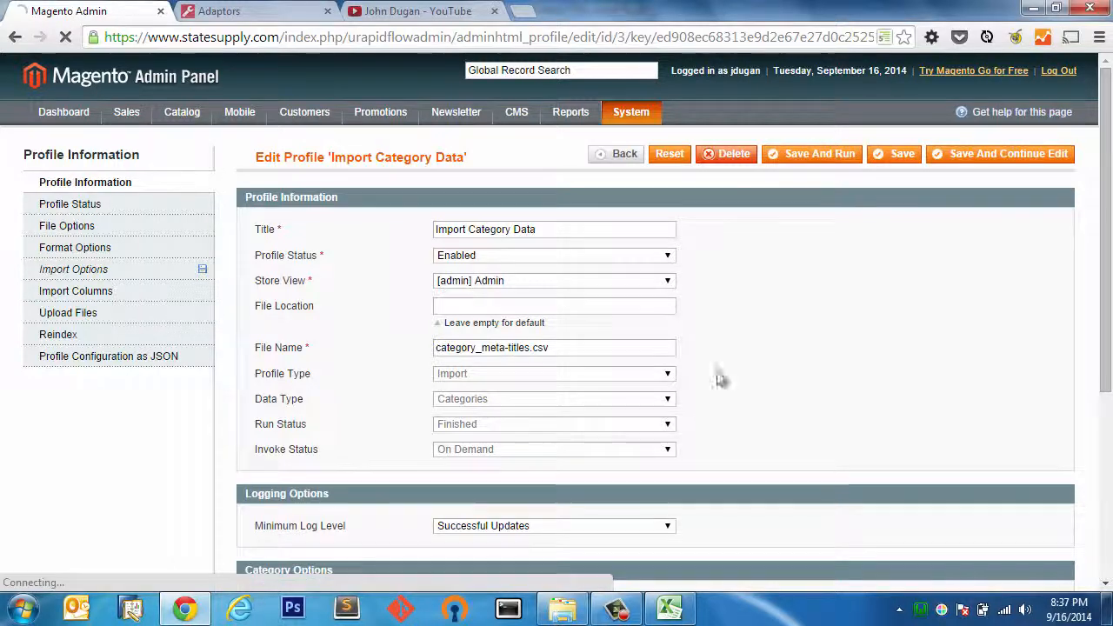
pyautogui.click(812, 154)
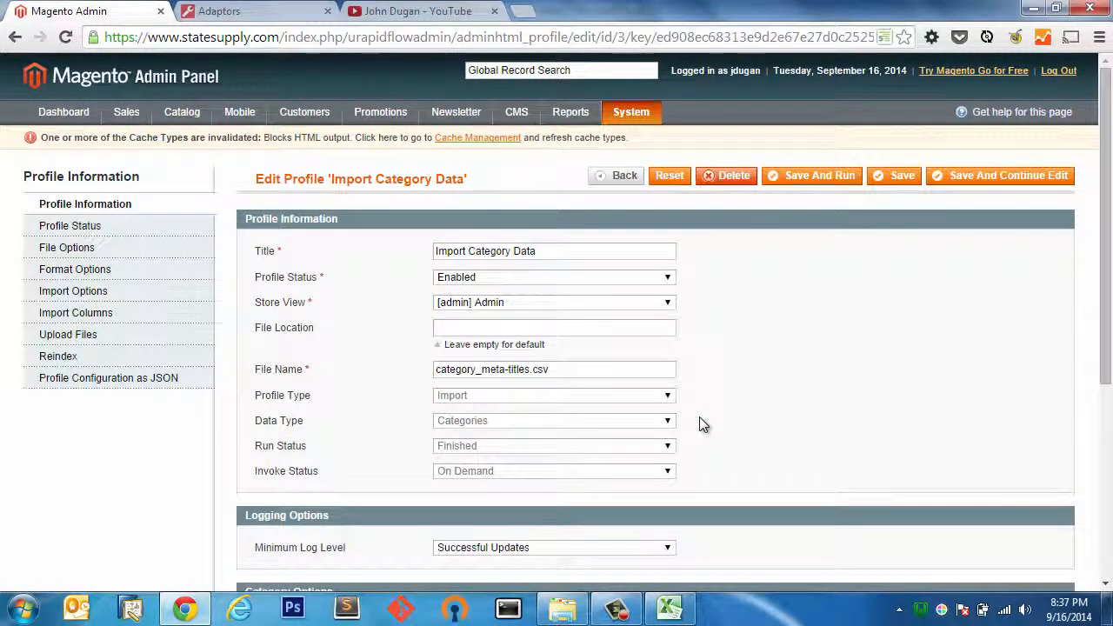
pyautogui.click(631, 111)
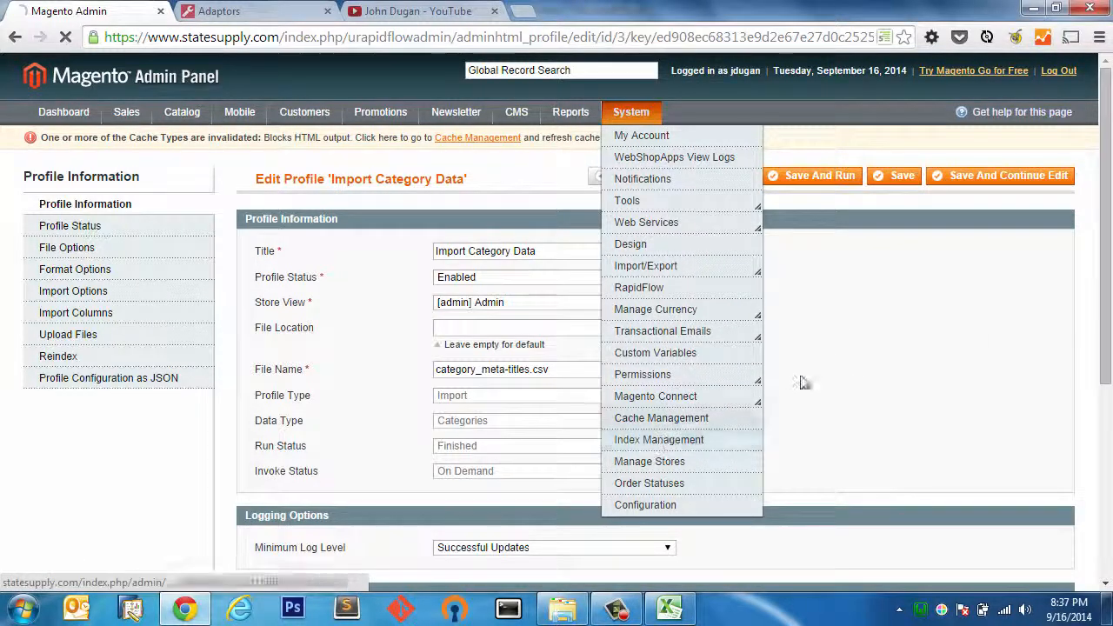
# Reindex all data in Index Management so every index shows READY.
pyautogui.click(658, 439)
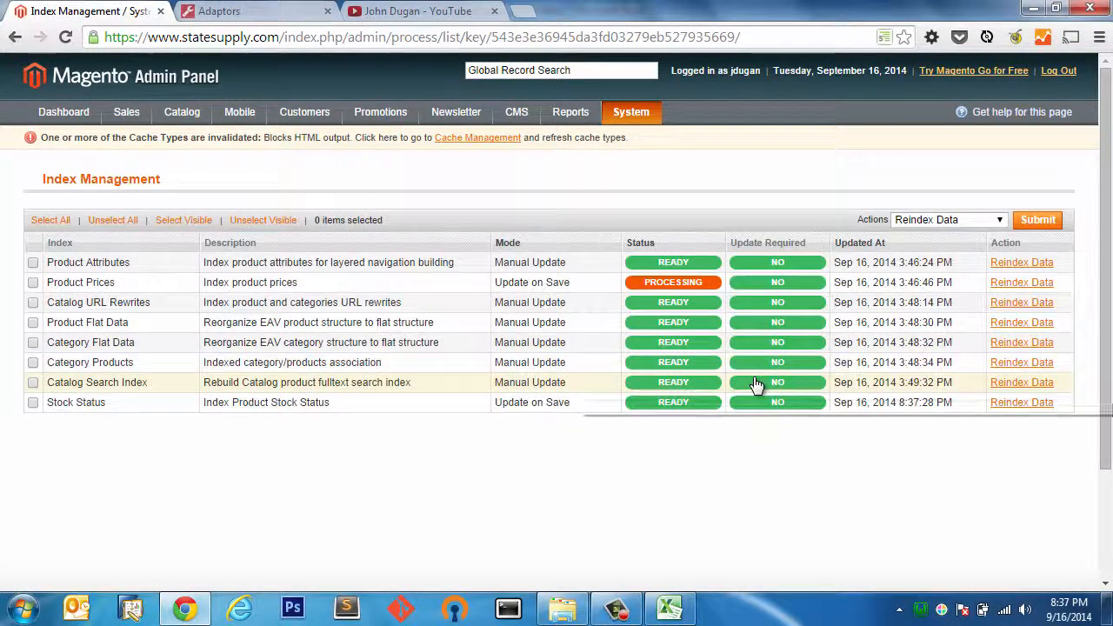
pyautogui.moveTo(643, 503)
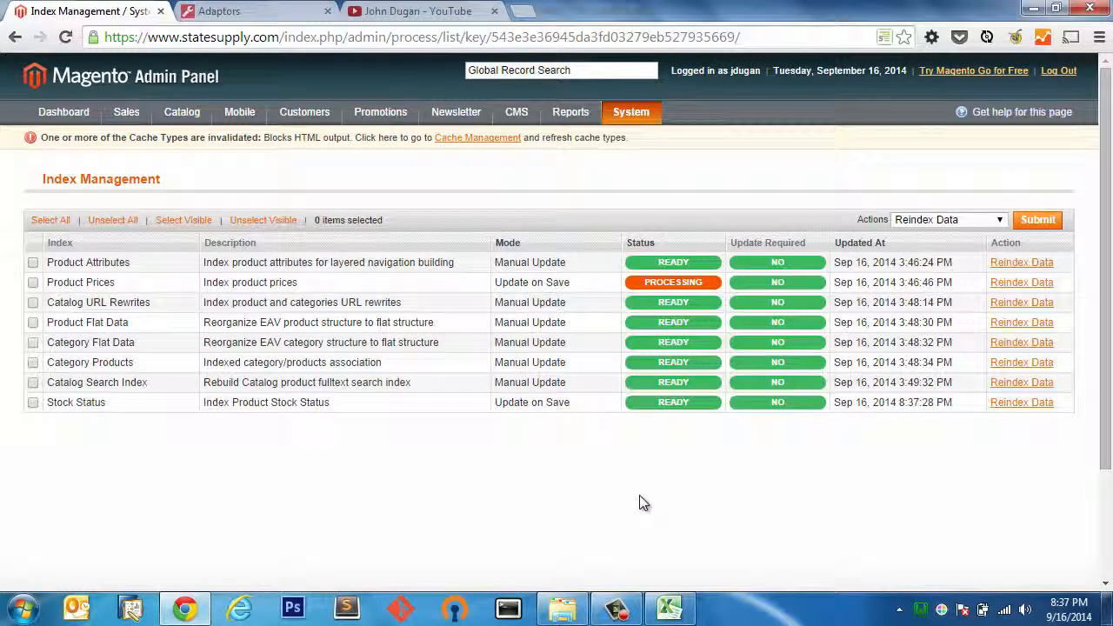
pyautogui.moveTo(639, 475)
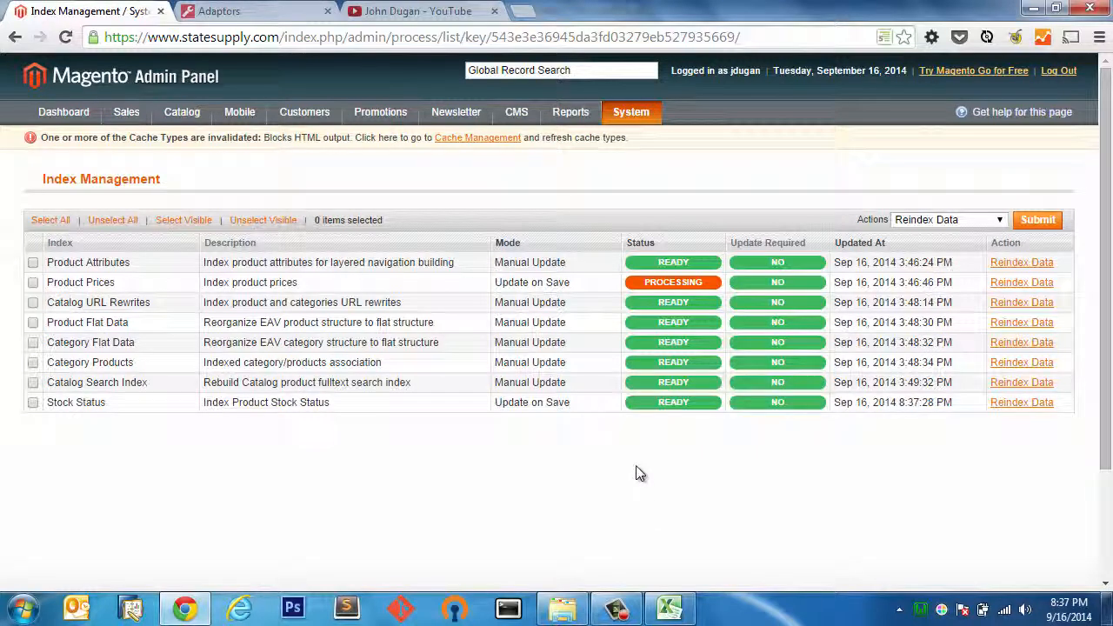
pyautogui.moveTo(561, 265)
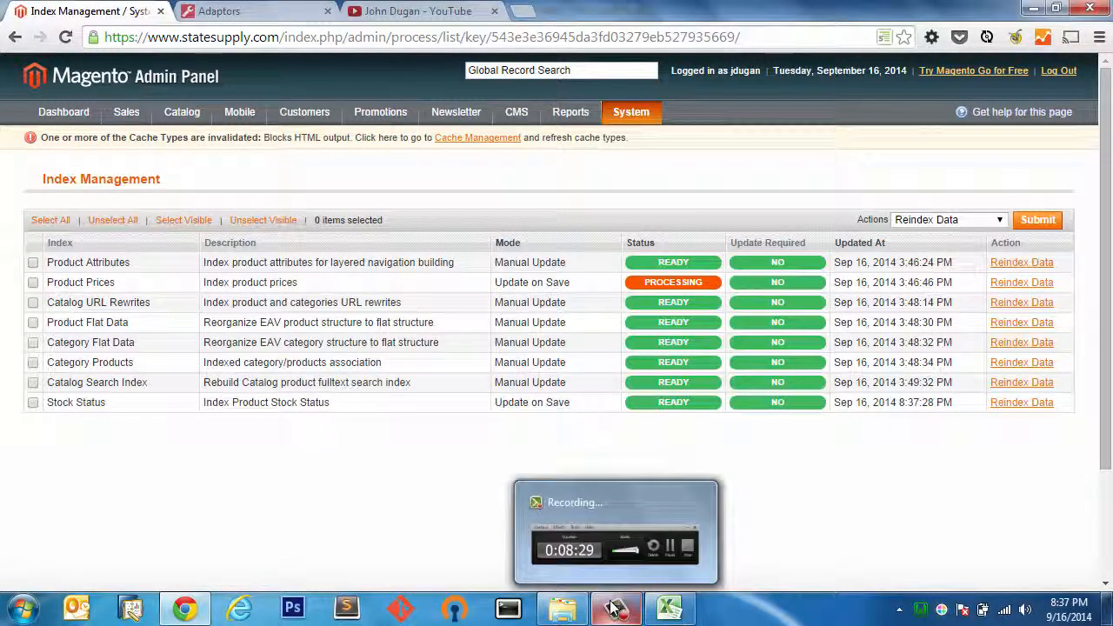
pyautogui.click(616, 606)
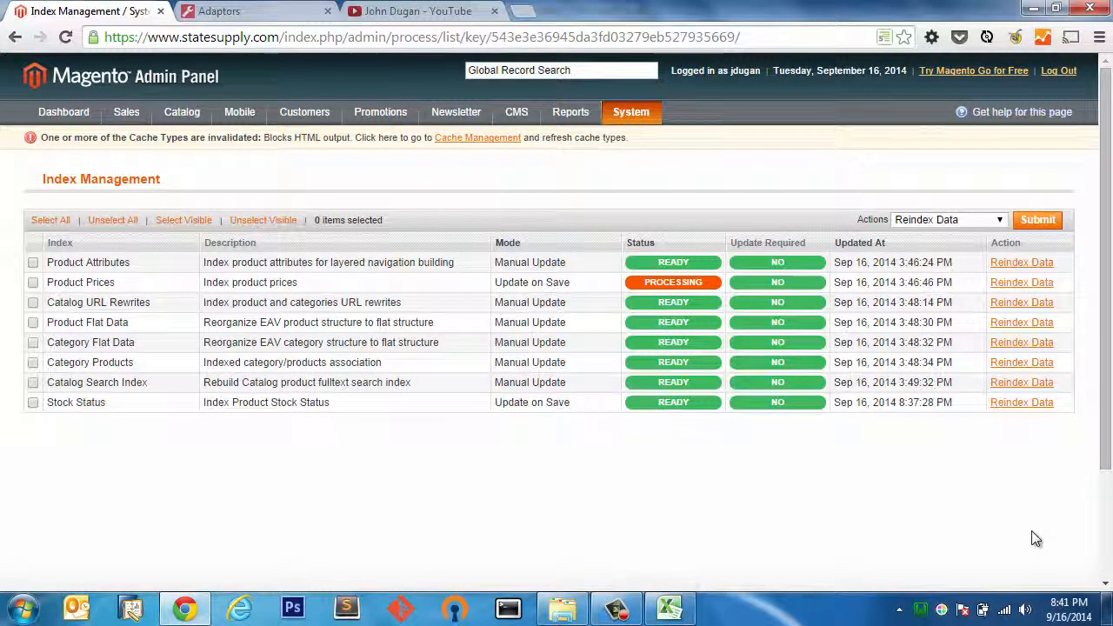
pyautogui.moveTo(852, 493)
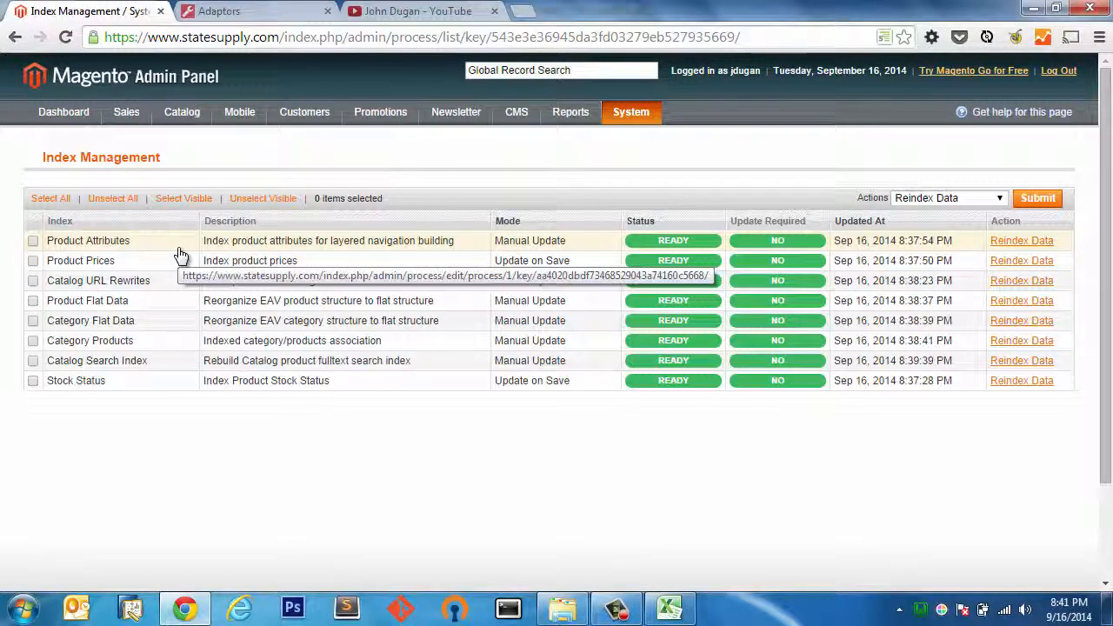
pyautogui.moveTo(222, 159)
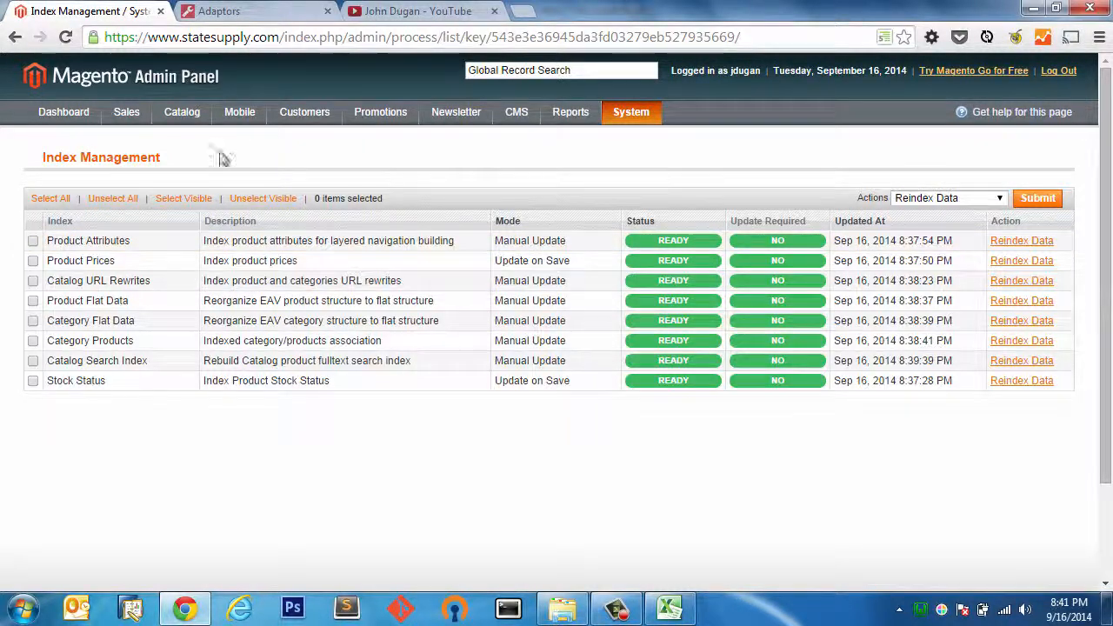
pyautogui.click(253, 10)
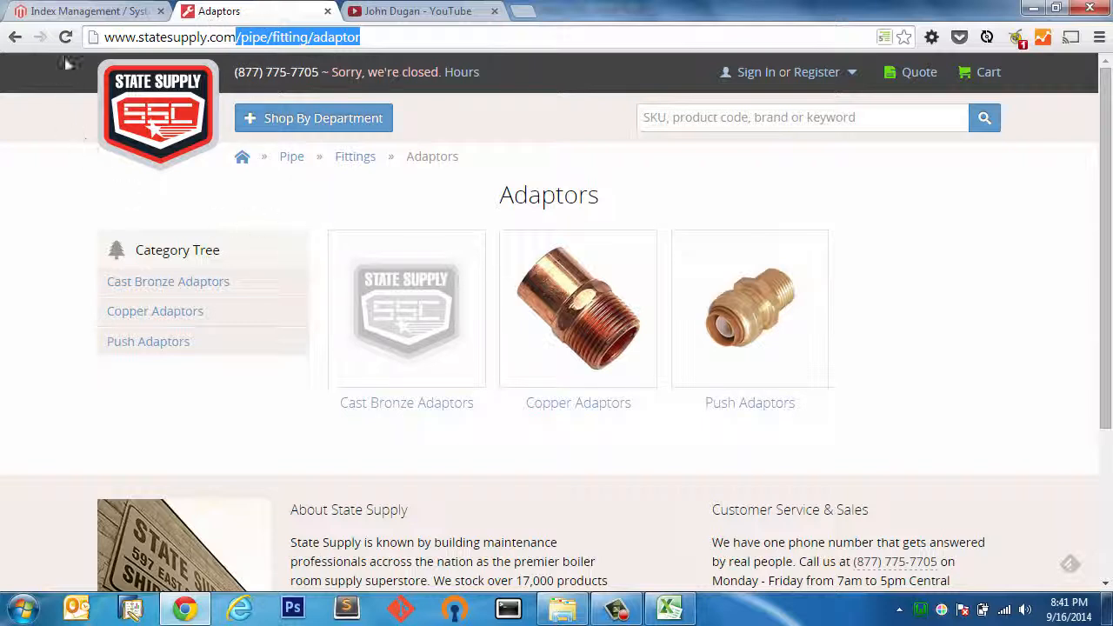
pyautogui.moveTo(66, 37)
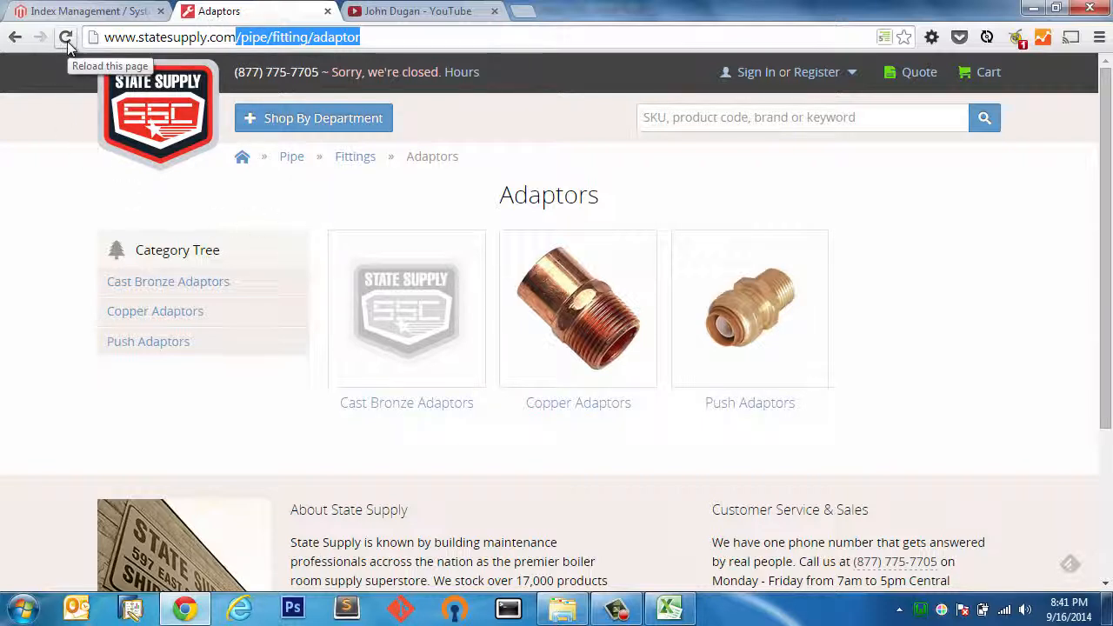
# Reload the storefront and open Pumps > Hydronic Pumps, listing 720 products.
pyautogui.click(65, 37)
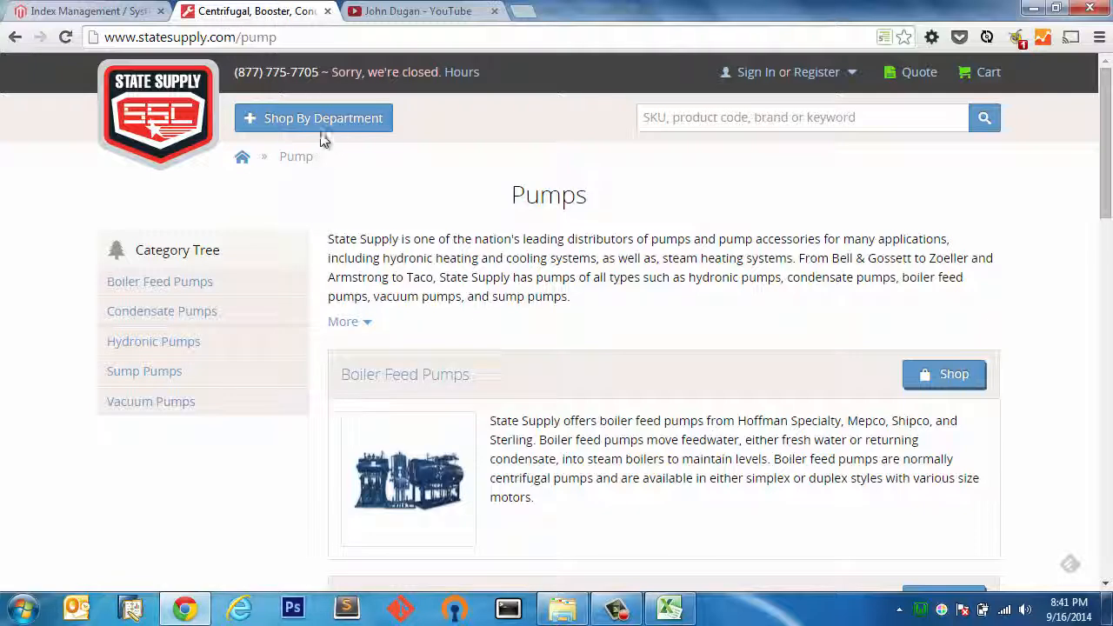
pyautogui.click(313, 117)
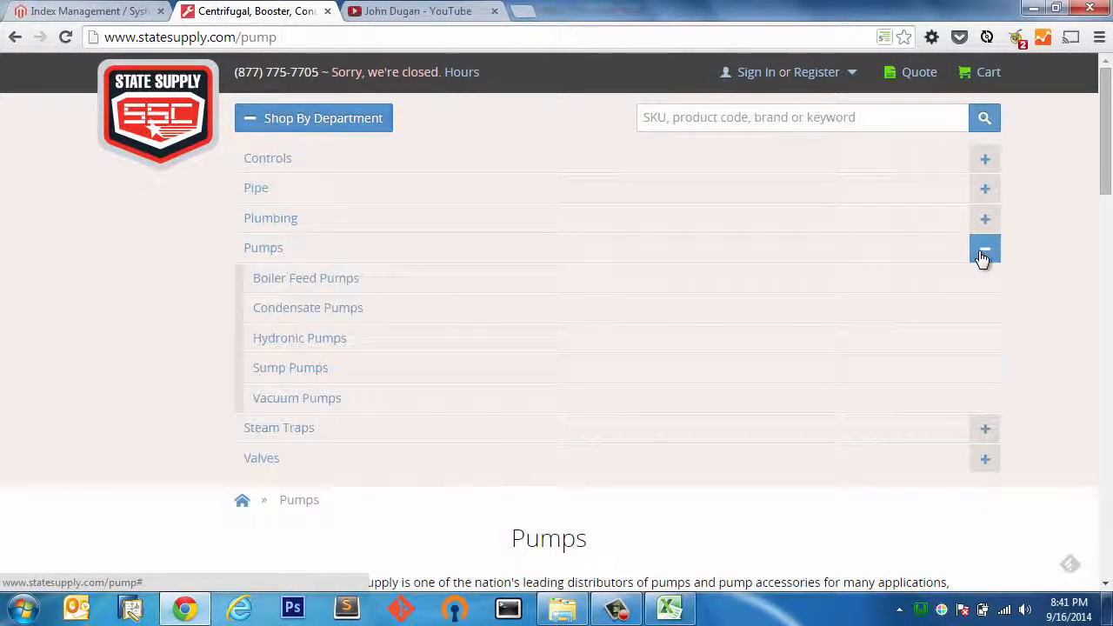
pyautogui.click(299, 339)
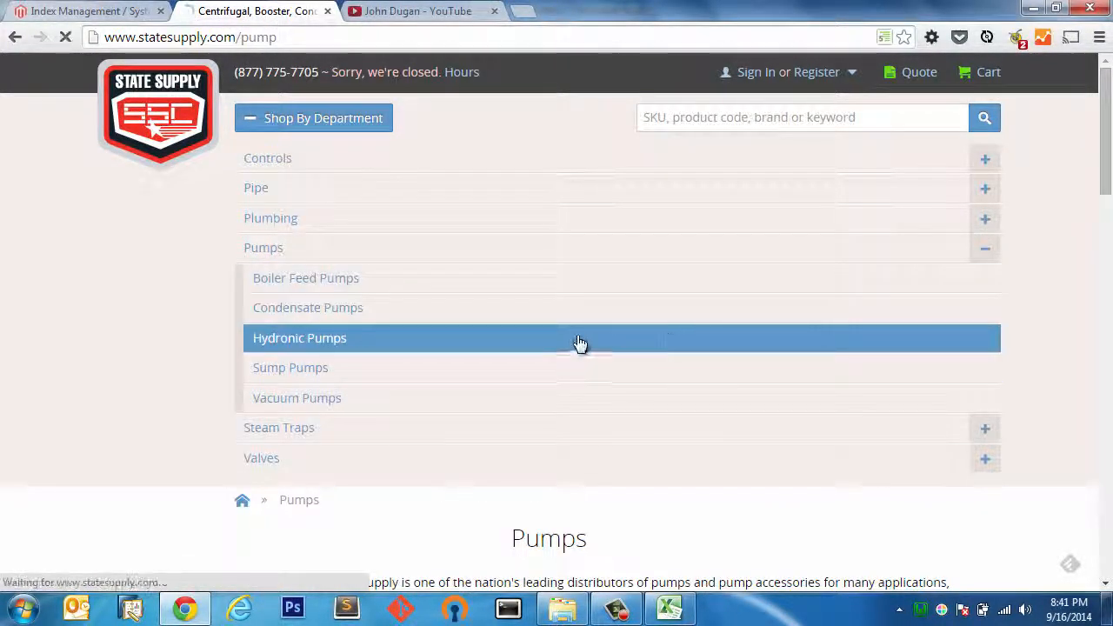
pyautogui.click(299, 338)
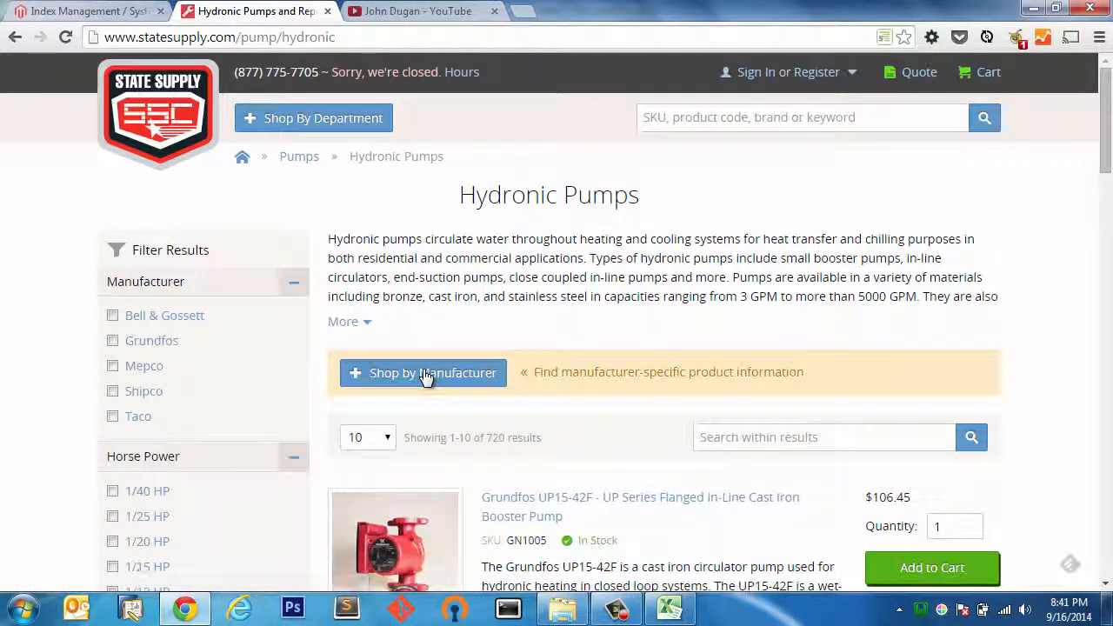
pyautogui.moveTo(469, 252)
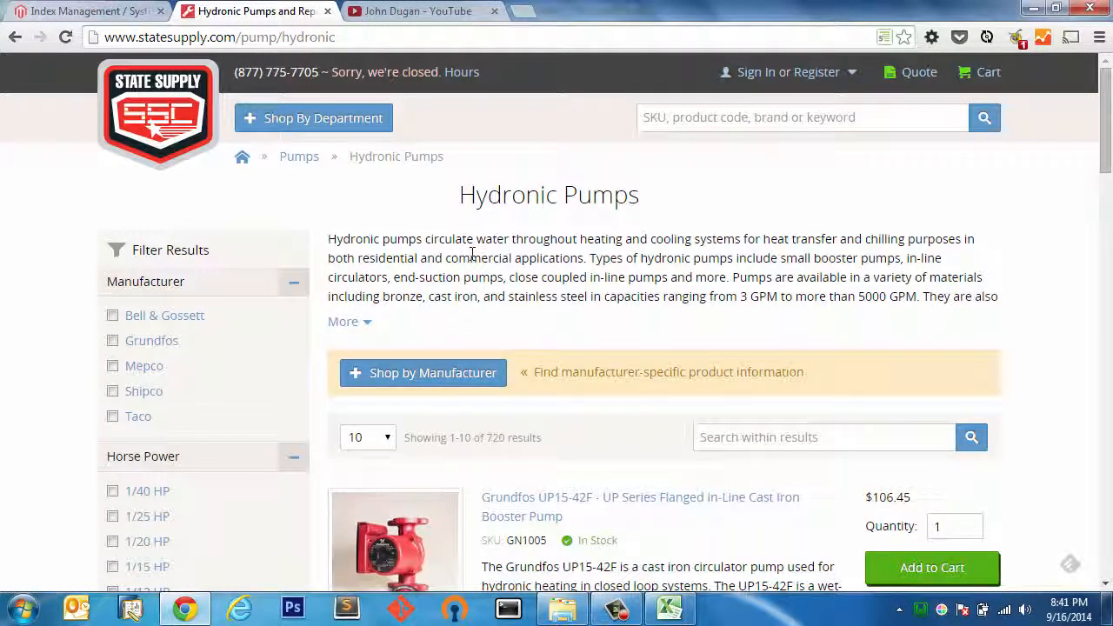
pyautogui.scroll(-3)
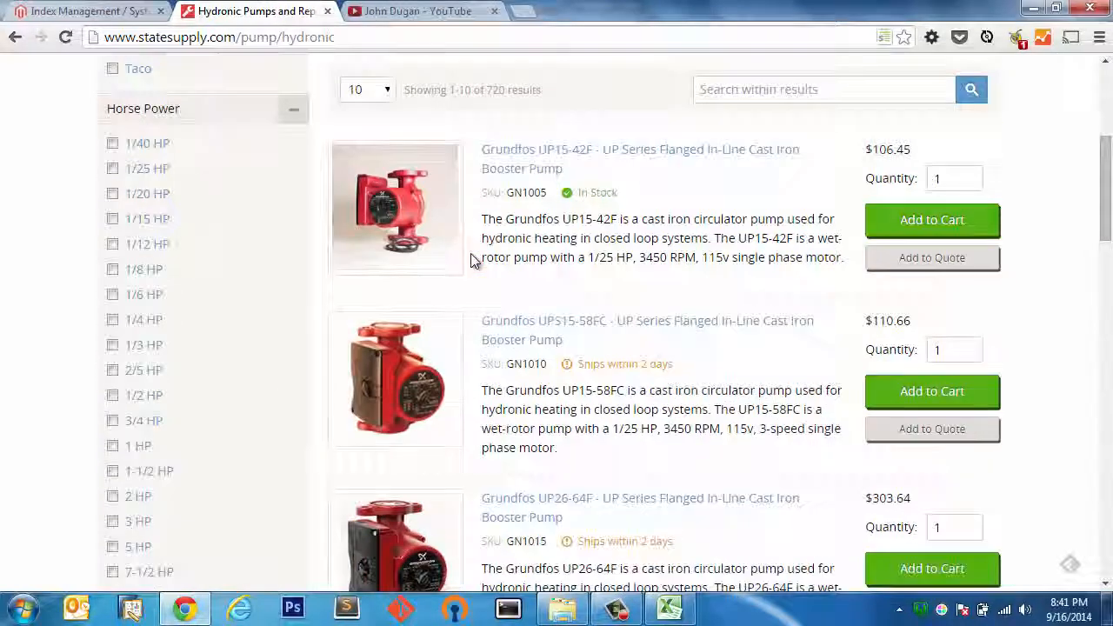
pyautogui.scroll(3)
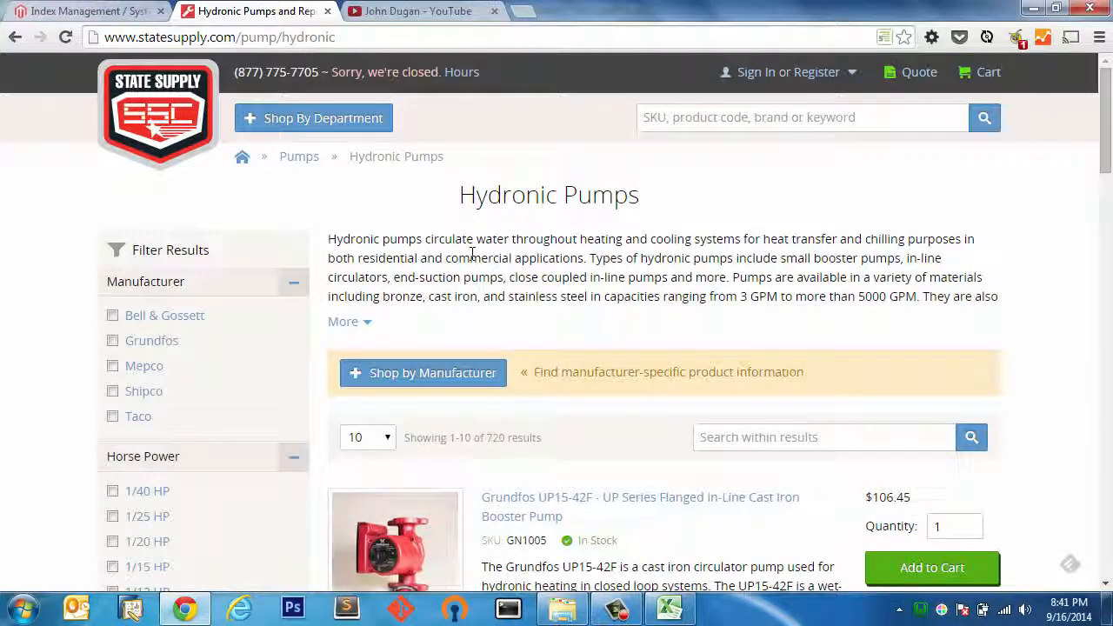
pyautogui.moveTo(633, 562)
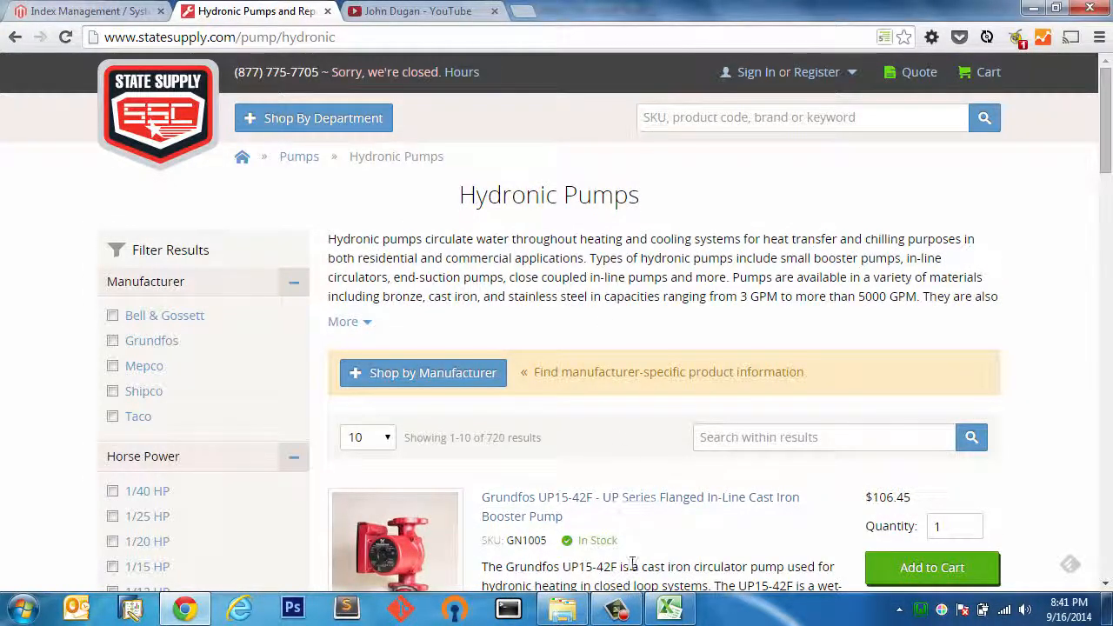